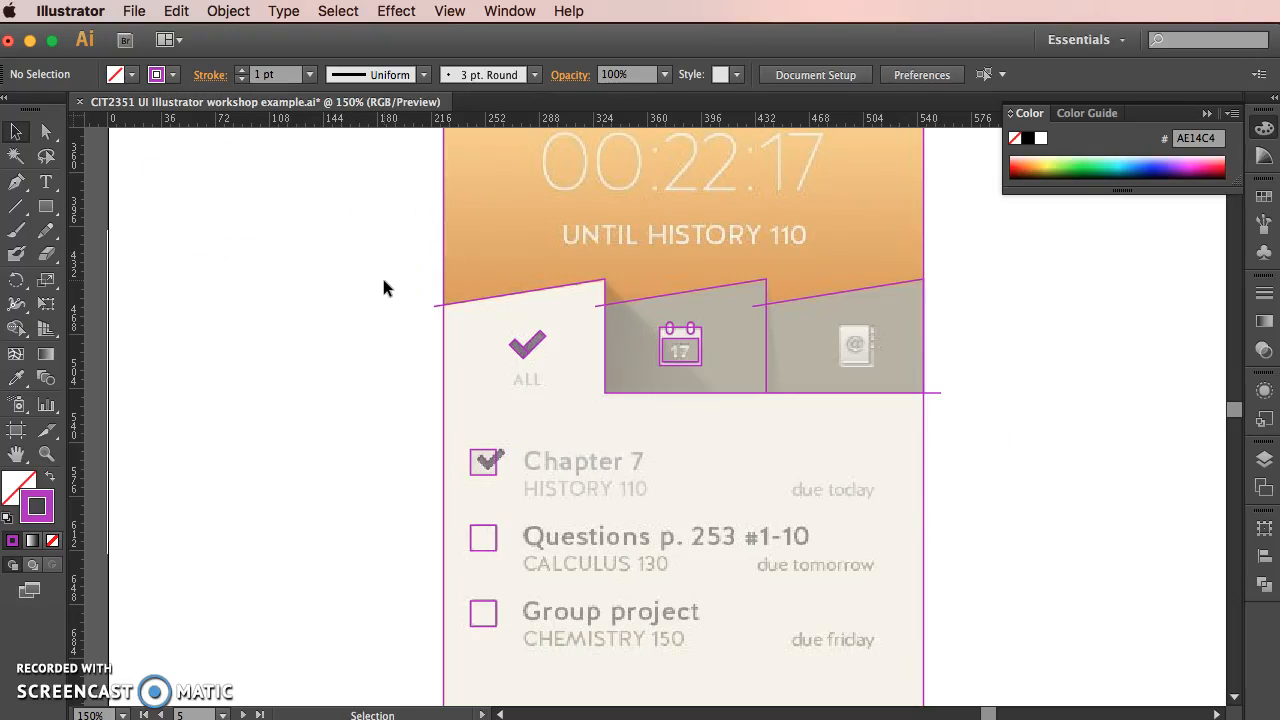
- Move the battery's terminal nub onto its right end and shrink it to about 6 px
left_click(590, 345)
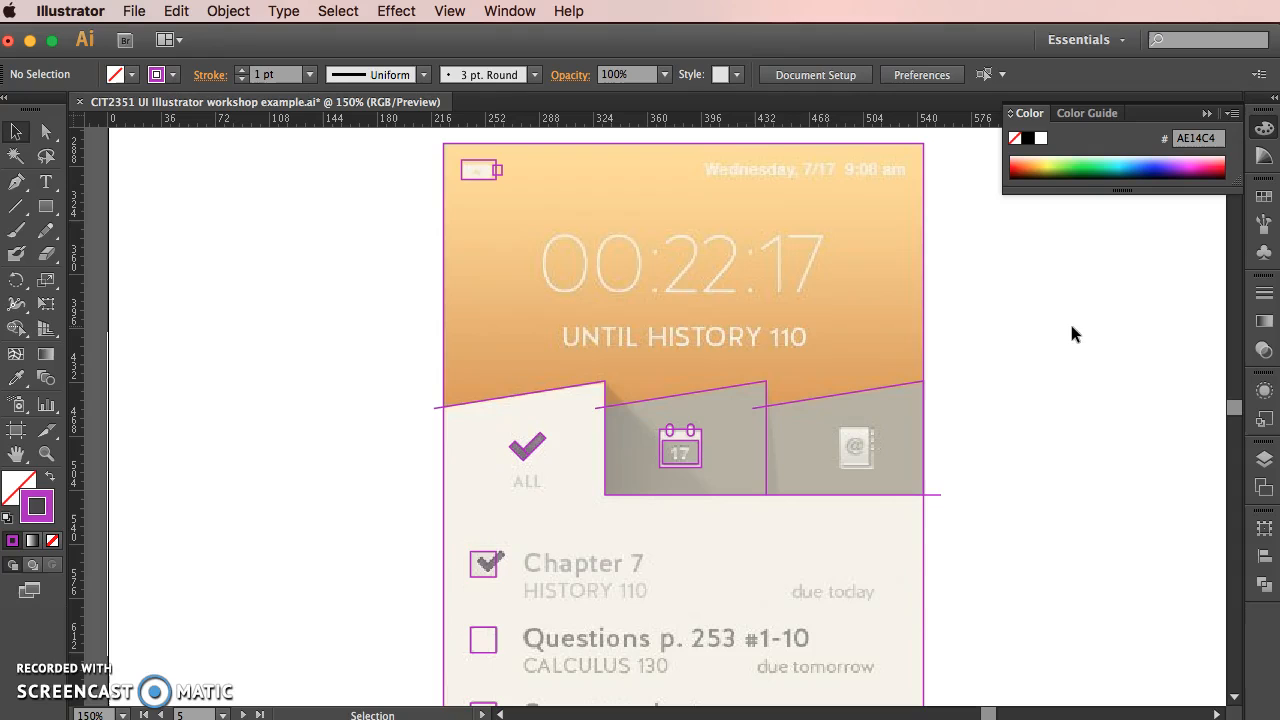
mouse_move(1057, 339)
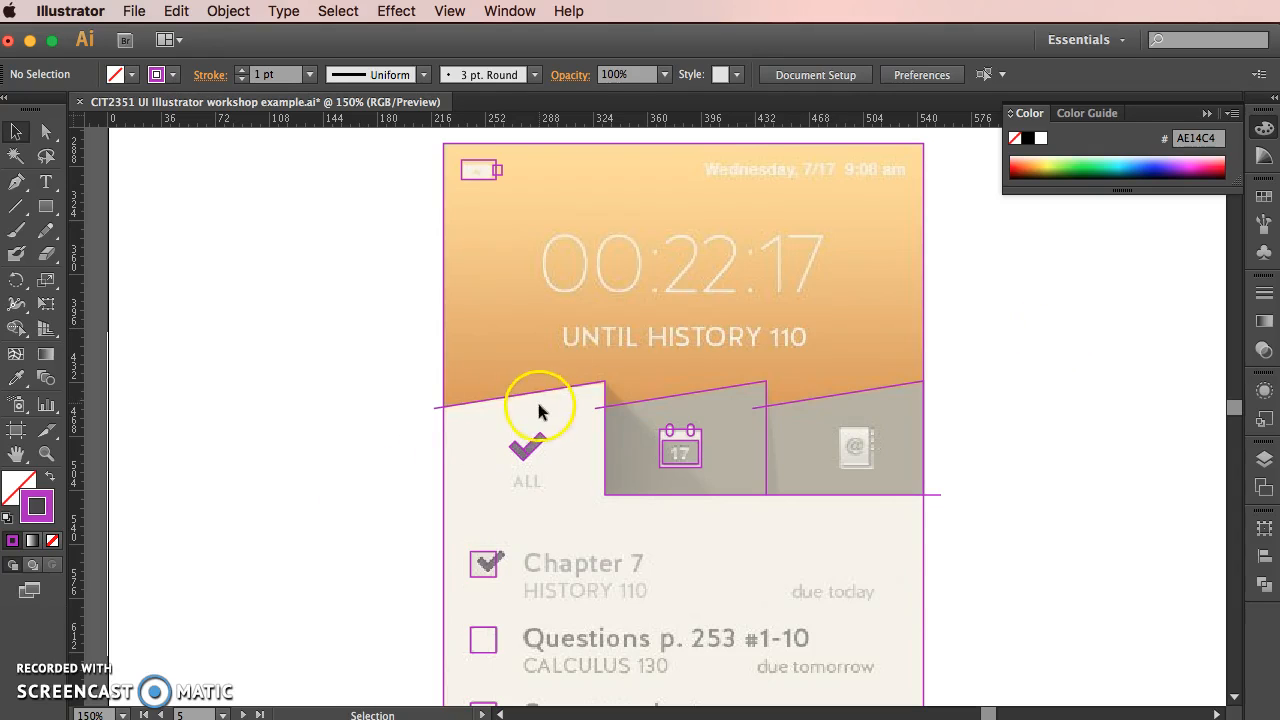
left_click(524, 456)
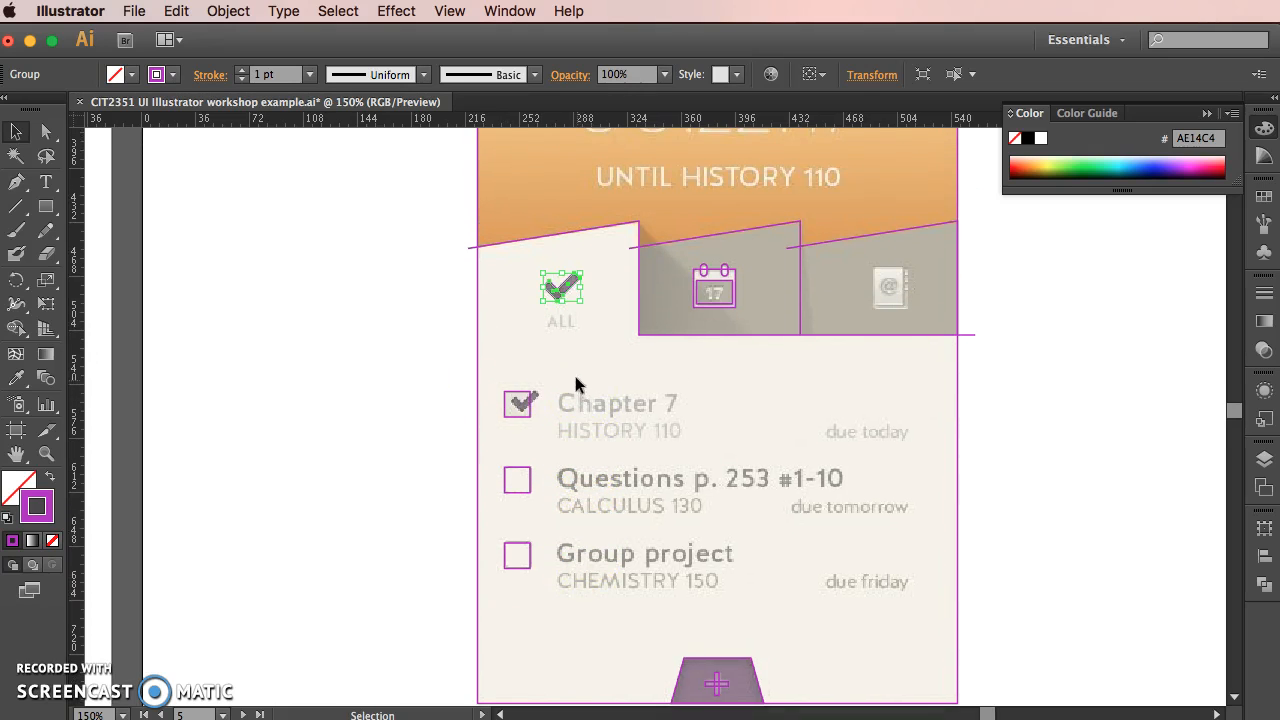
mouse_move(462, 274)
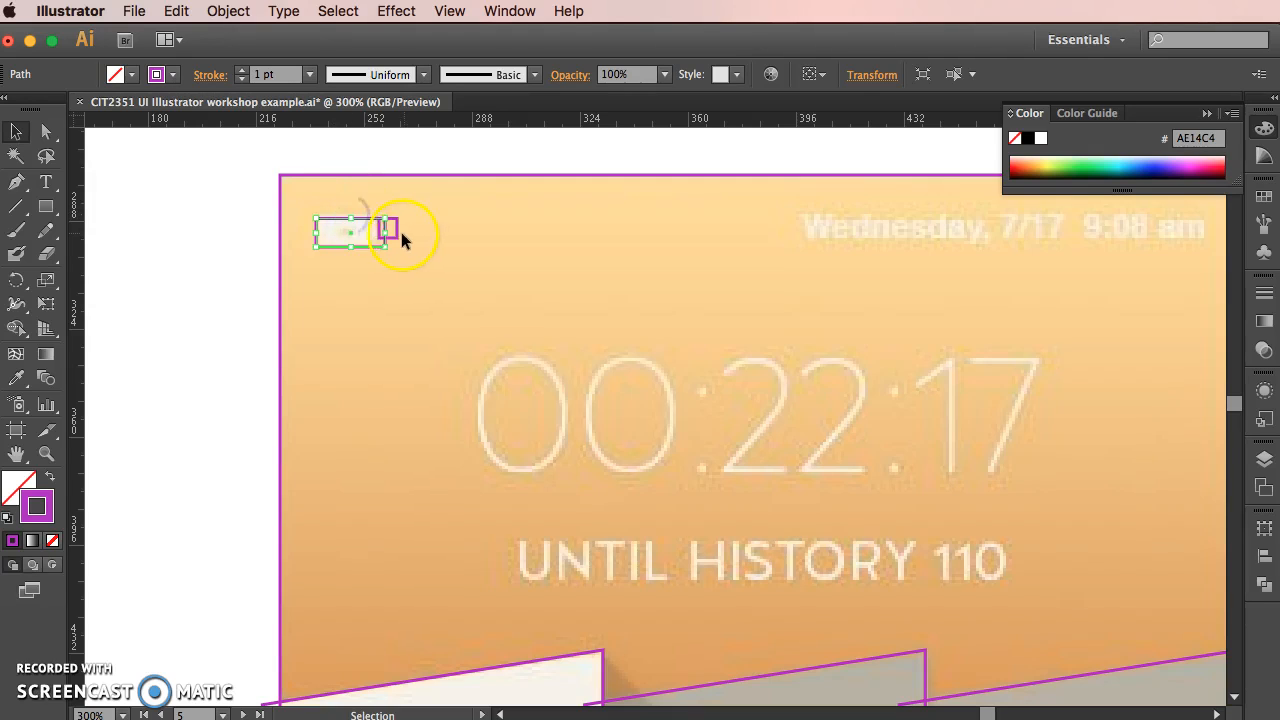
left_click_drag(388, 228, 371, 234)
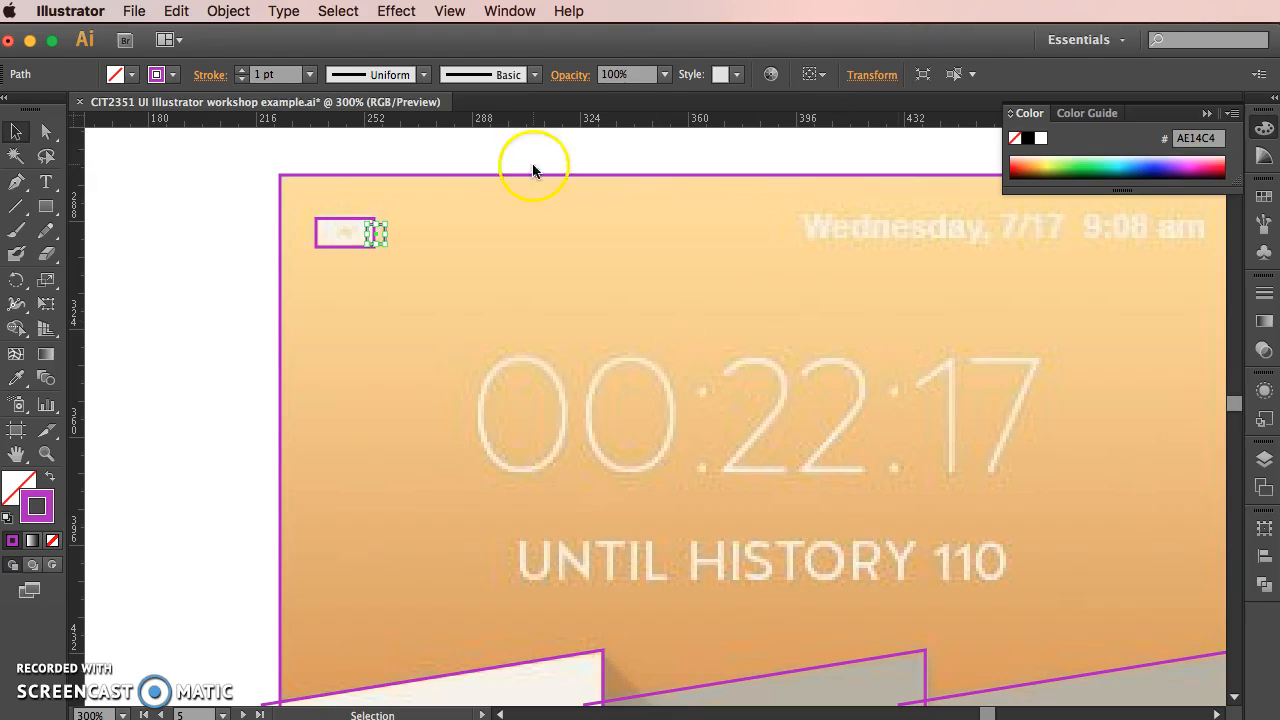
left_click(871, 74)
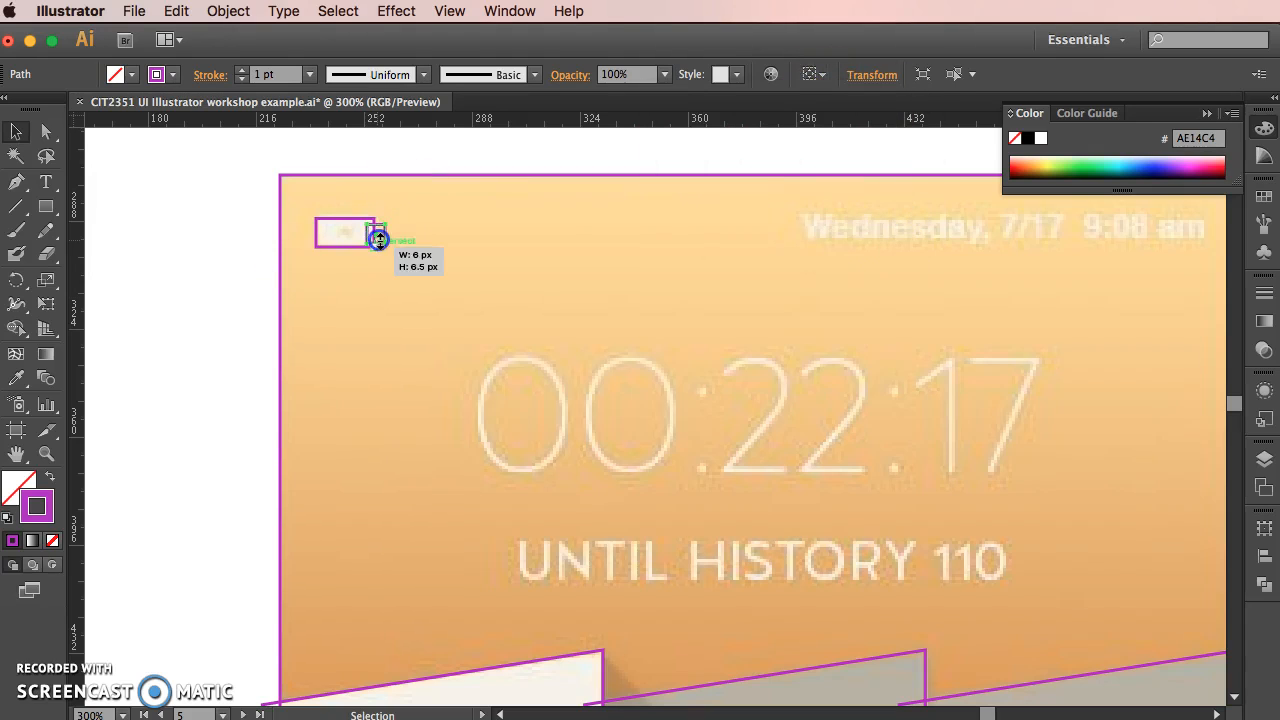
left_click_drag(378, 240, 378, 237)
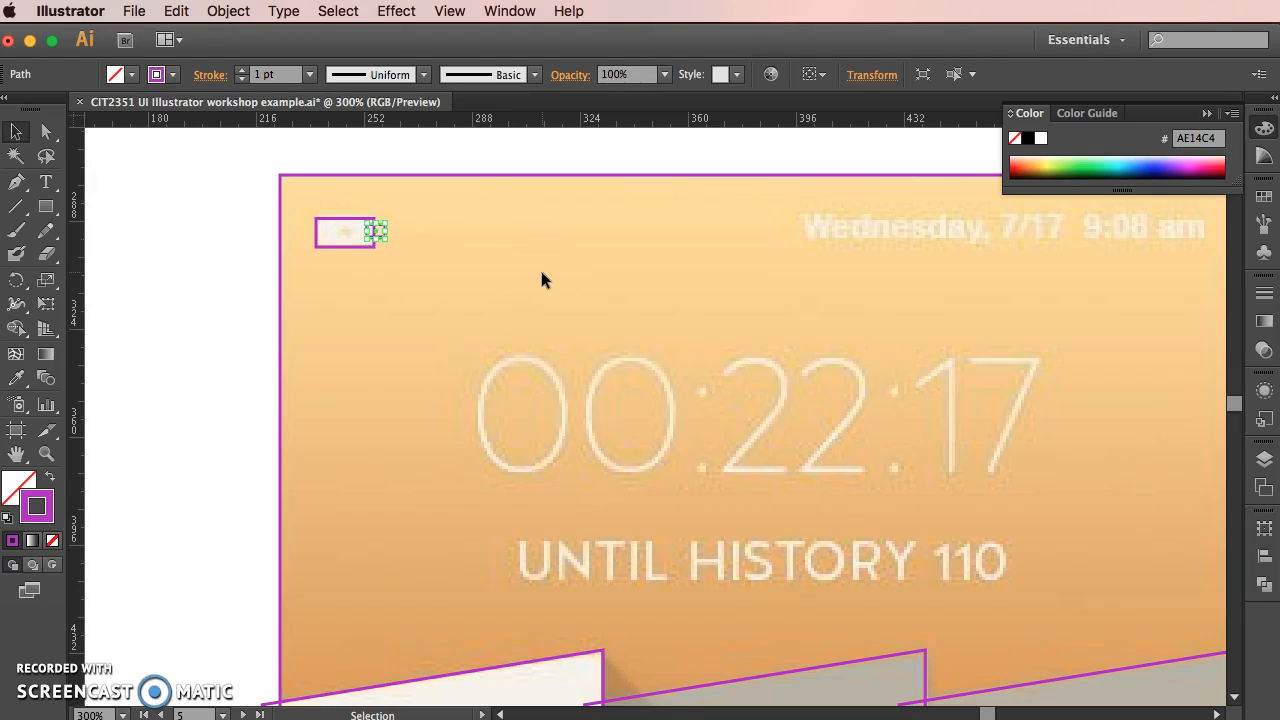
mouse_move(871, 74)
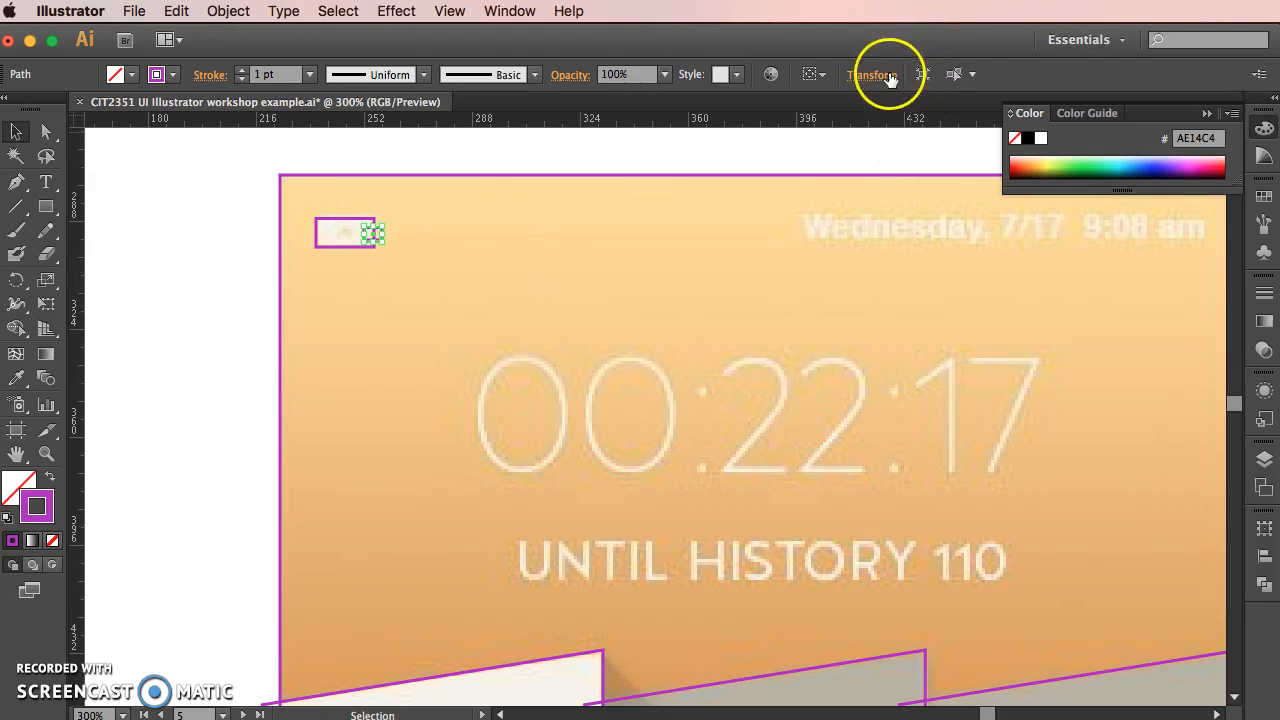
left_click(871, 74)
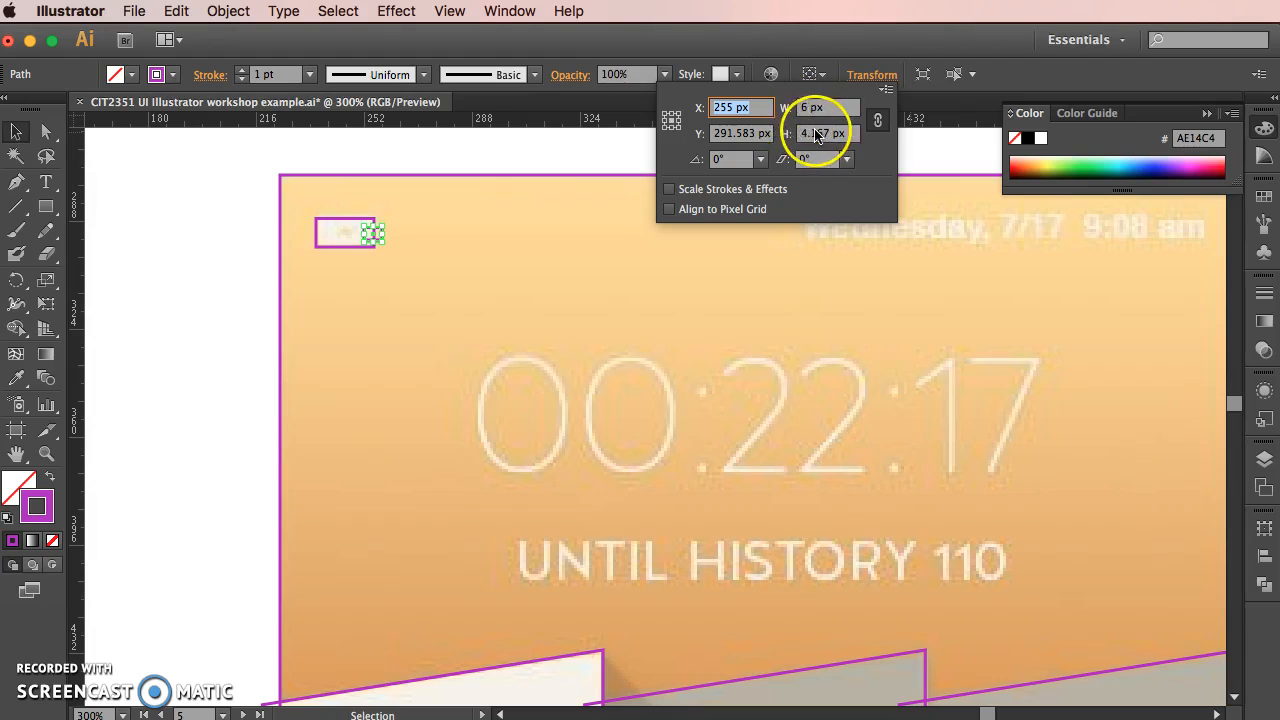
left_click(822, 132)
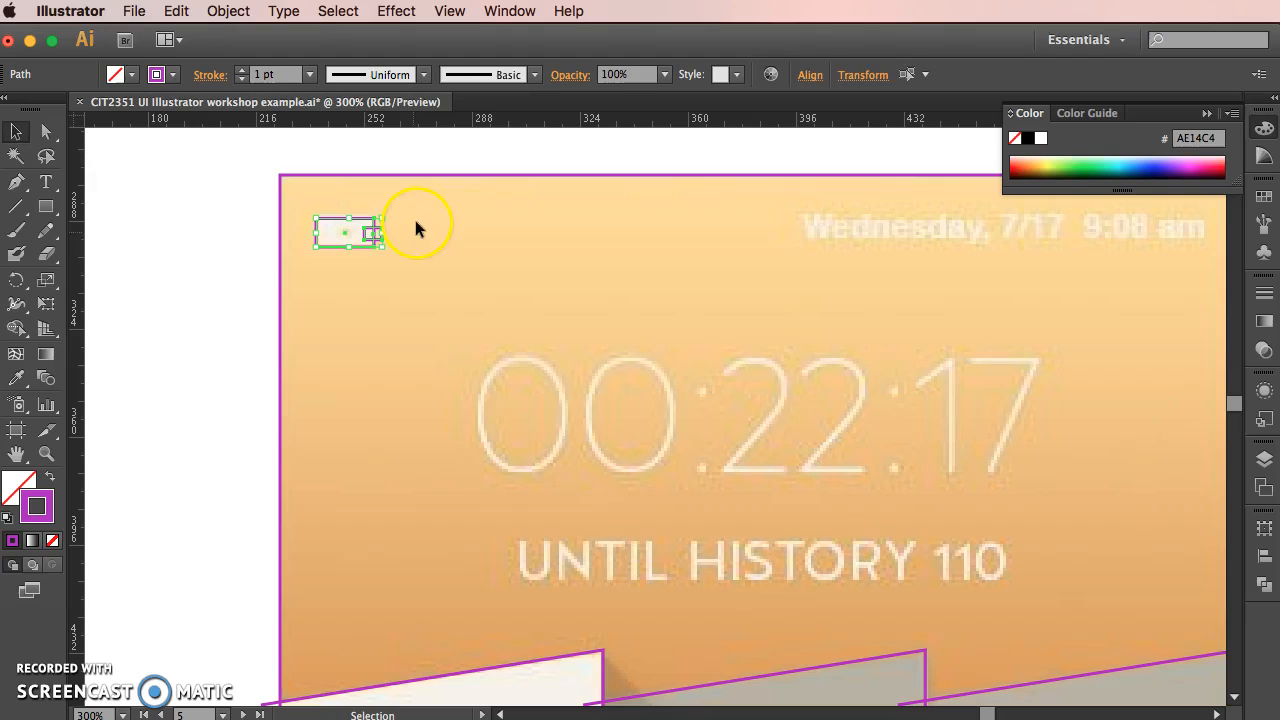
- Select the battery body with its nub and apply Vertical Align Center
left_click(385, 255)
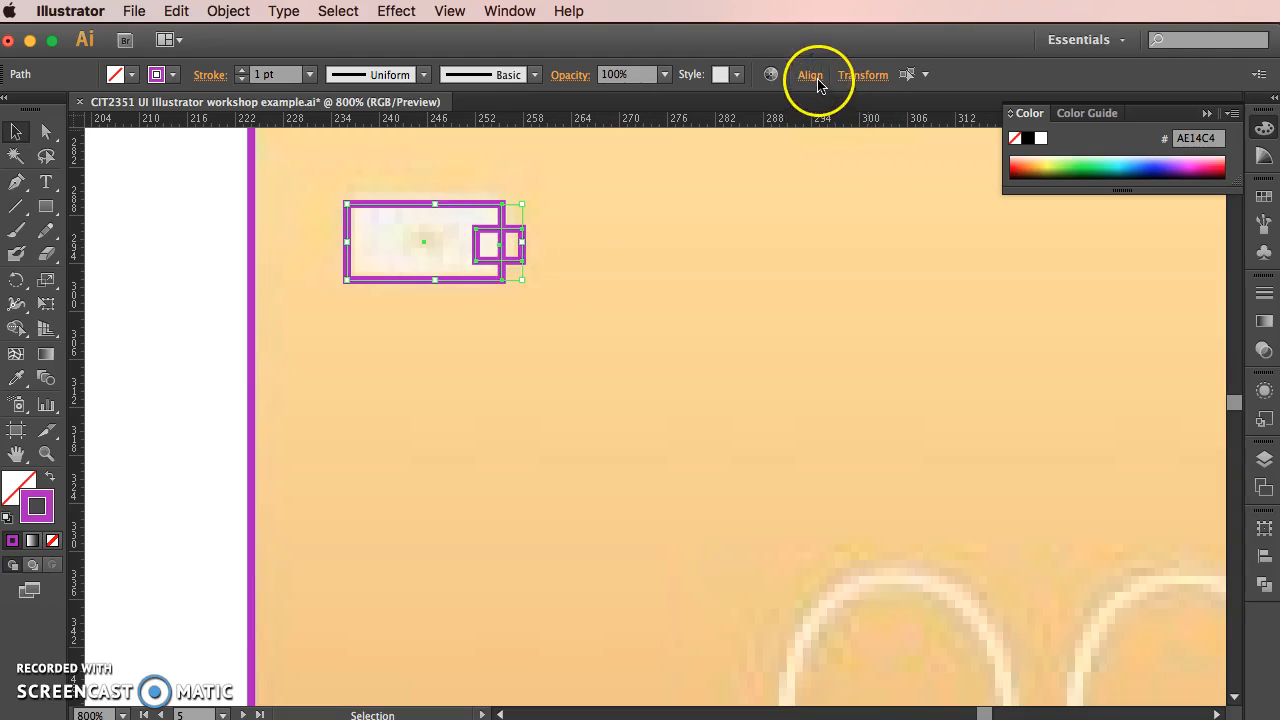
left_click(810, 75)
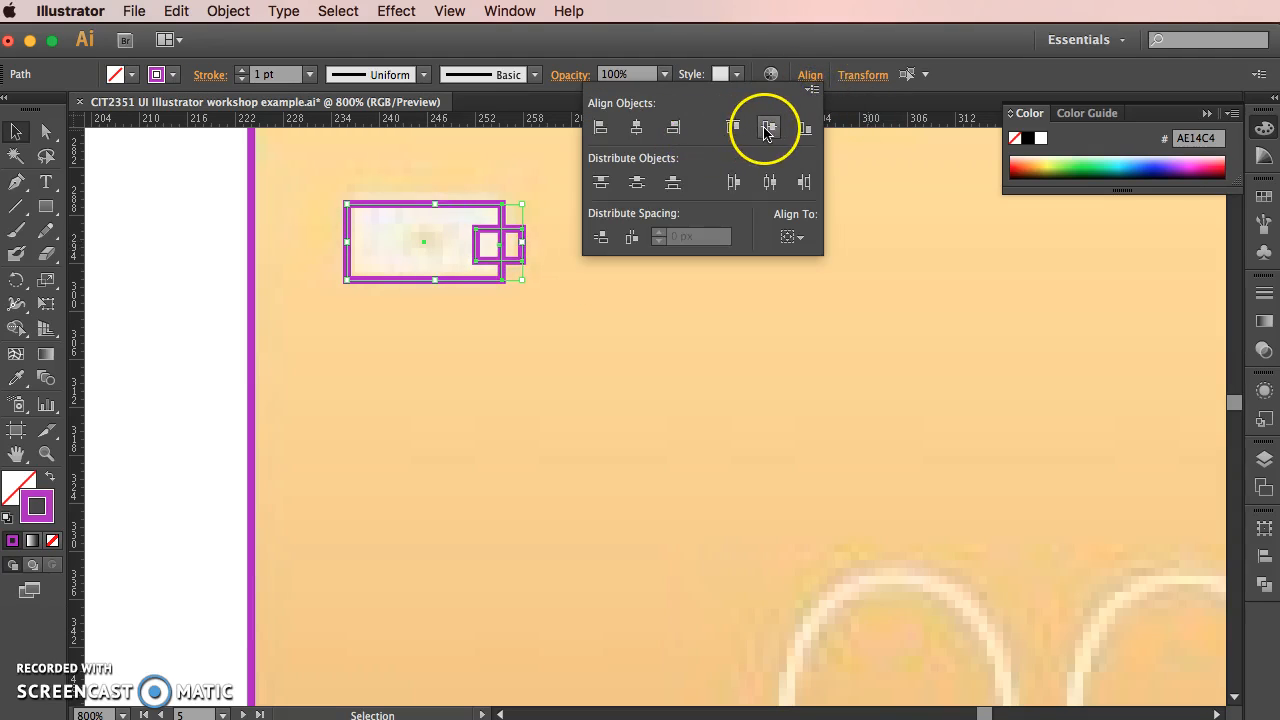
left_click(769, 127)
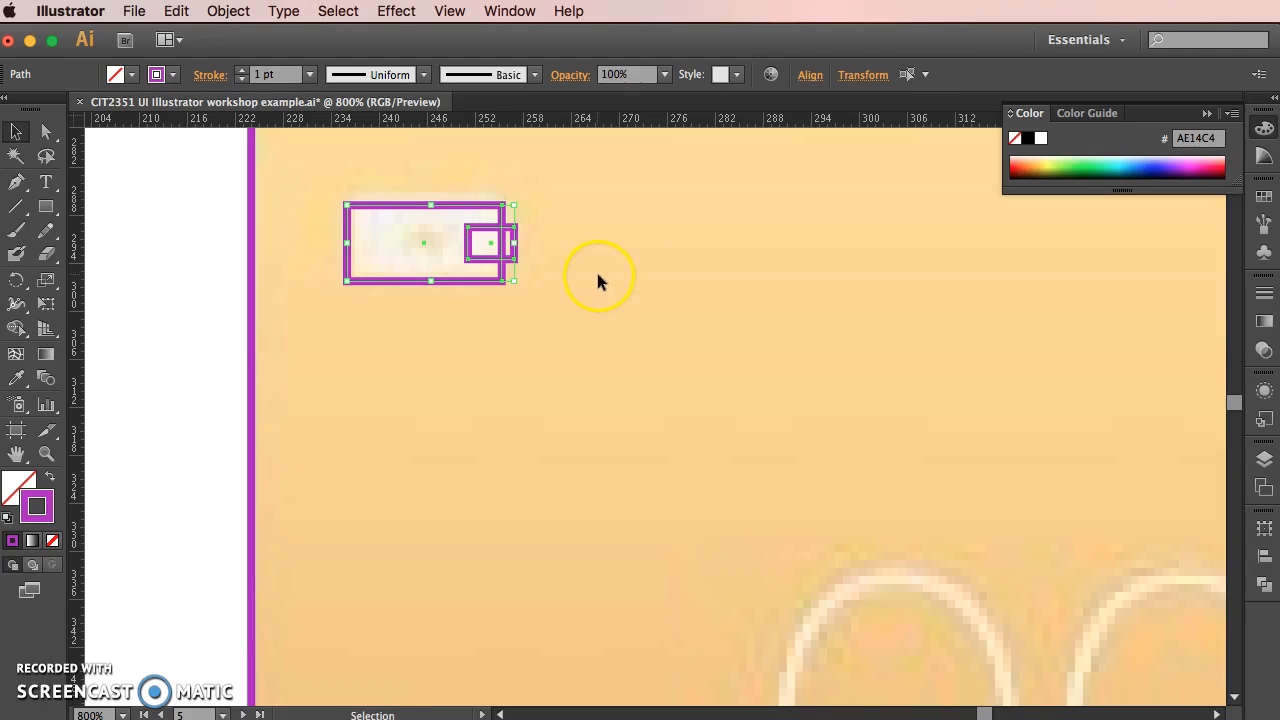
left_click(809, 74)
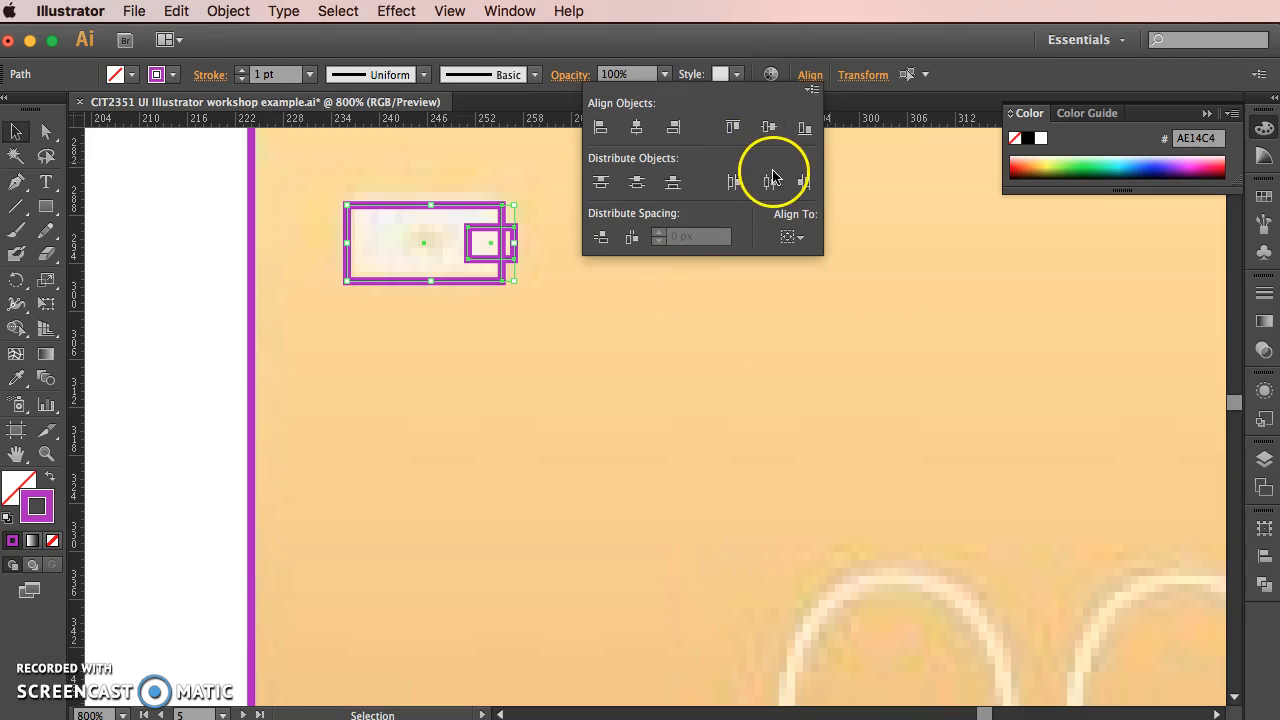
mouse_move(1117, 483)
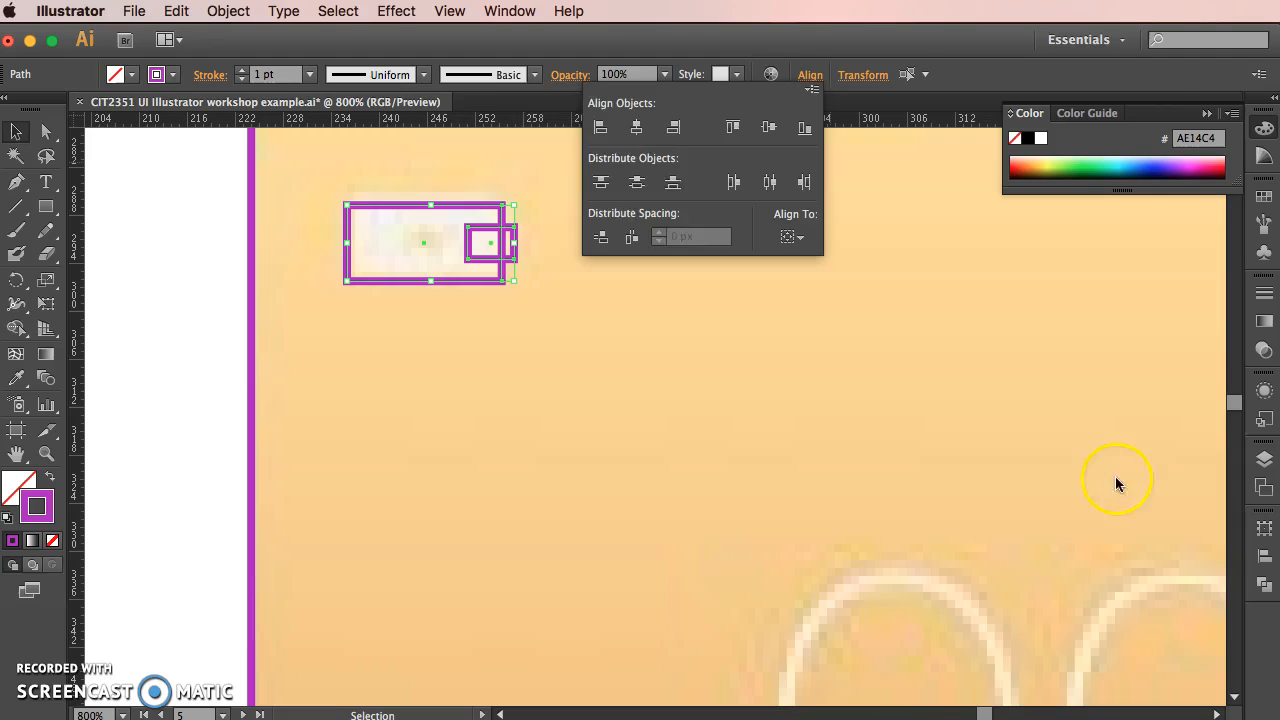
mouse_move(1250, 528)
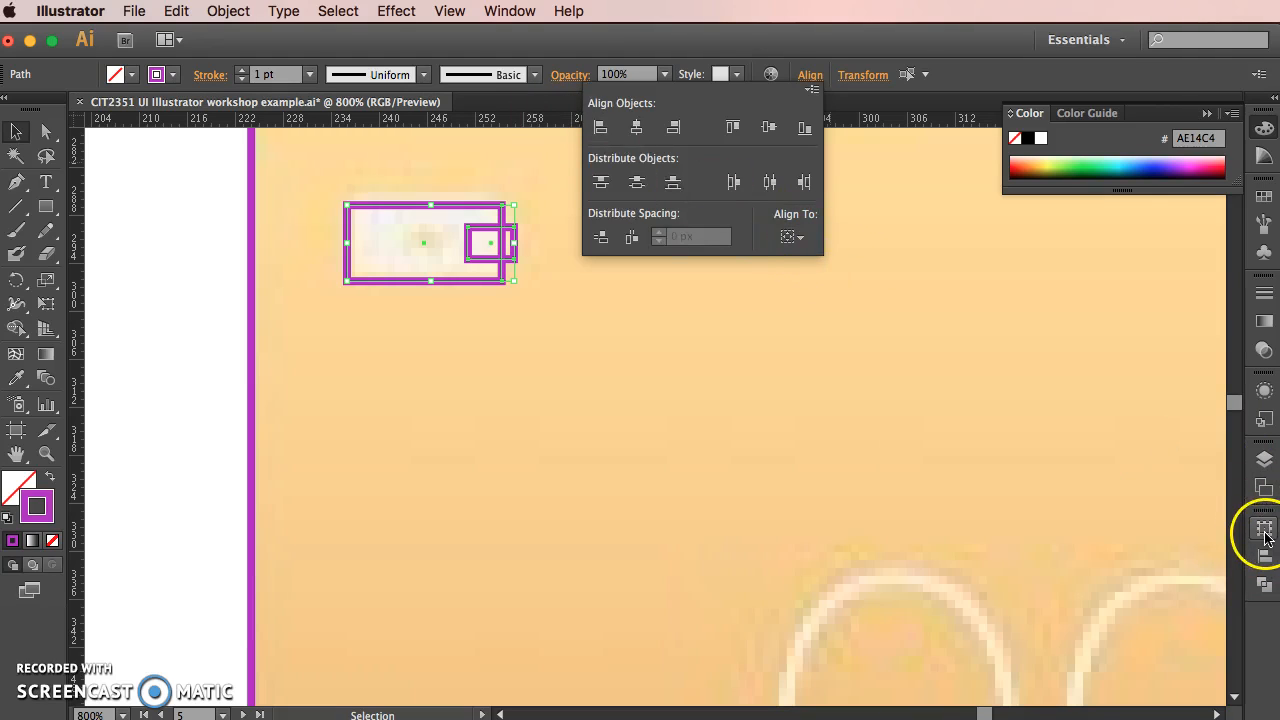
- Expand the panel dock, check workspaces, and show Window > Pathfinder
left_click(1264, 527)
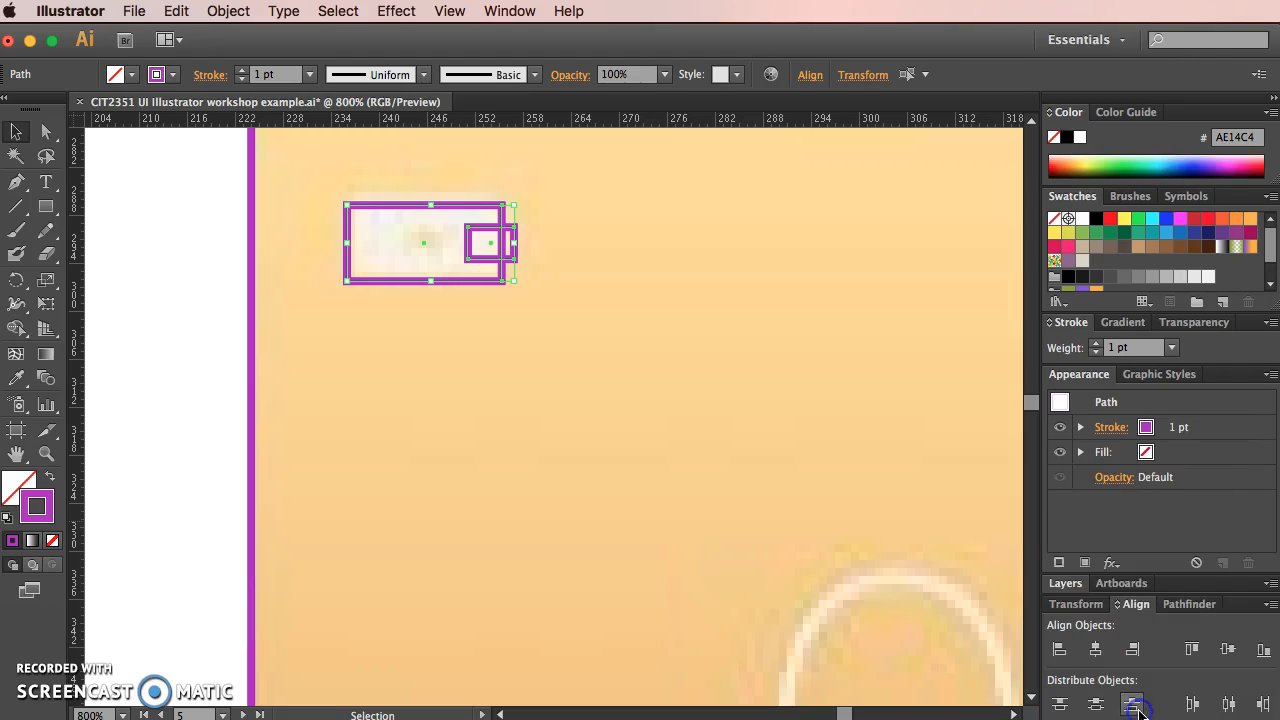
mouse_move(1245, 607)
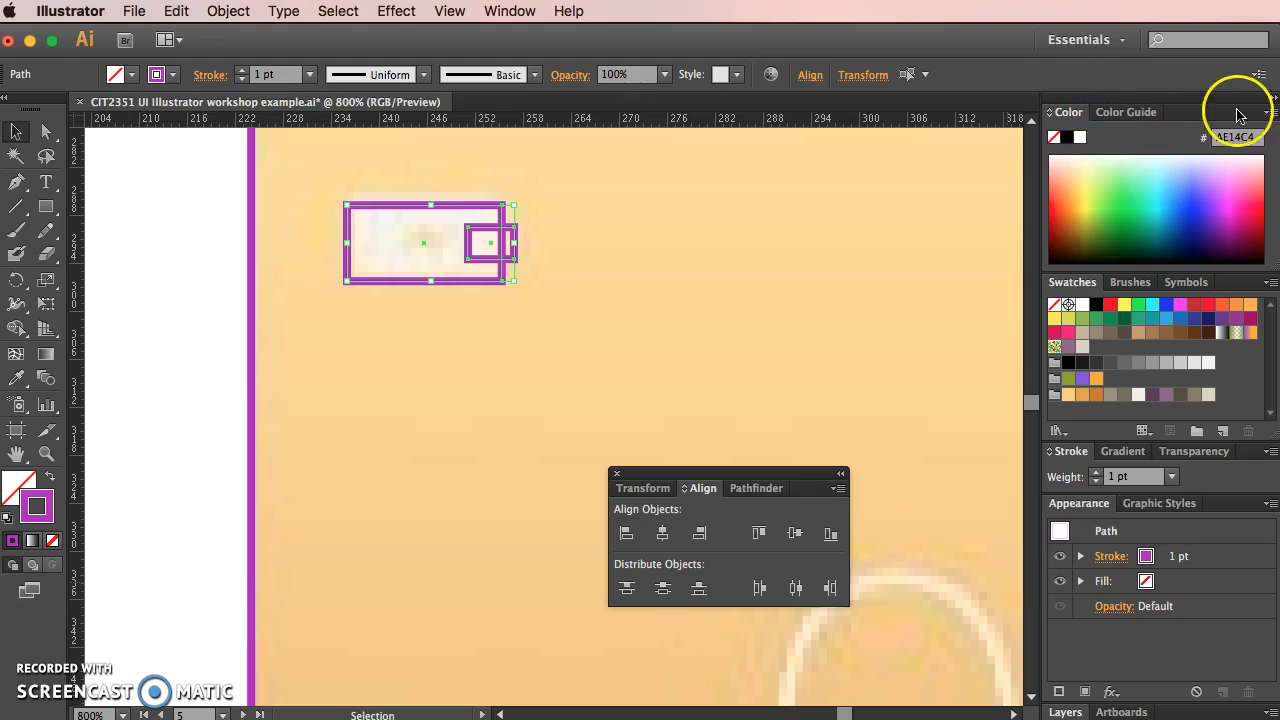
left_click(1085, 39)
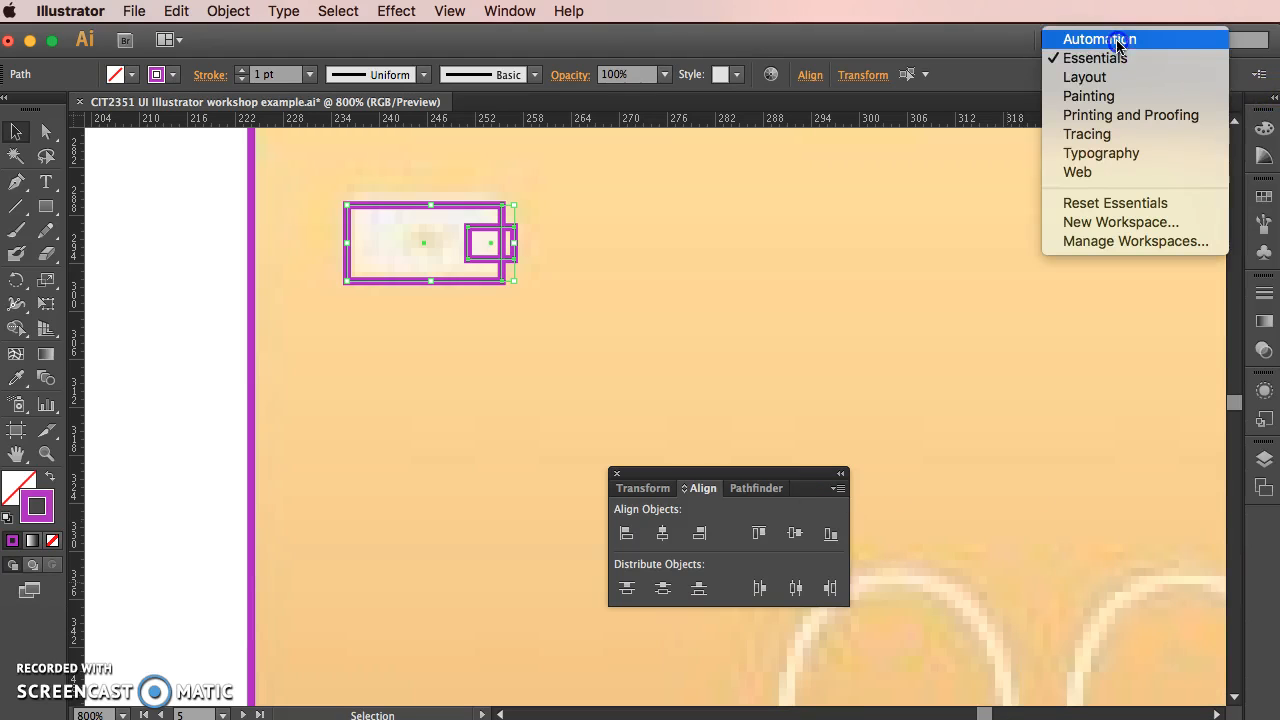
mouse_move(1095, 58)
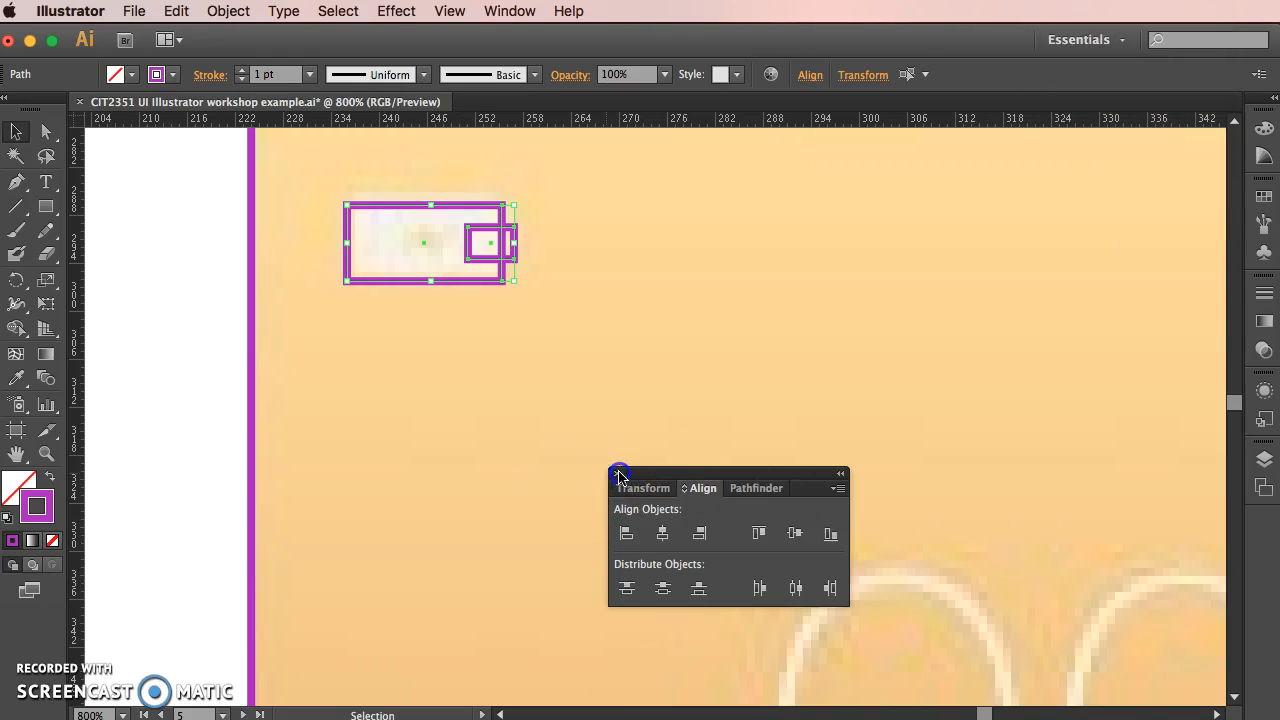
left_click(510, 11)
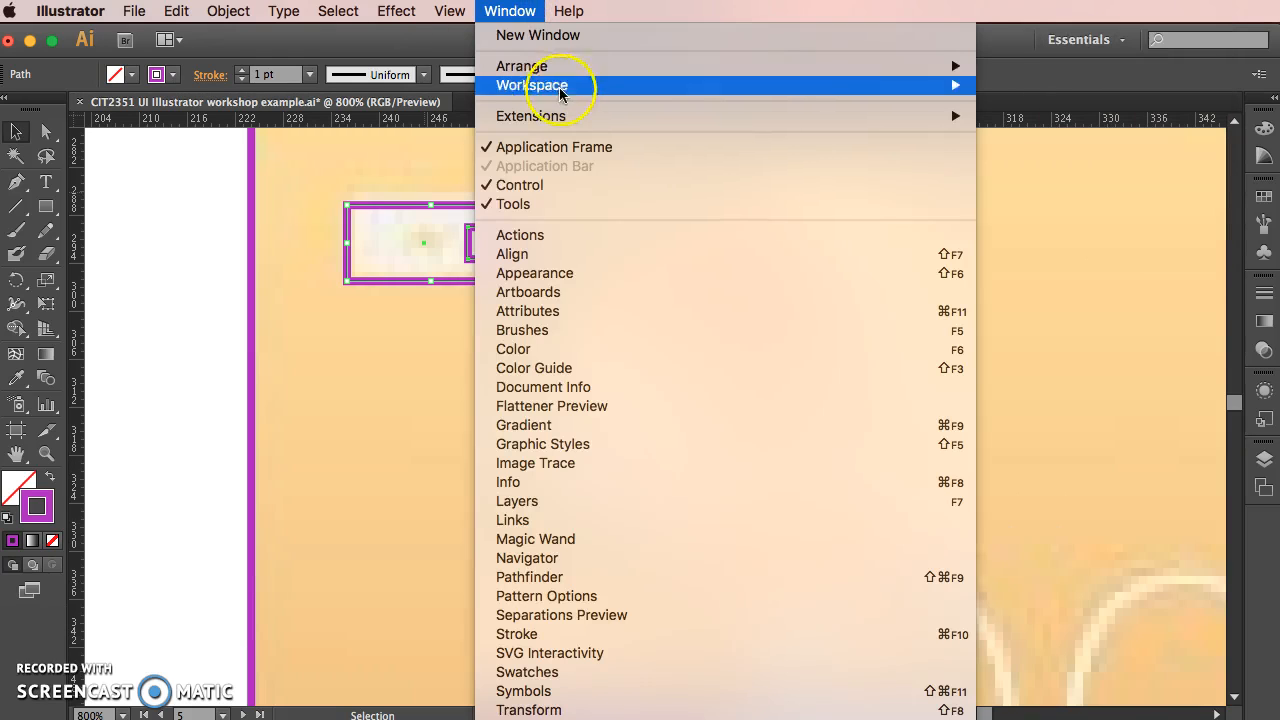
mouse_move(530, 577)
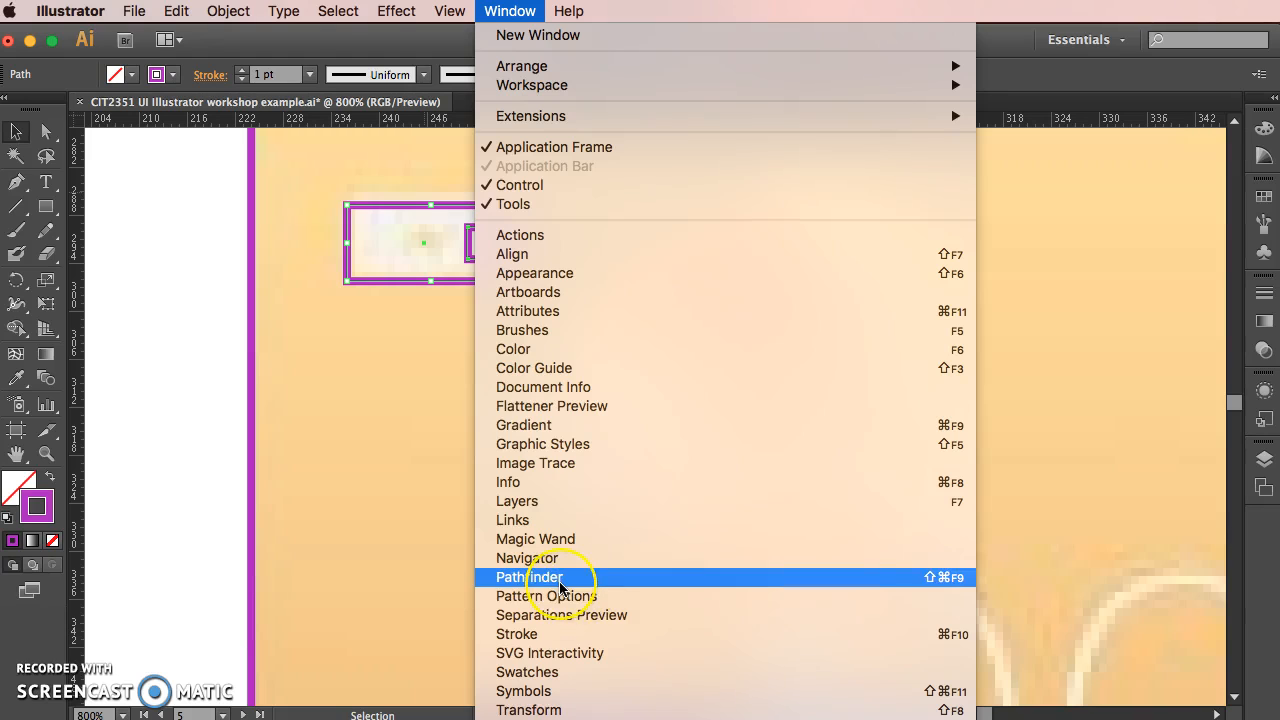
mouse_move(547, 434)
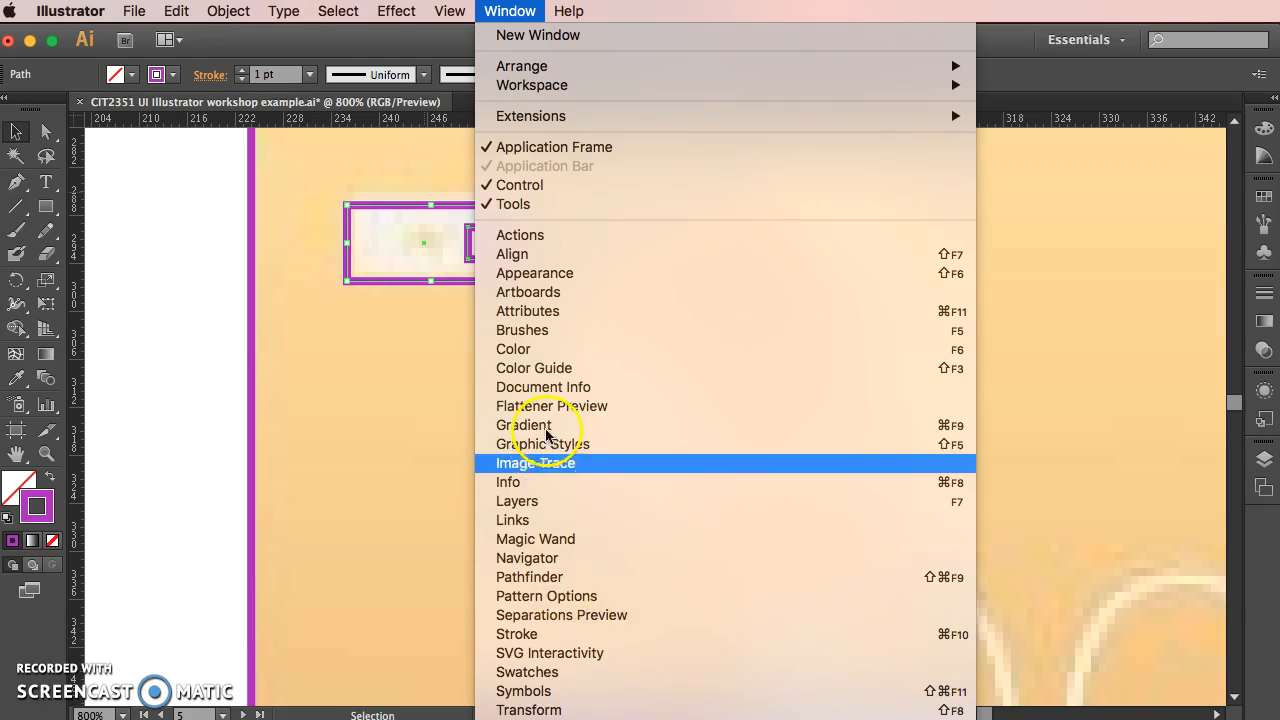
mouse_move(595, 577)
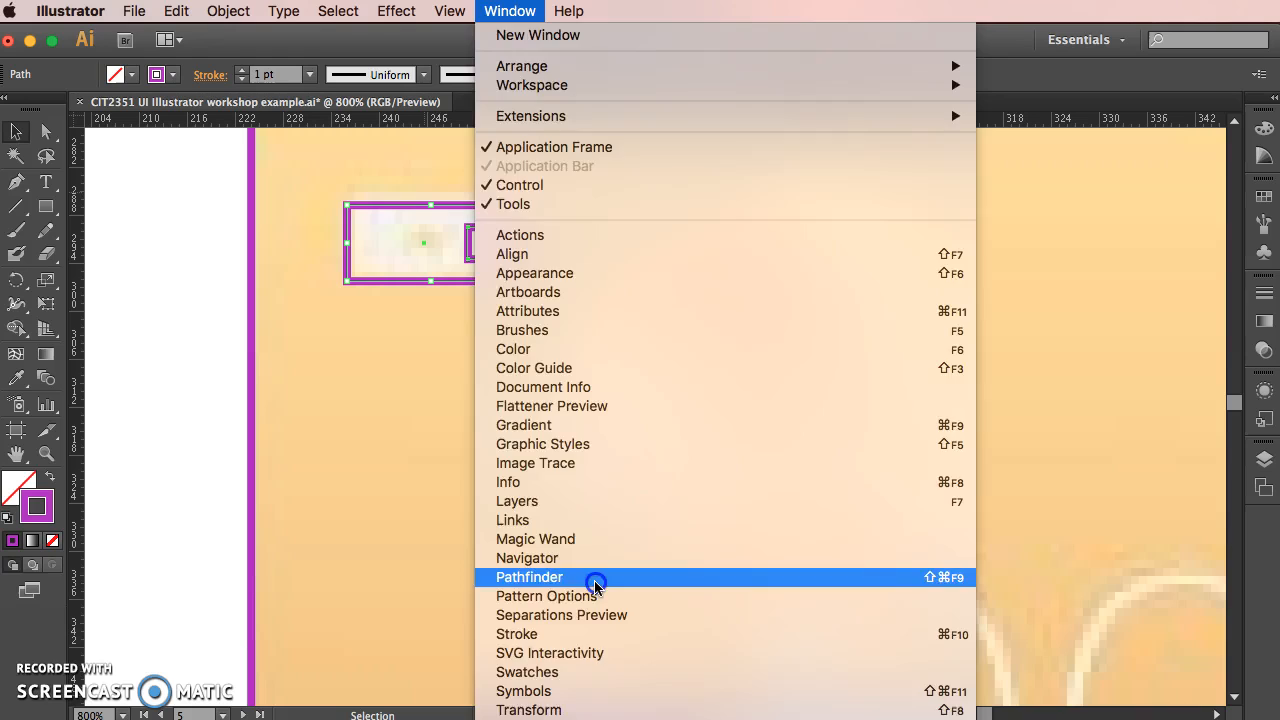
left_click(529, 577)
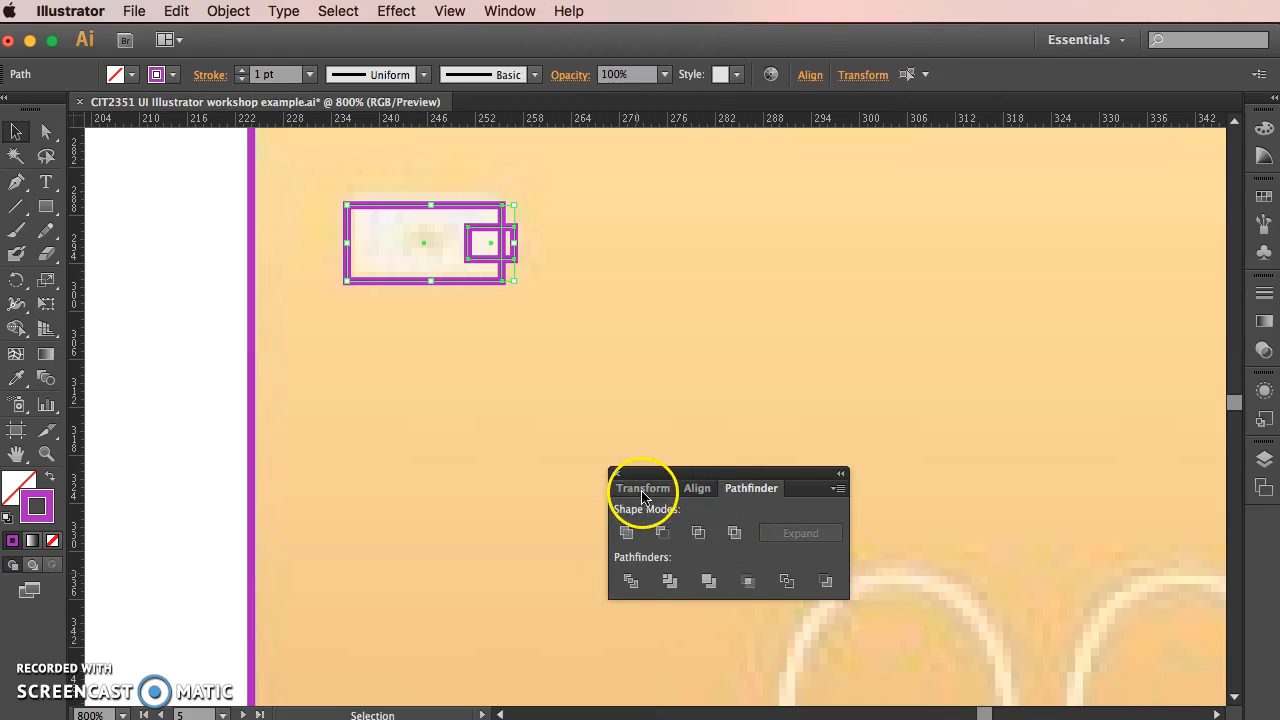
- Set the Transform reference point, edit the battery width, and turn off Constrain Proportions
left_click(643, 488)
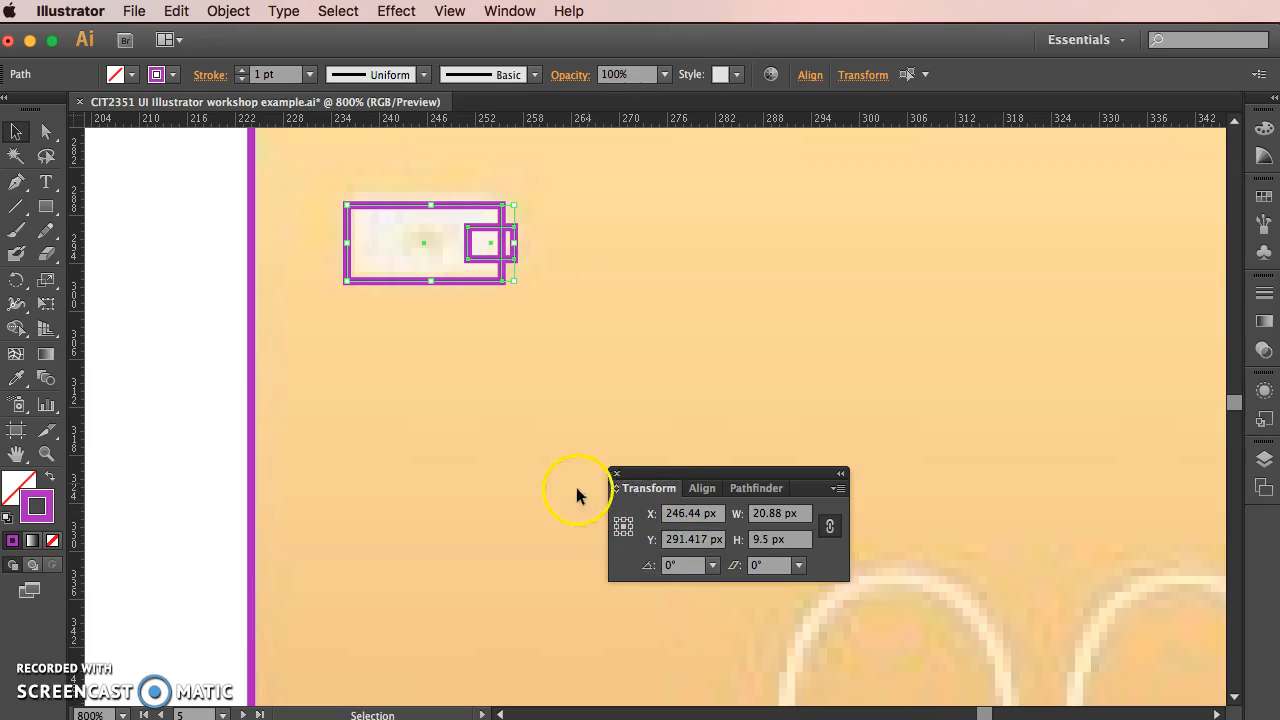
mouse_move(475, 262)
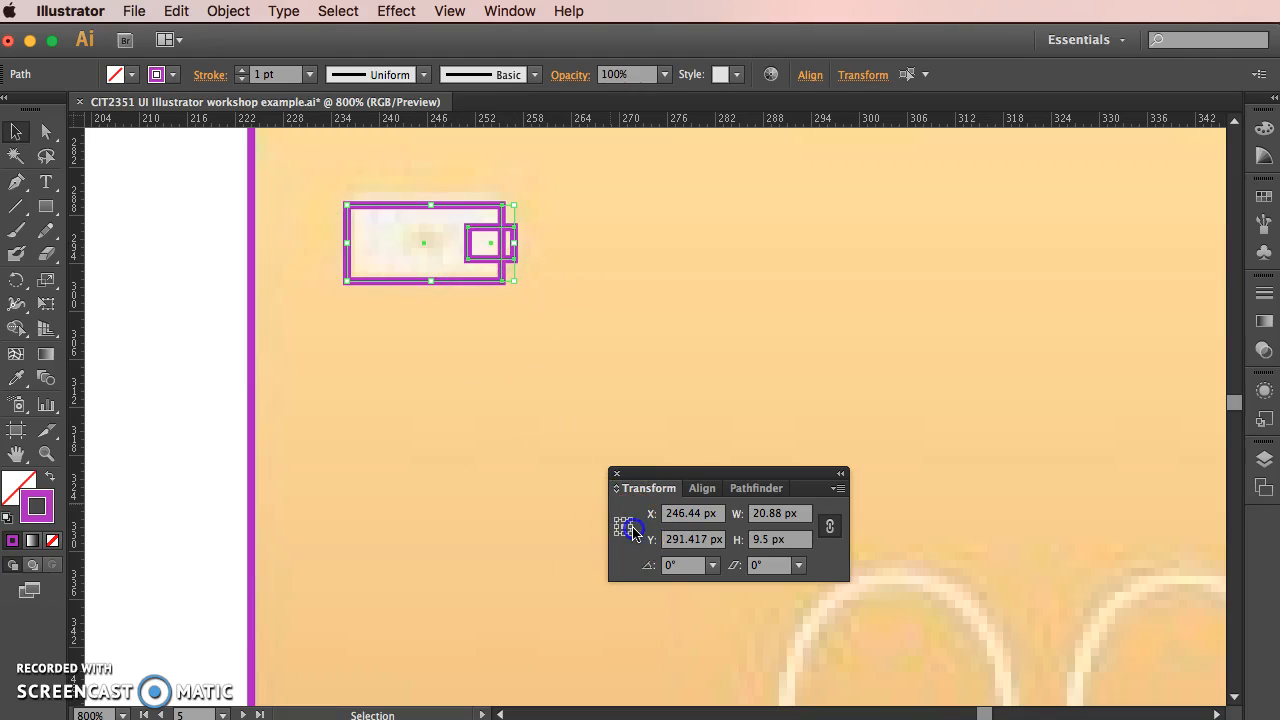
left_click(497, 285)
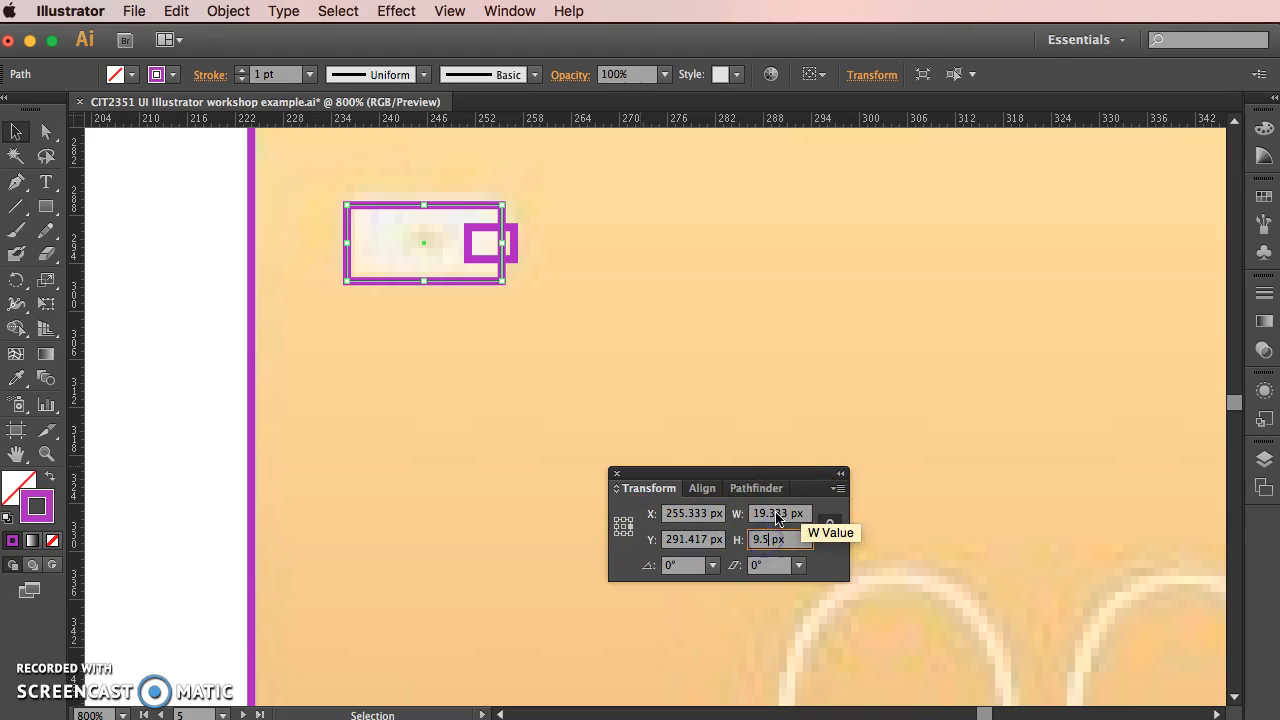
left_click(778, 513)
type("19")
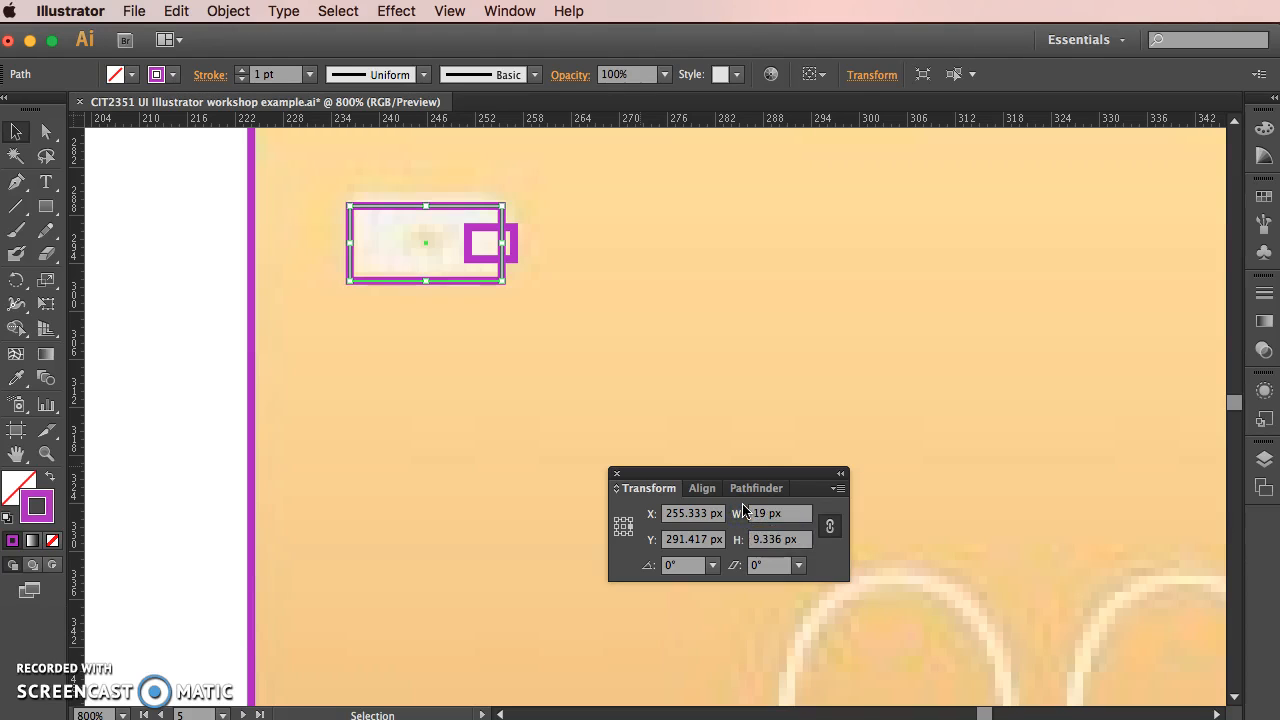
left_click(830, 526)
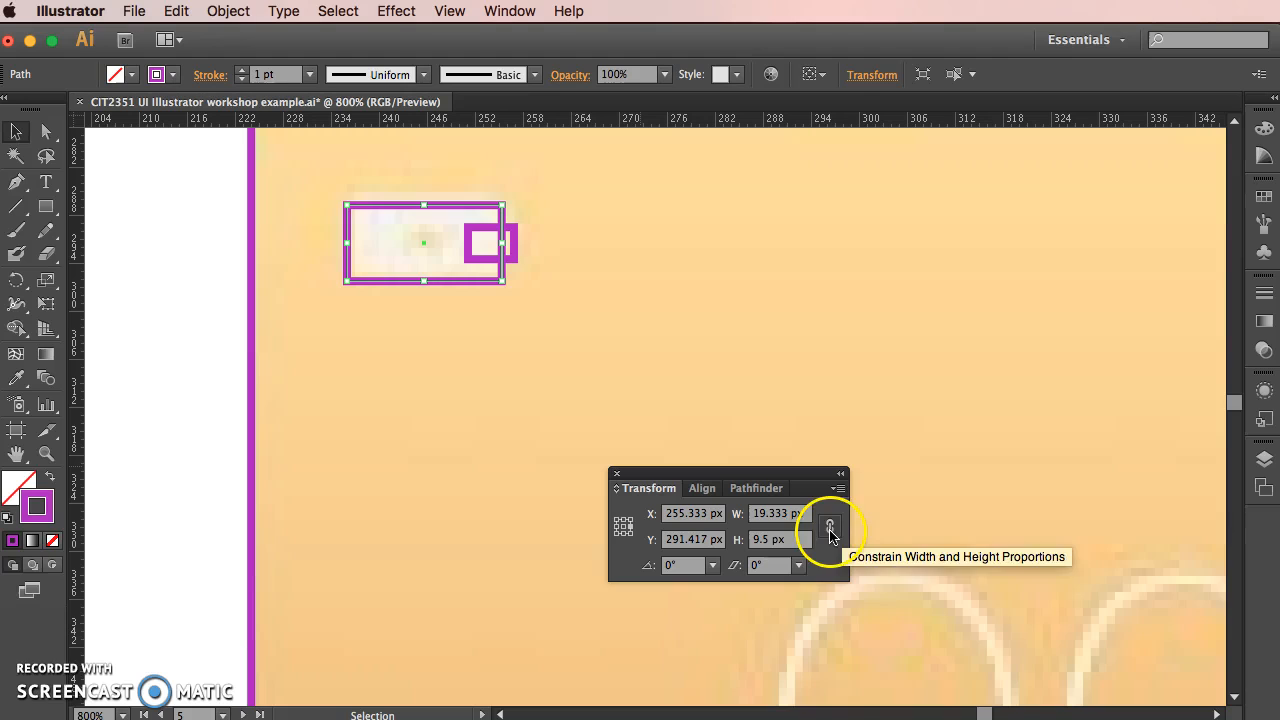
left_click(780, 513)
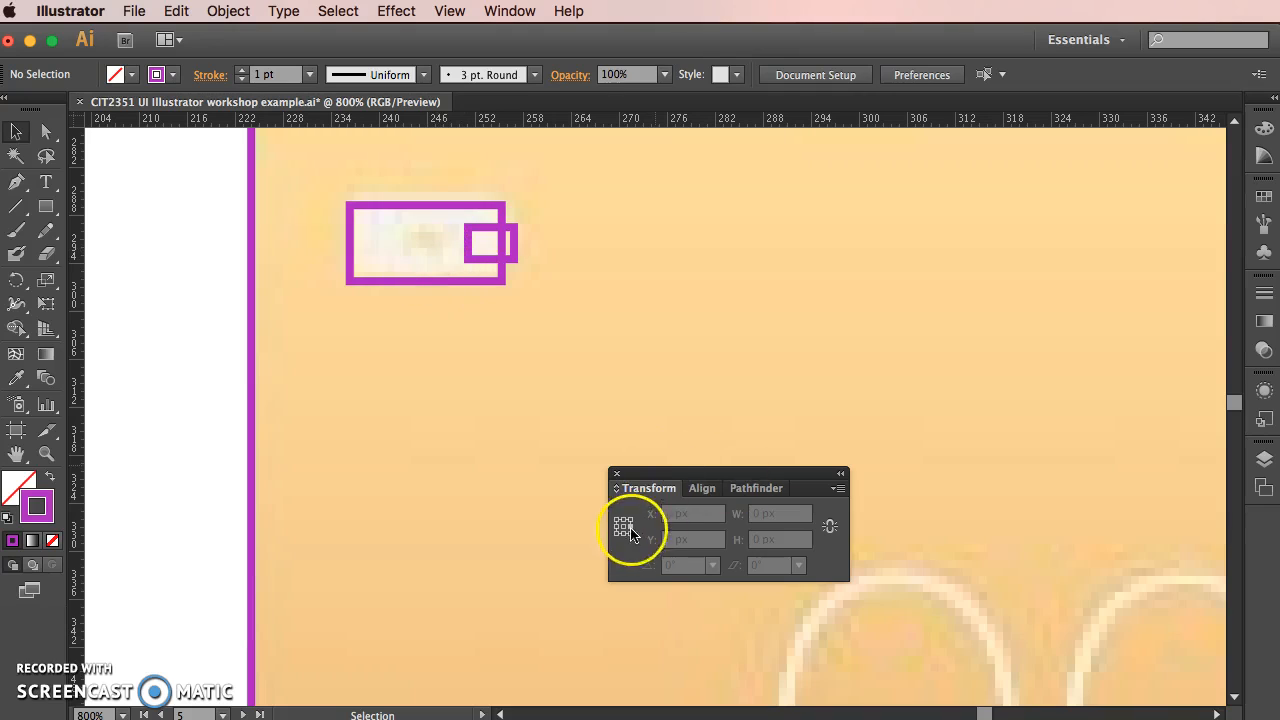
left_click(751, 488)
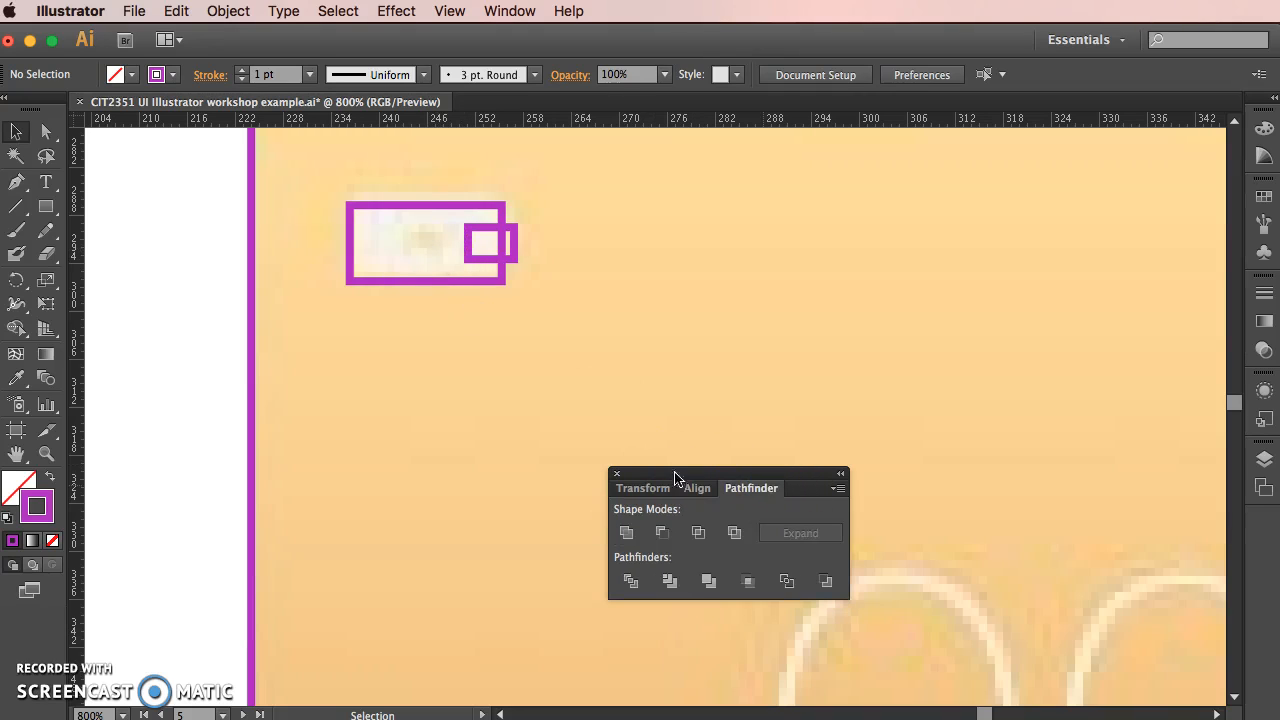
- Unite the battery body and terminal nub with Pathfinder Shape Modes
left_click(696, 488)
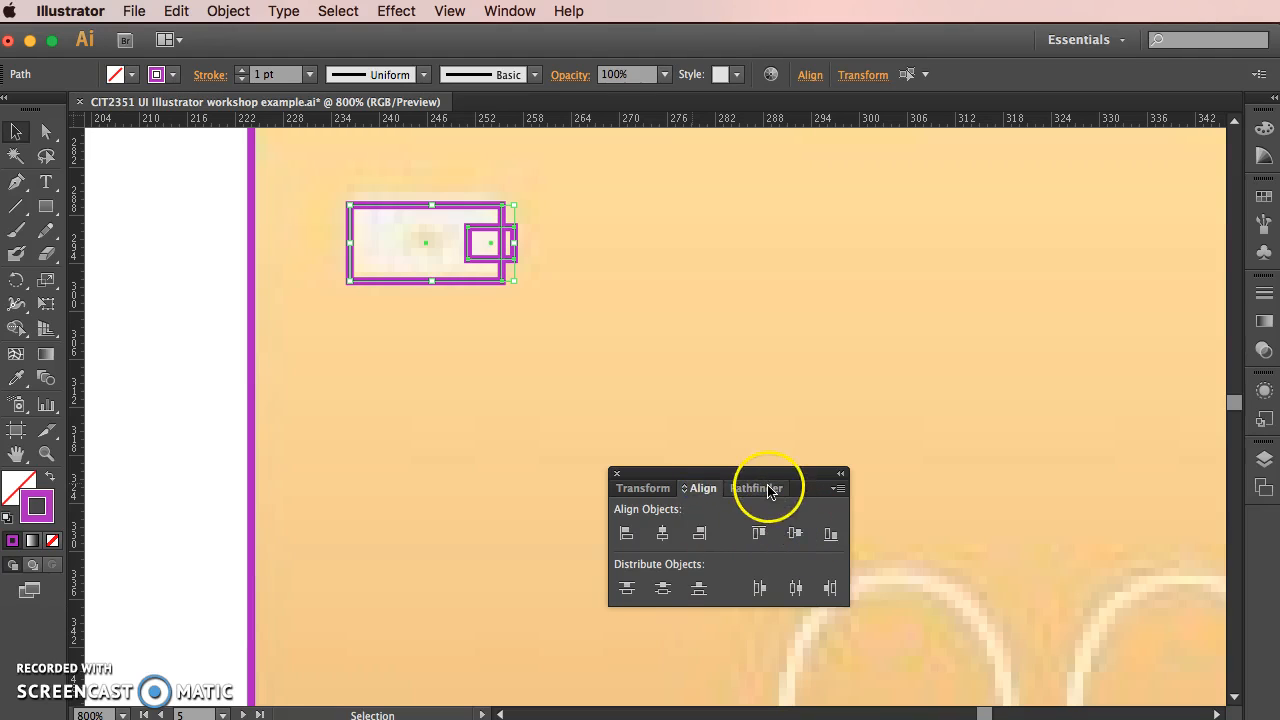
left_click(756, 488)
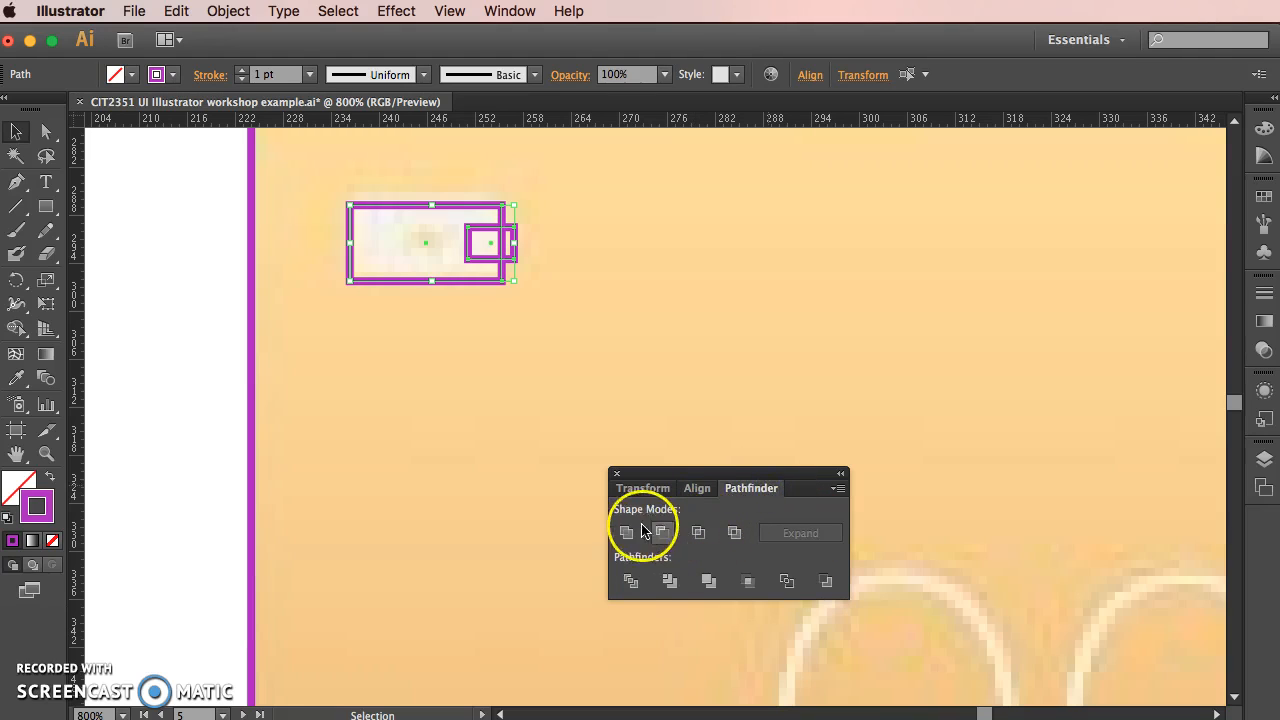
mouse_move(626, 531)
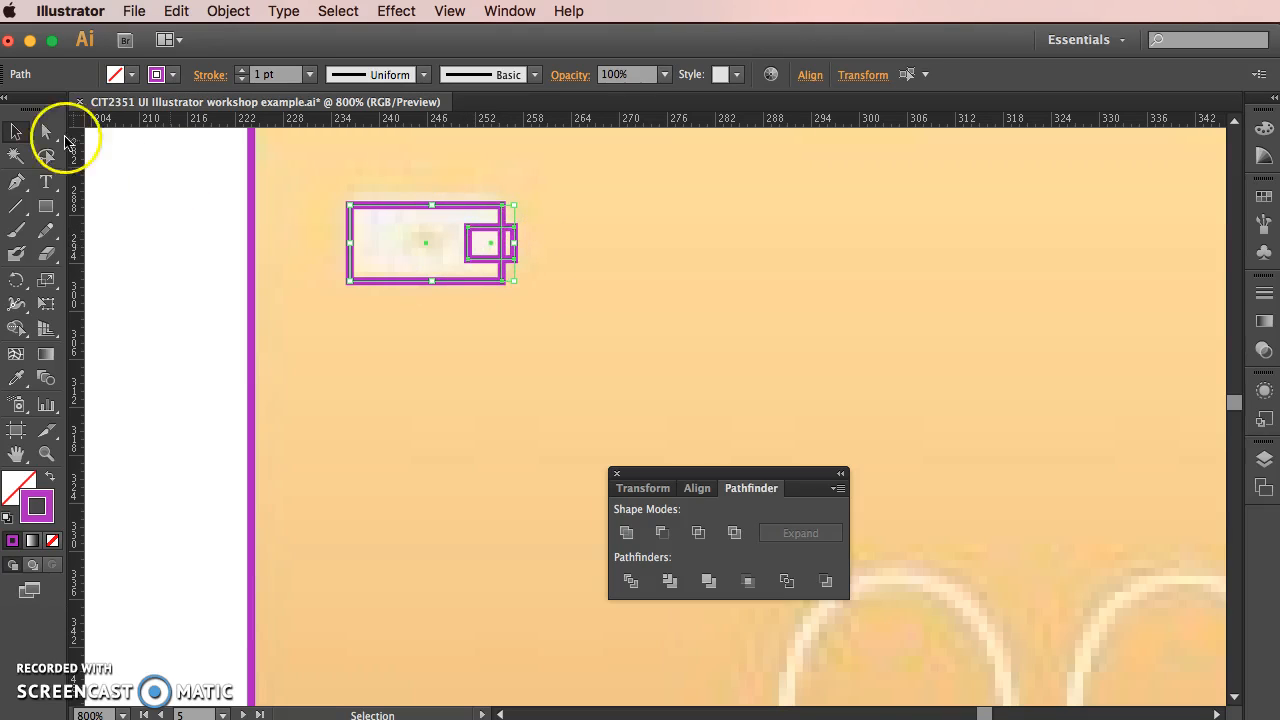
mouse_move(563, 233)
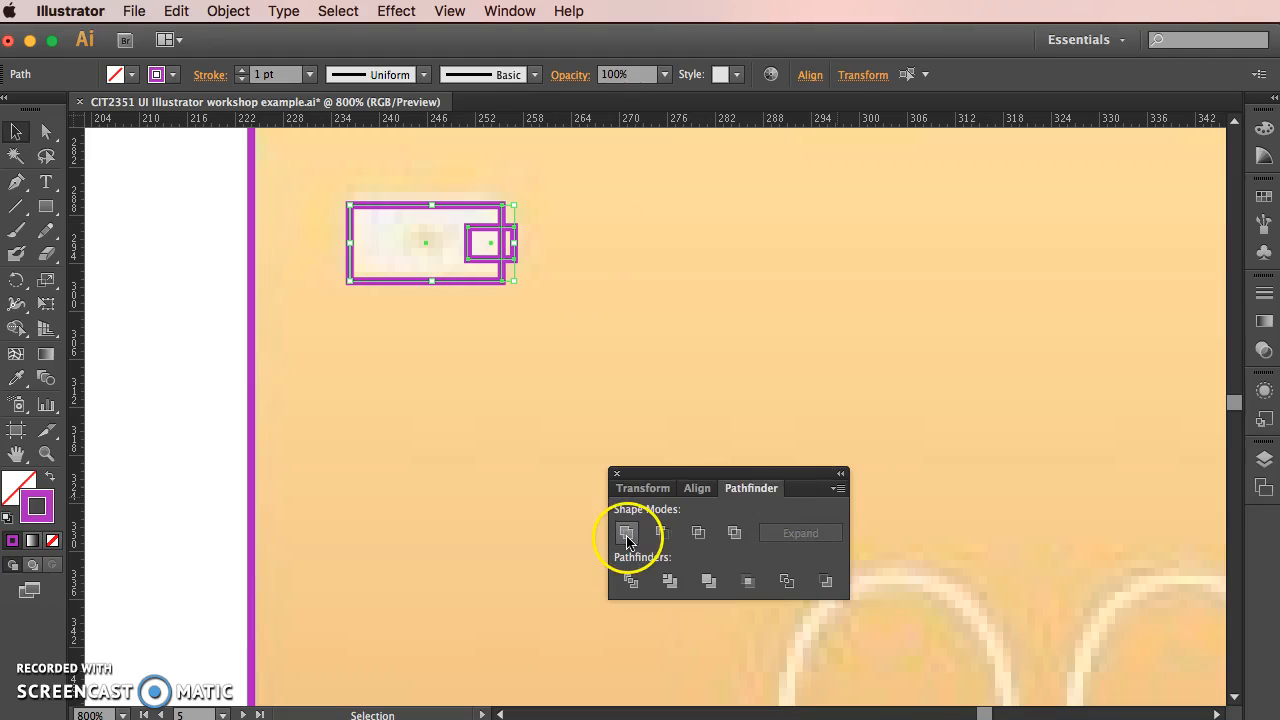
left_click(626, 532)
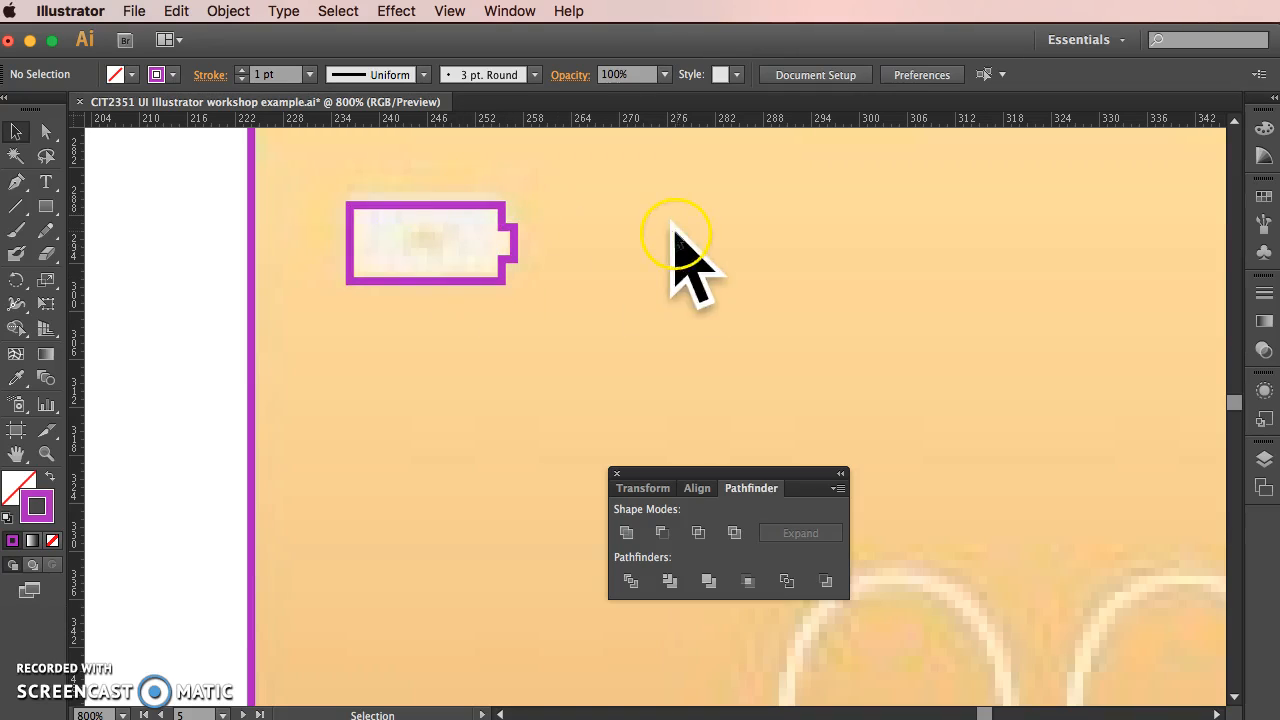
mouse_move(570, 335)
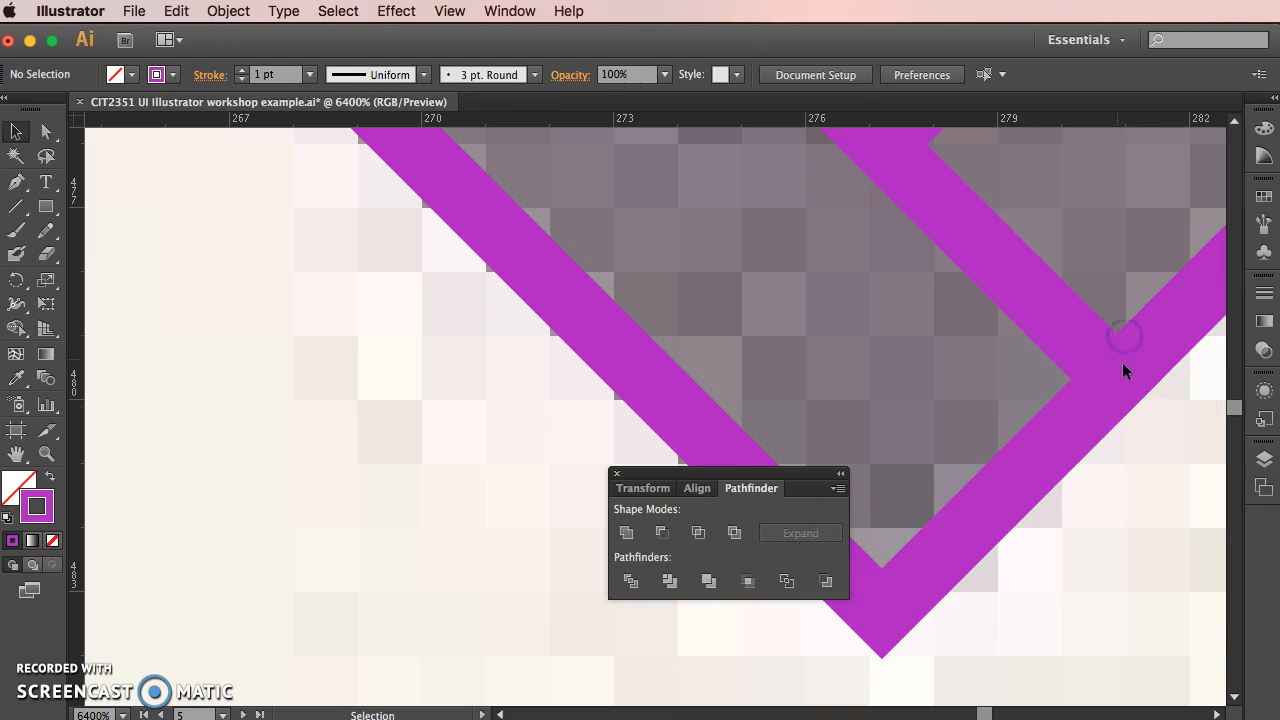
- Drag the checkmark's inner corner anchors down into the bottom corner using Direct Selection
left_click(1120, 378)
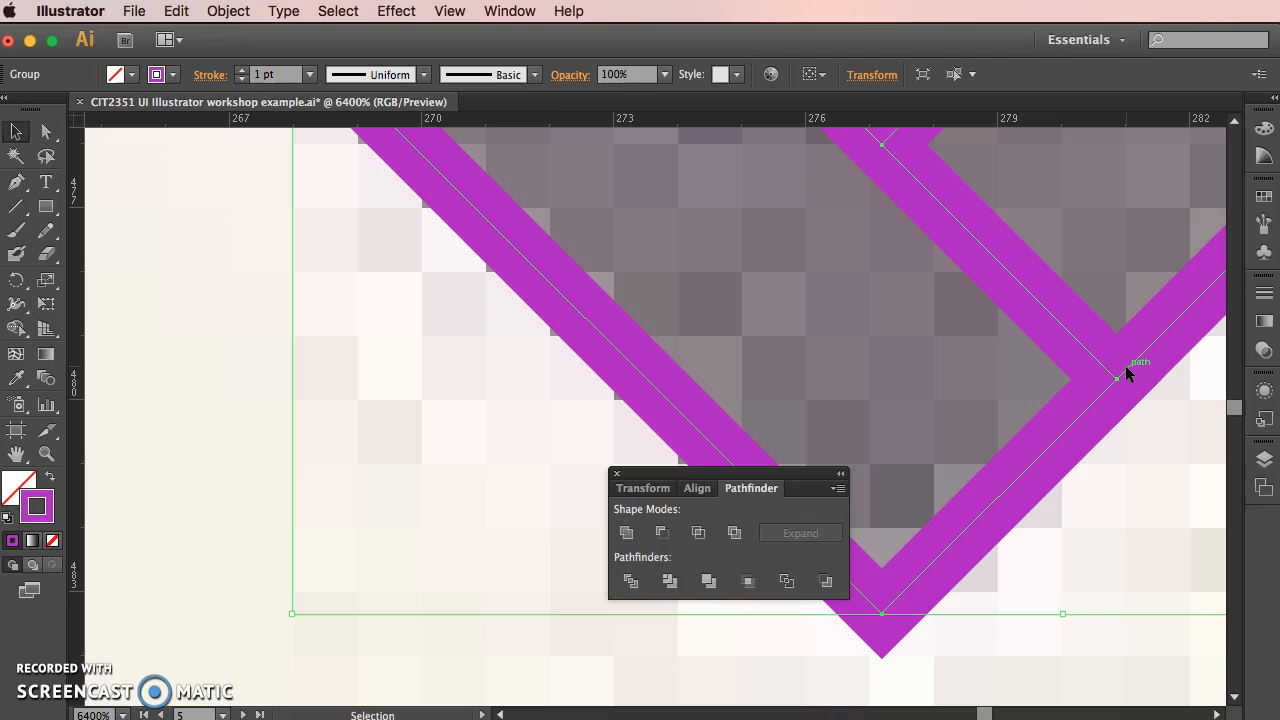
right_click(1117, 378)
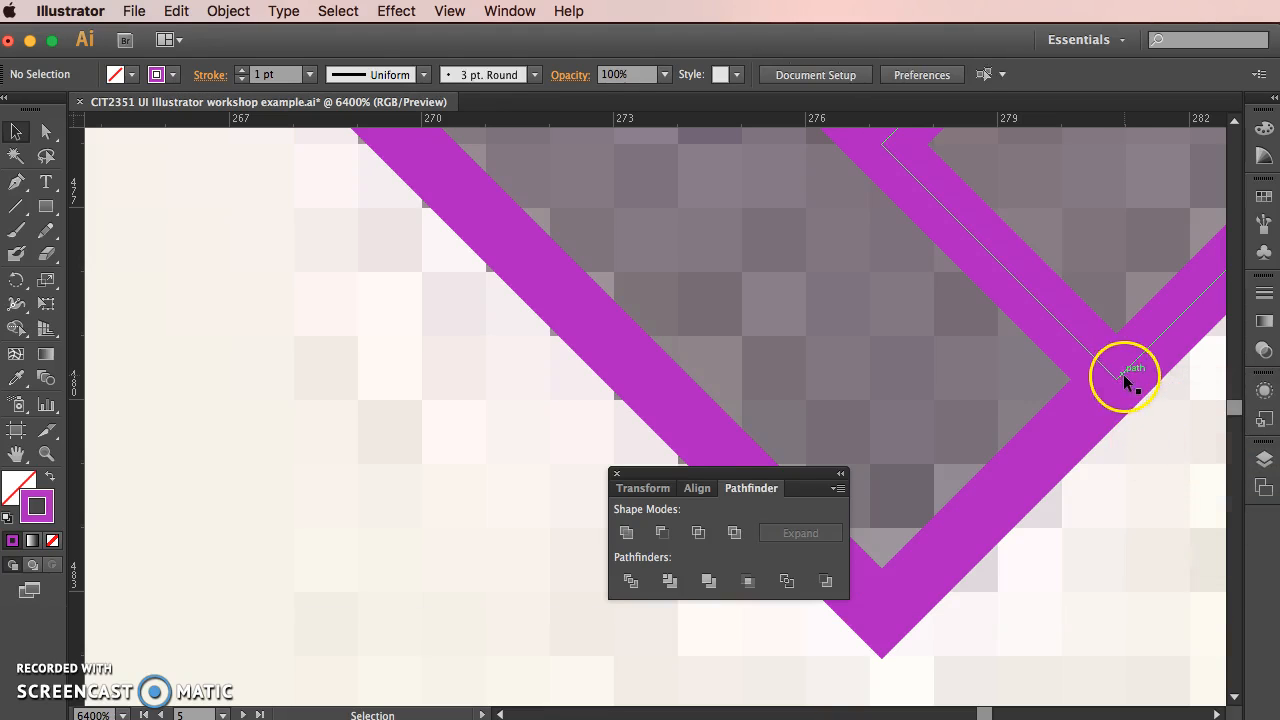
left_click(45, 131)
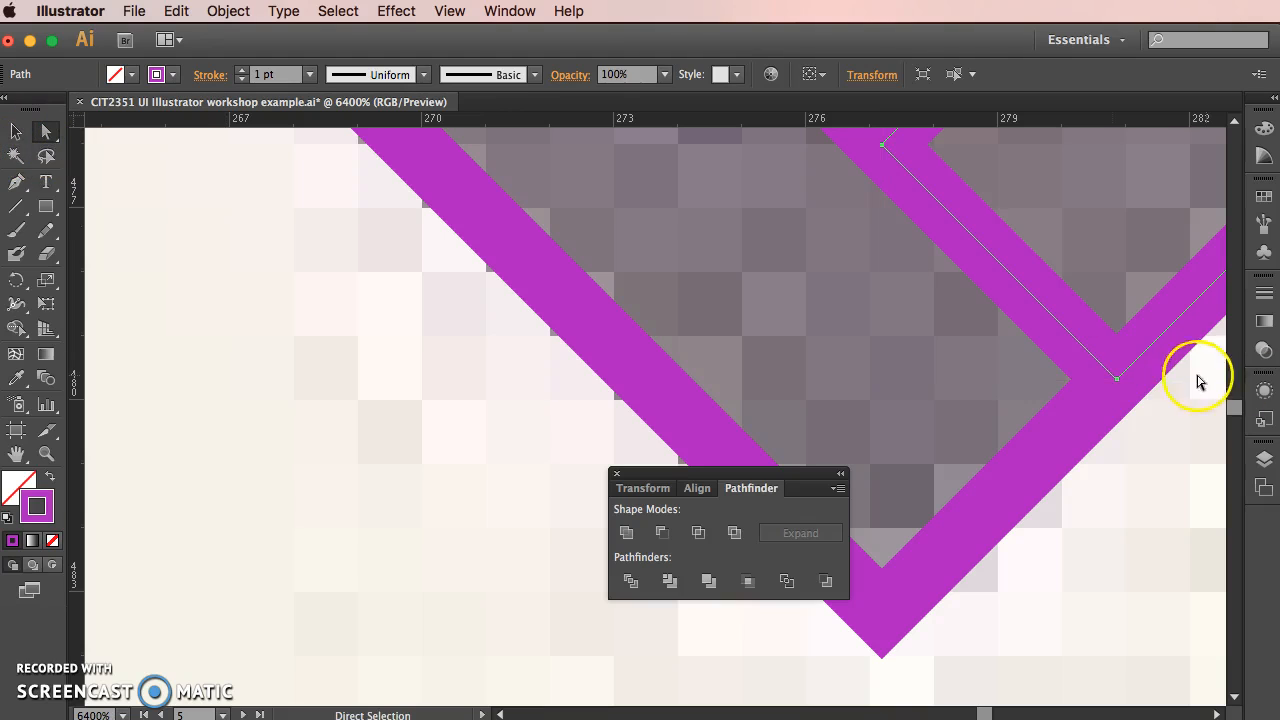
mouse_move(60, 150)
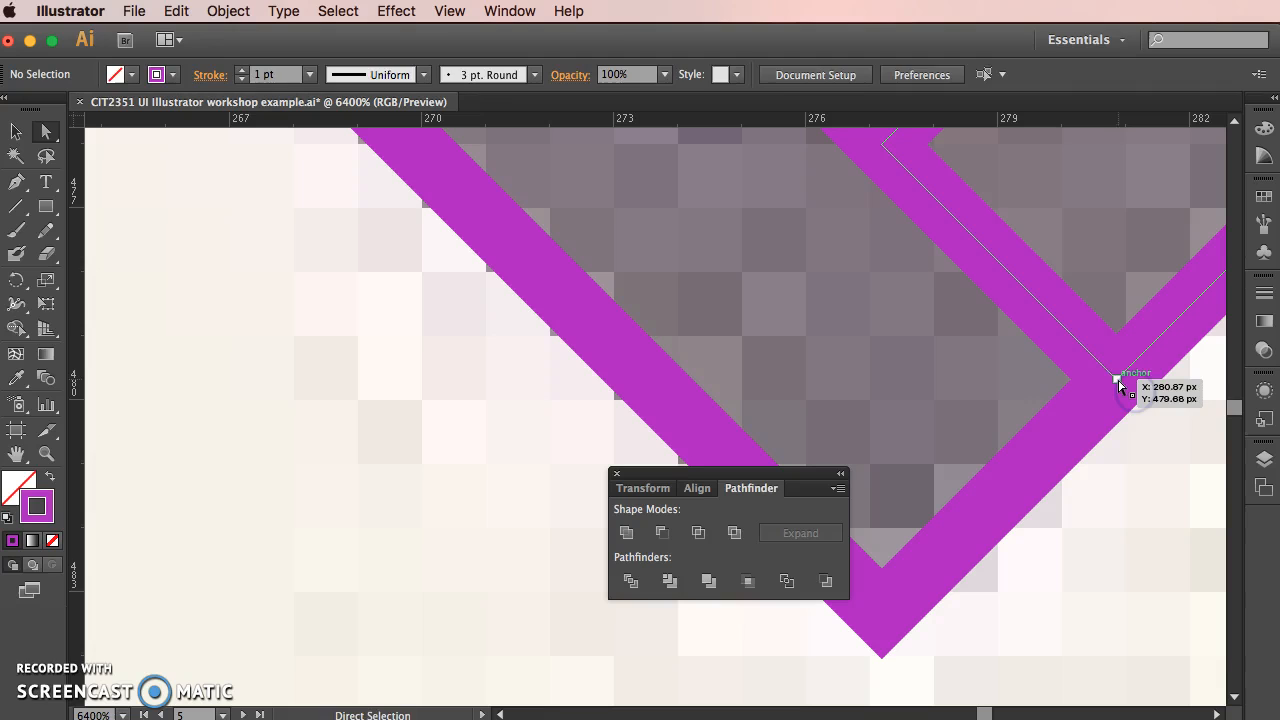
left_click_drag(1120, 388, 947, 562)
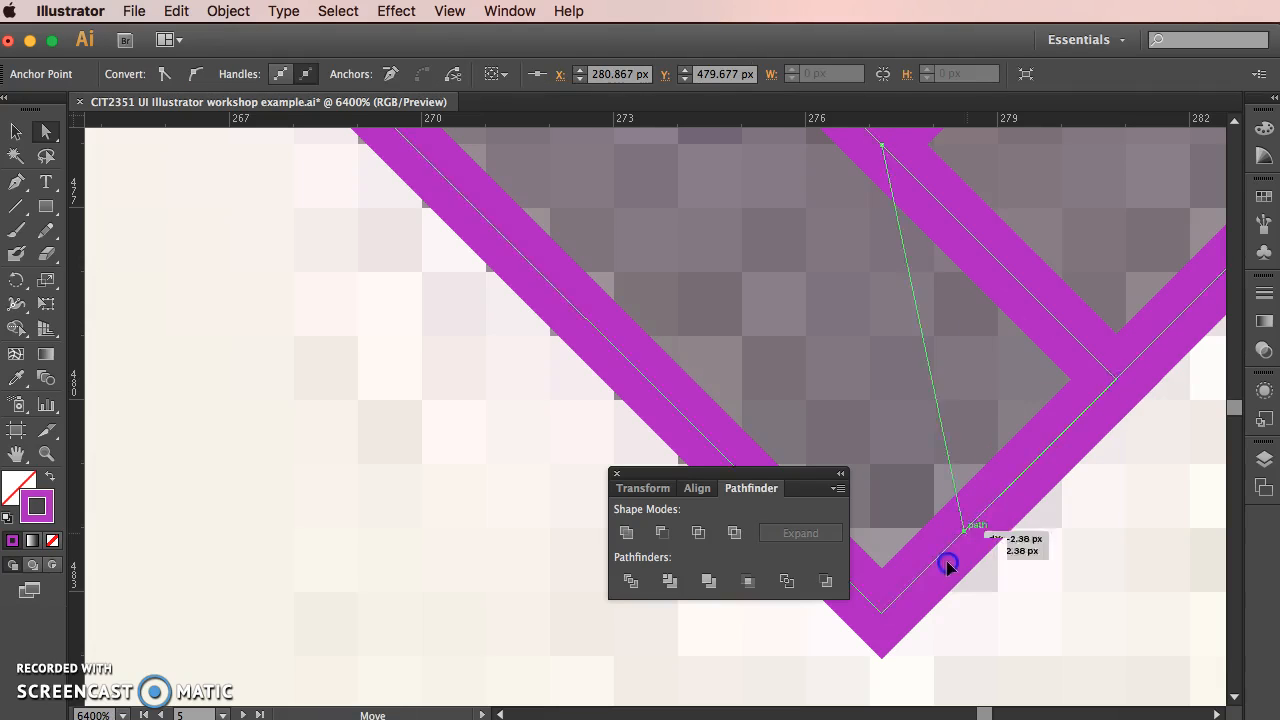
left_click_drag(947, 562, 882, 618)
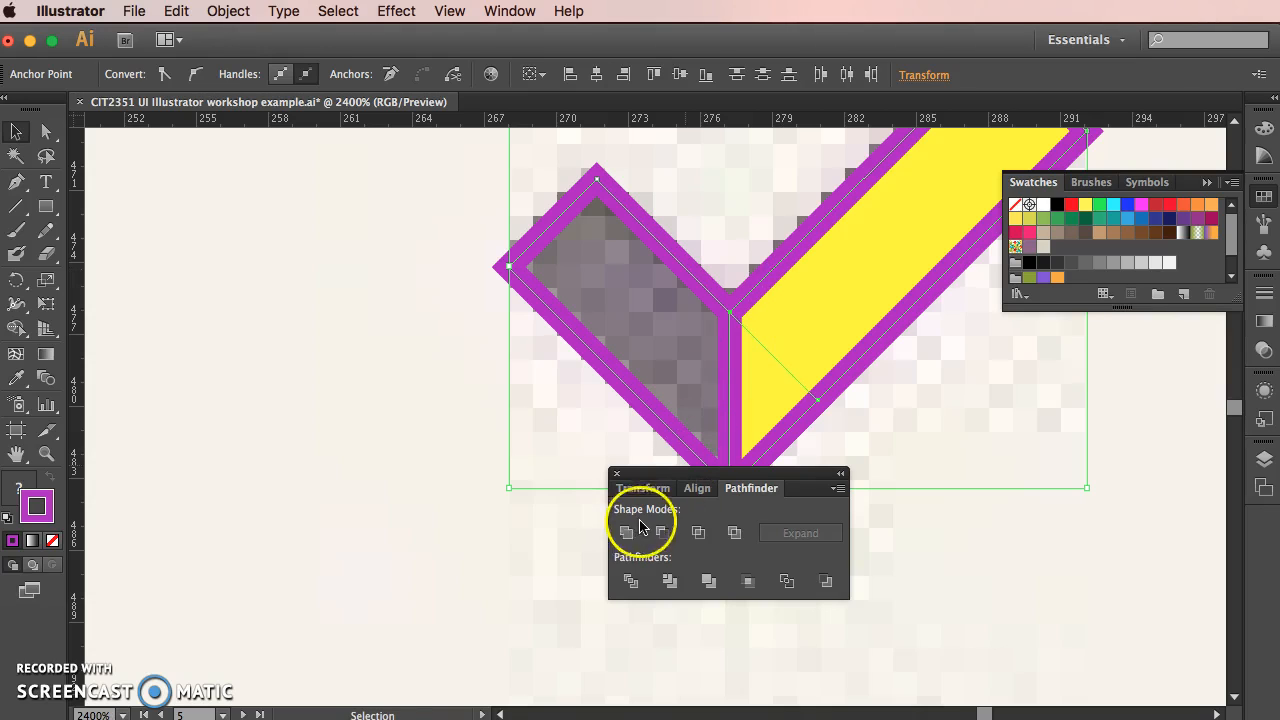
- Unite the checkmark pieces and switch to Direct Selection to tidy its anchors
left_click(626, 532)
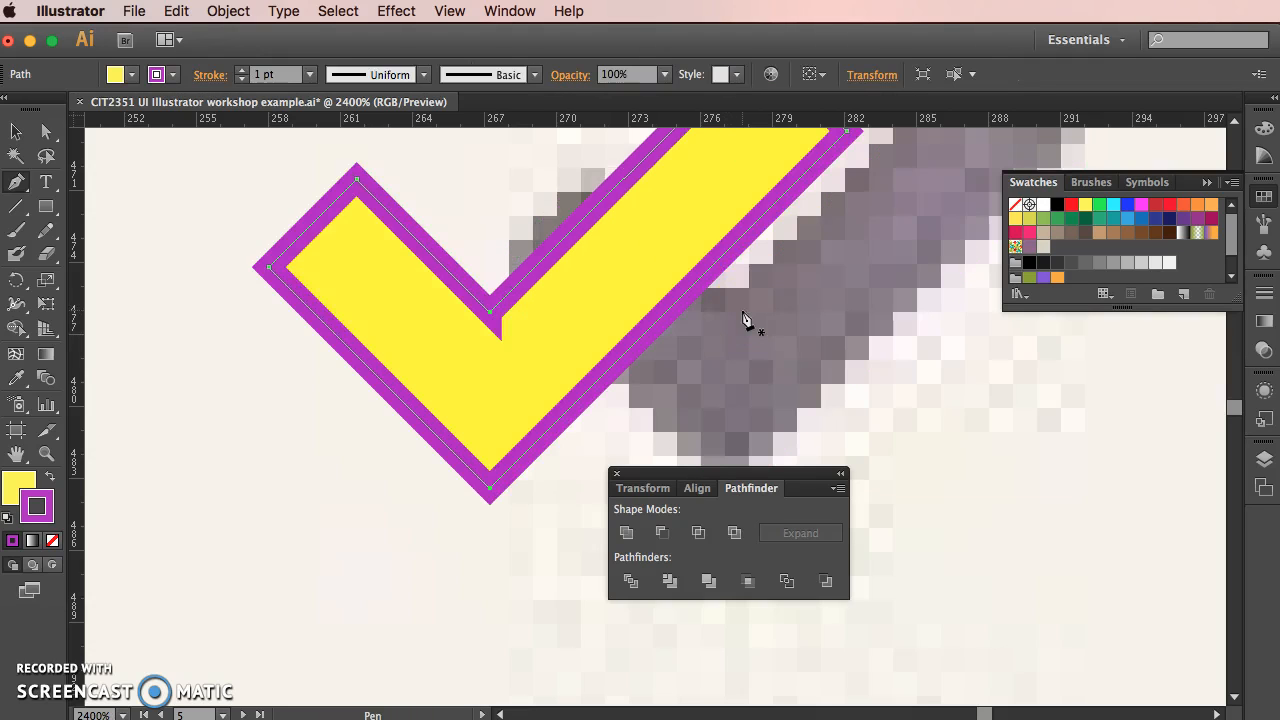
left_click(46, 135)
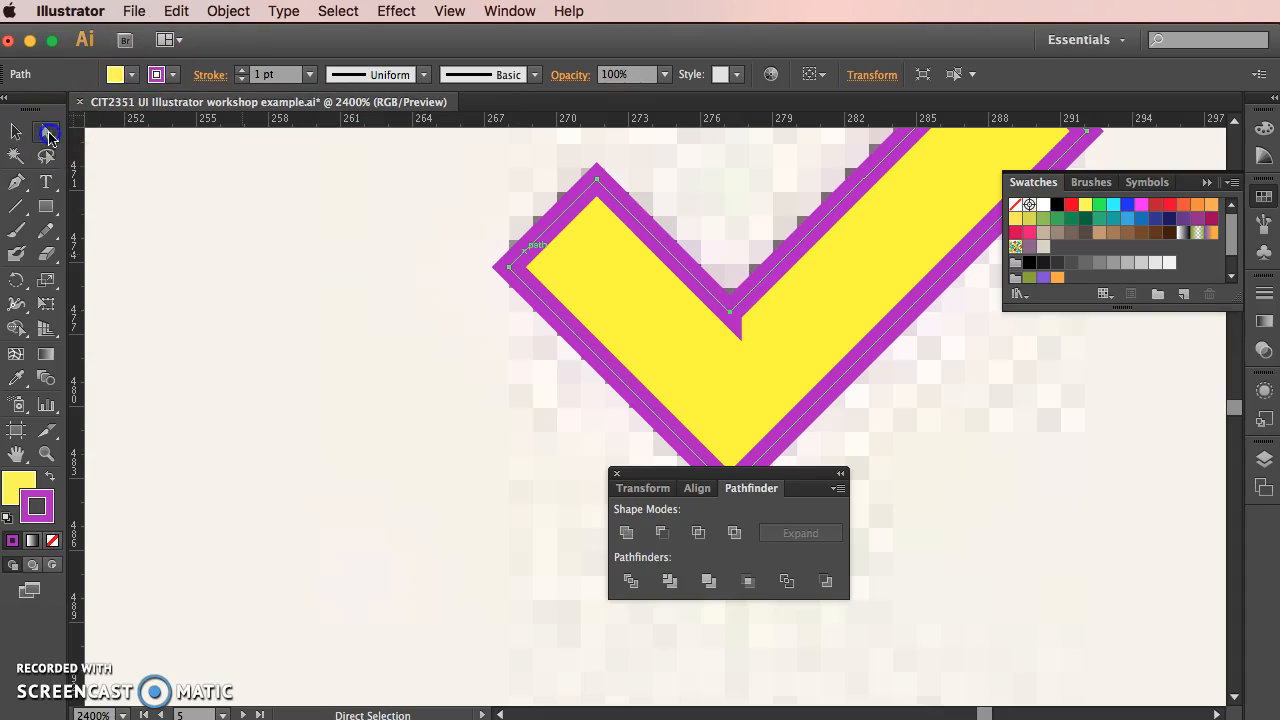
left_click(47, 133)
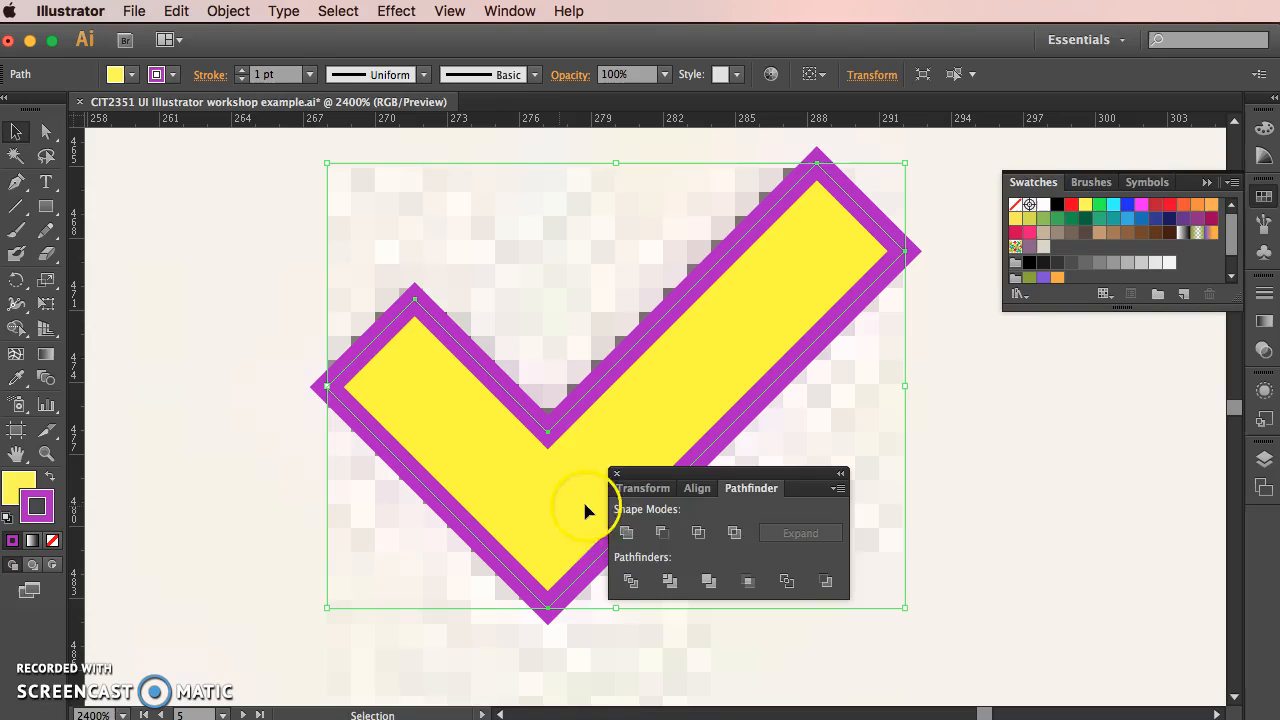
- Set the checkmark's fill to None, leaving only its purple outline
left_click(53, 543)
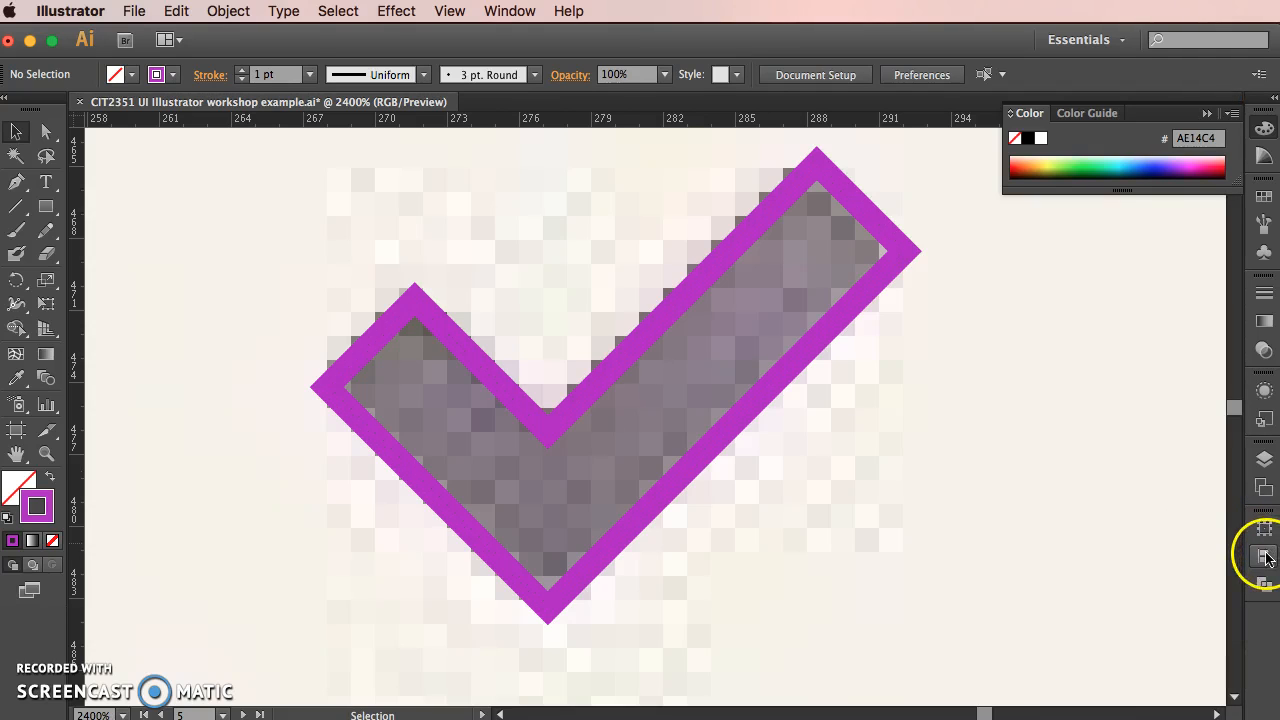
left_click(1265, 557)
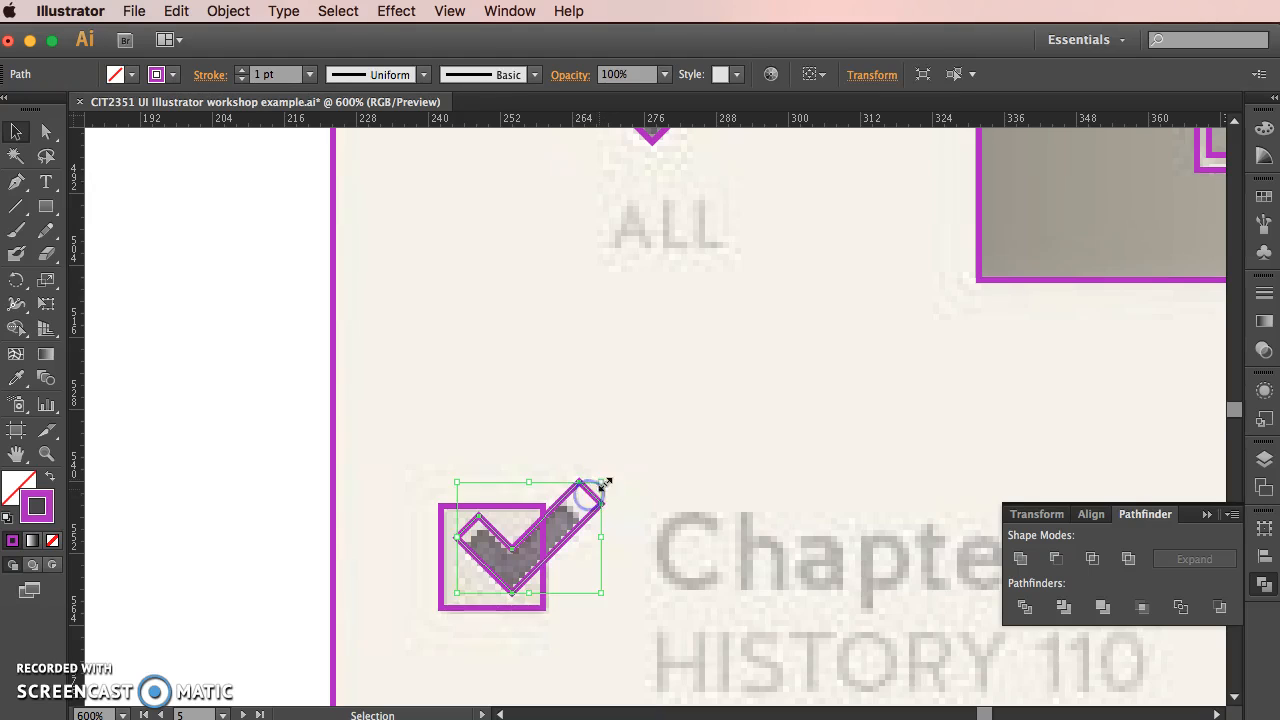
- Scale the checkmark down inside the first task's checkbox, then select a bottom-tab icon
left_click_drag(605, 482, 585, 500)
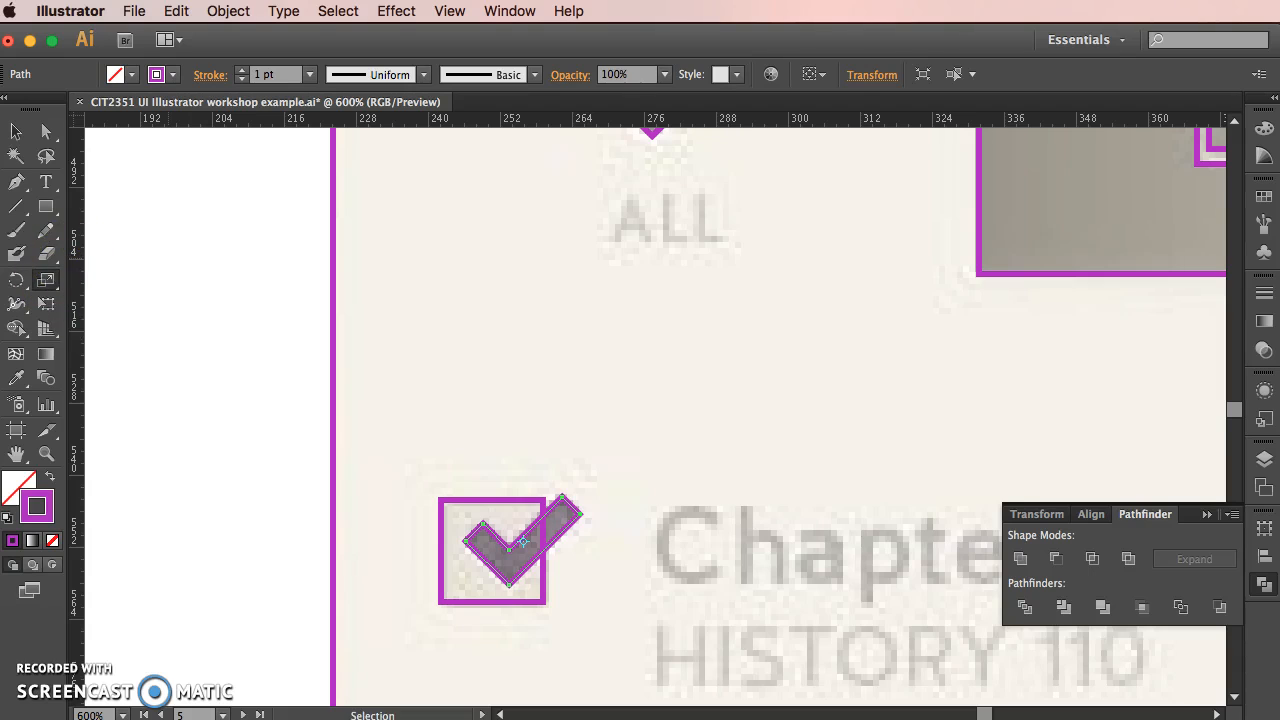
left_click(715, 414)
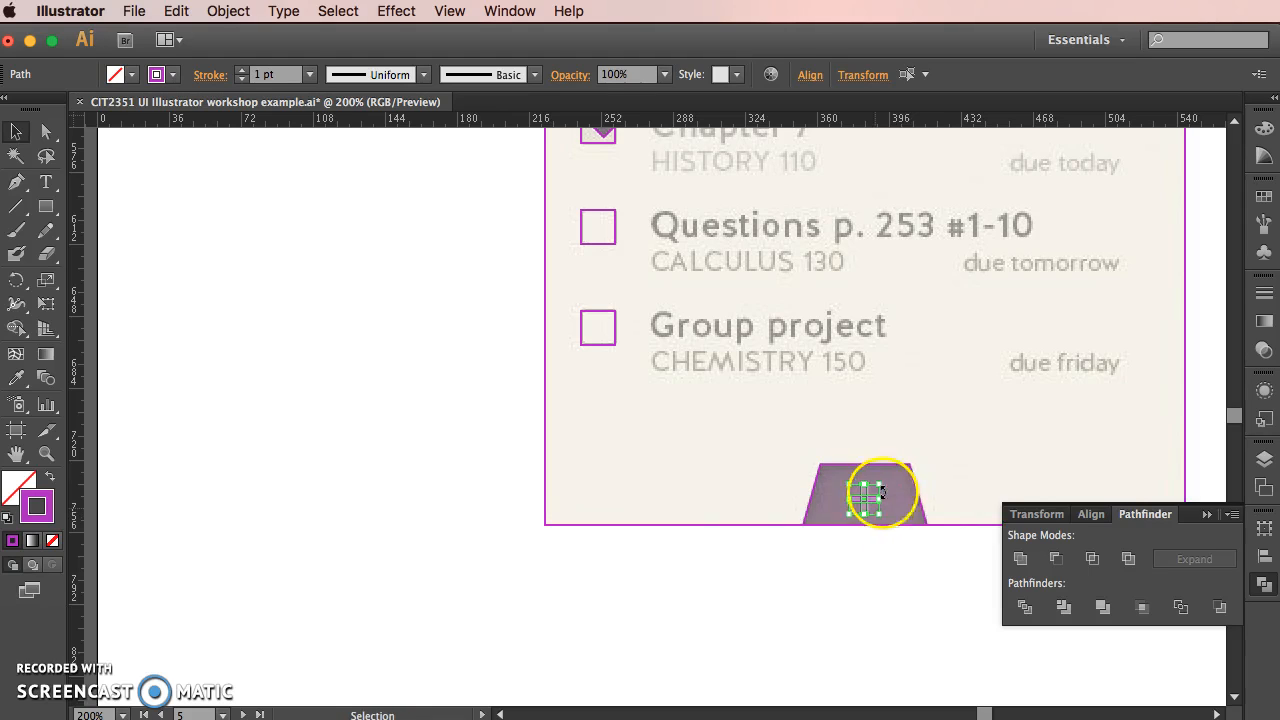
- Horizontally center the selected tab pieces and Unite them in Pathfinder
left_click(1021, 558)
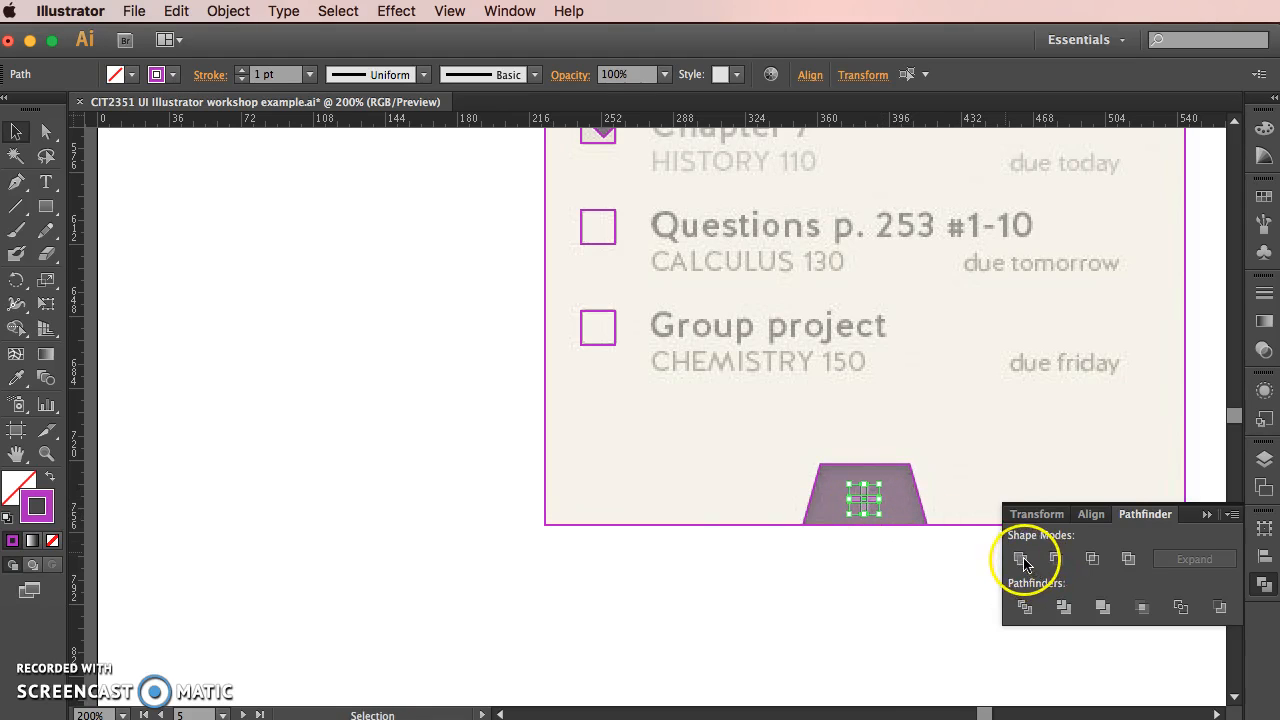
left_click(1090, 514)
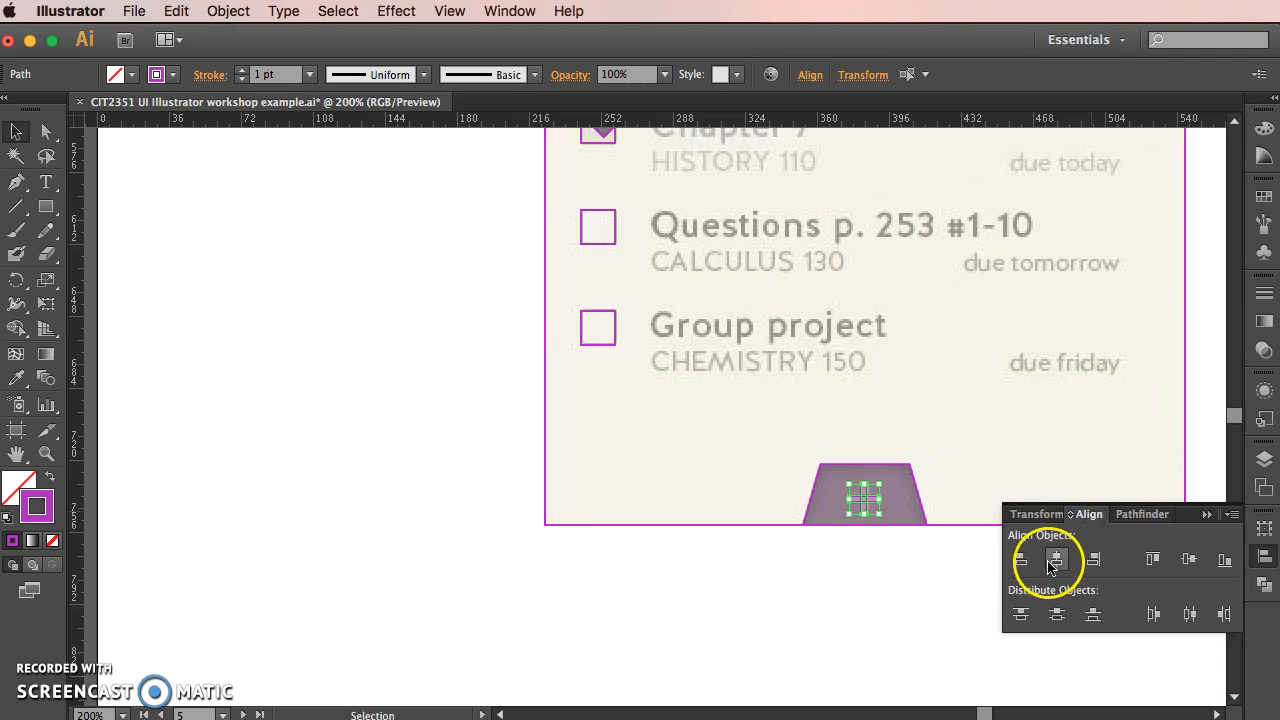
mouse_move(1057, 559)
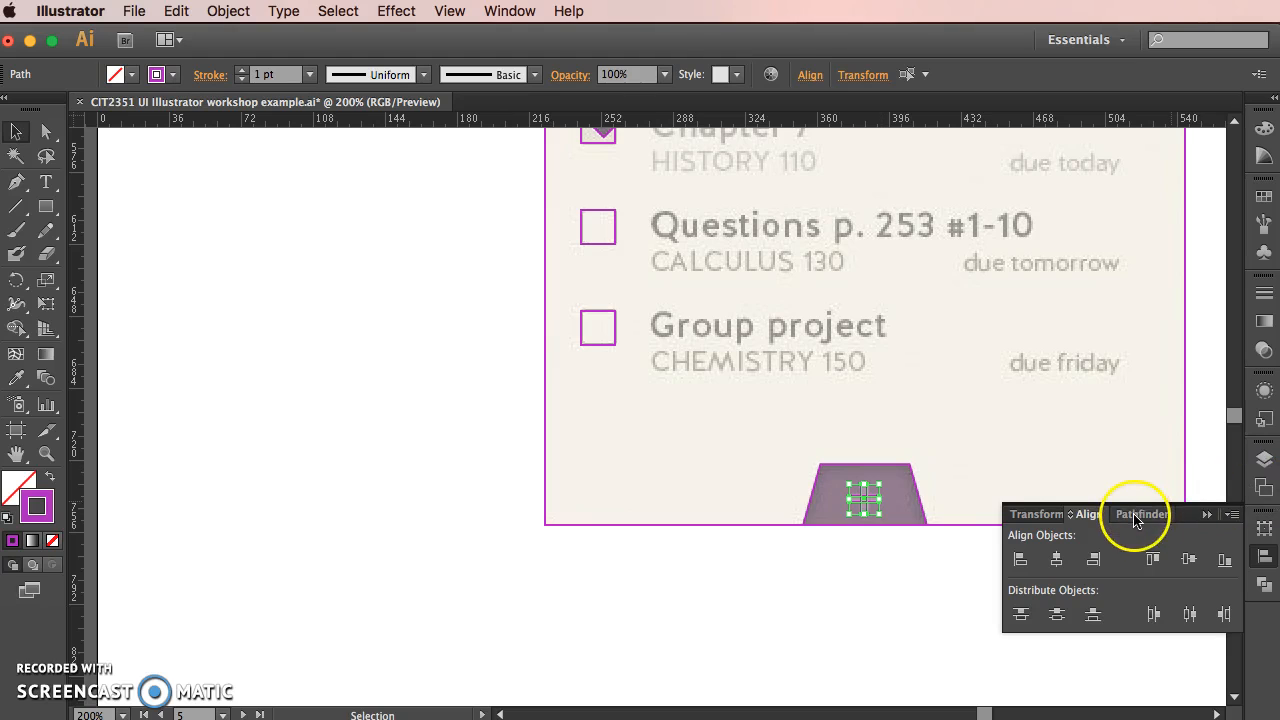
left_click(1144, 514)
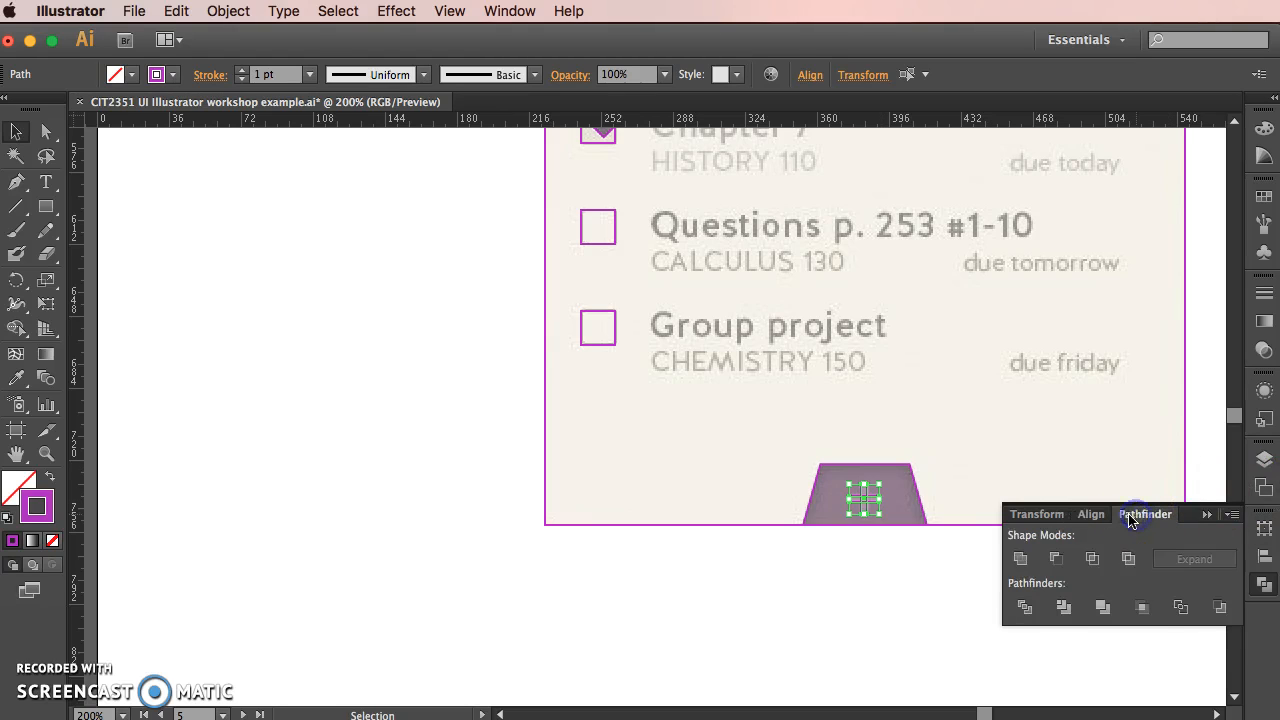
mouse_move(1021, 558)
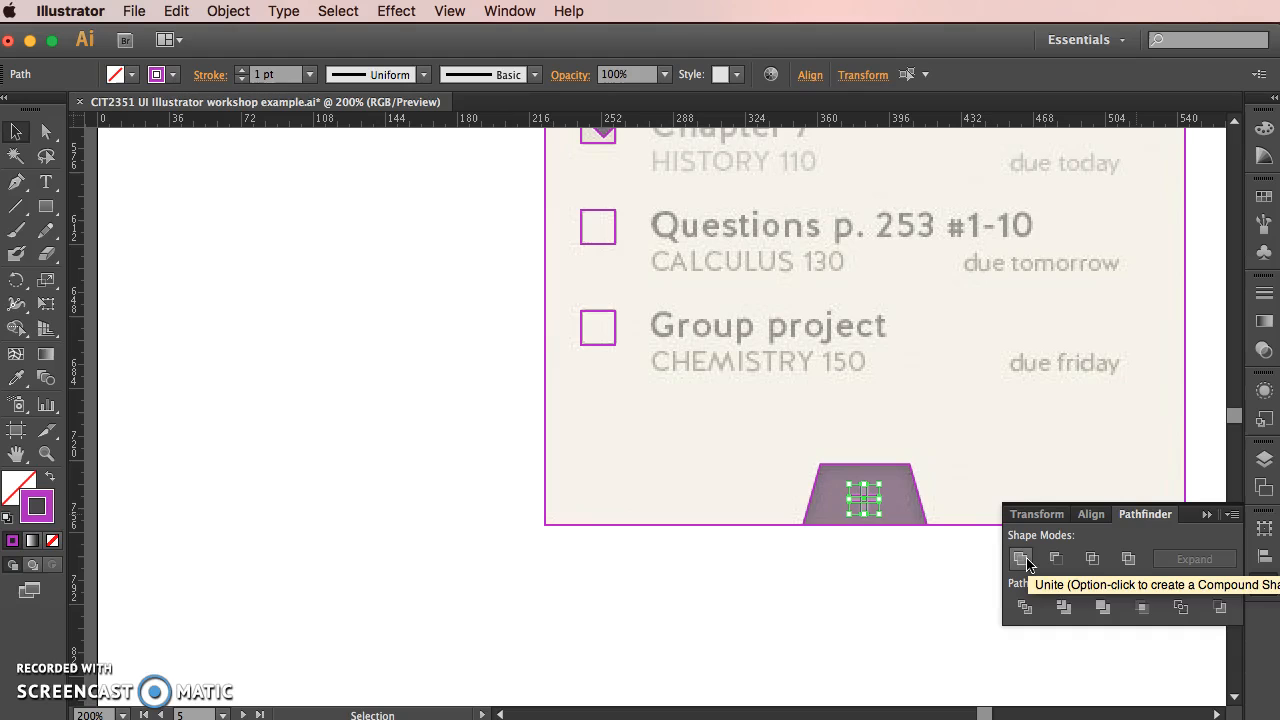
left_click(1022, 558)
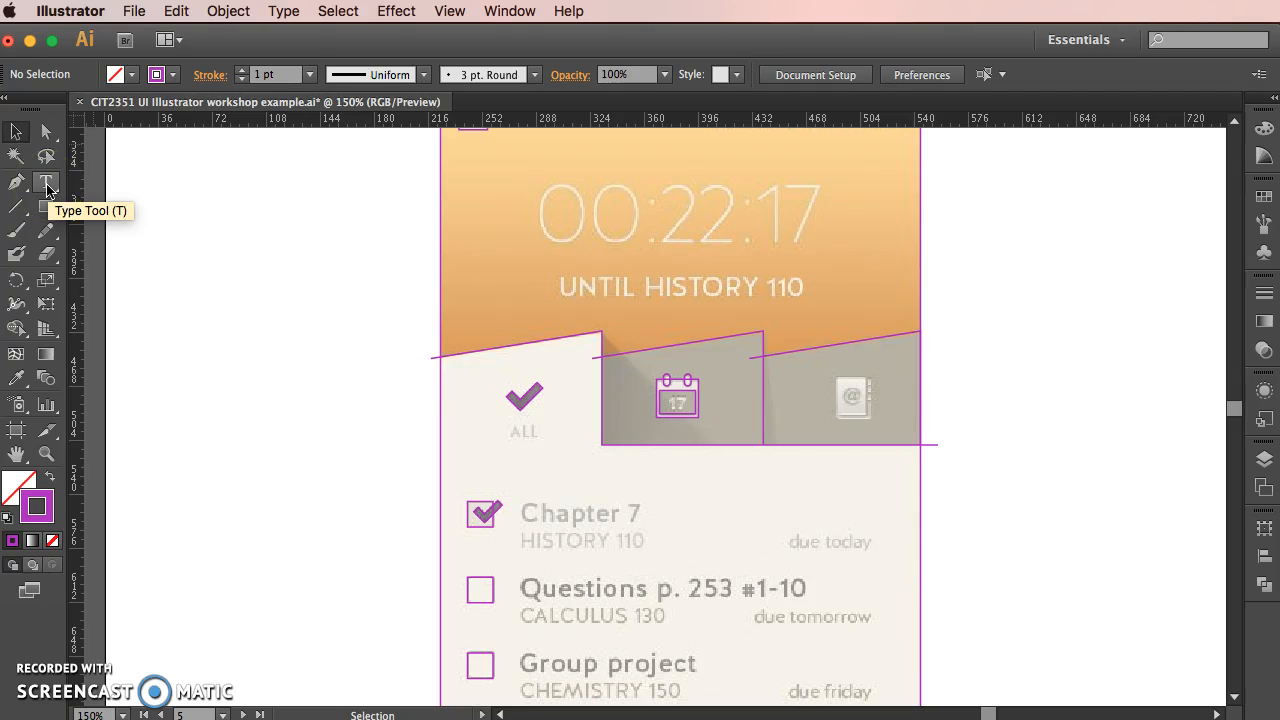
- Type 00:22:17 over the orange header's timer and enlarge it to 60 pt
left_click(46, 182)
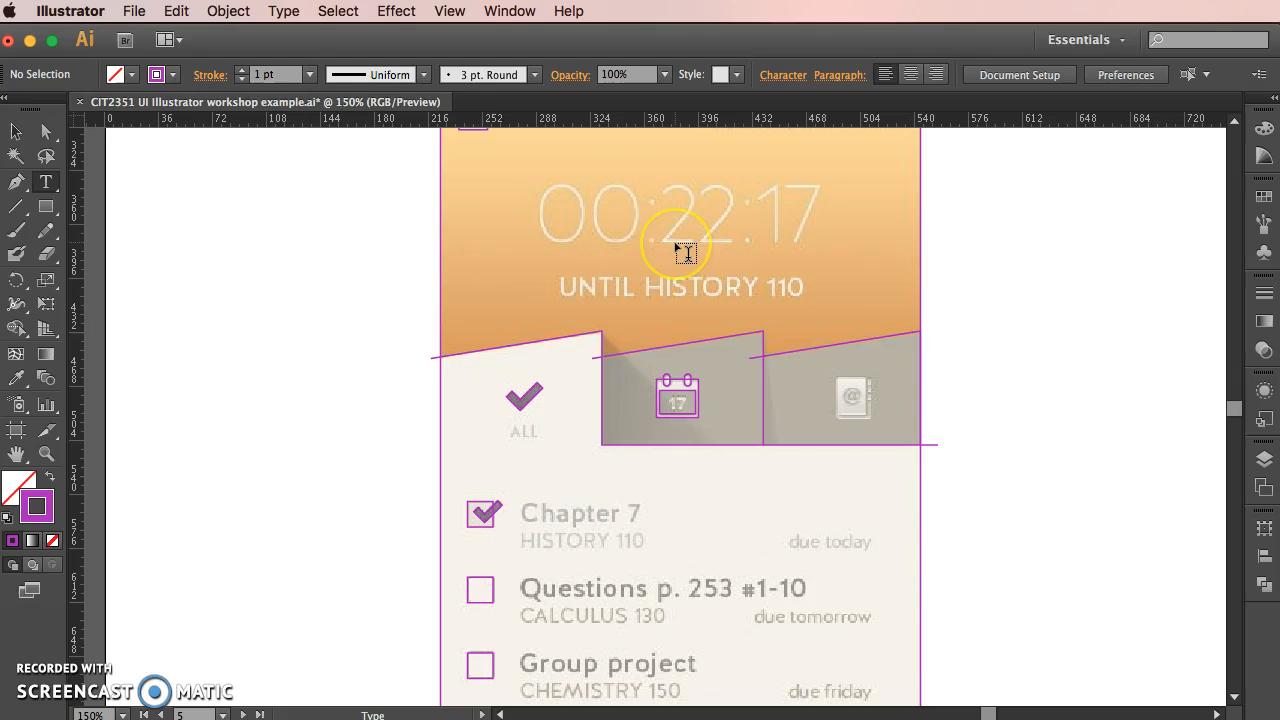
left_click(680, 240)
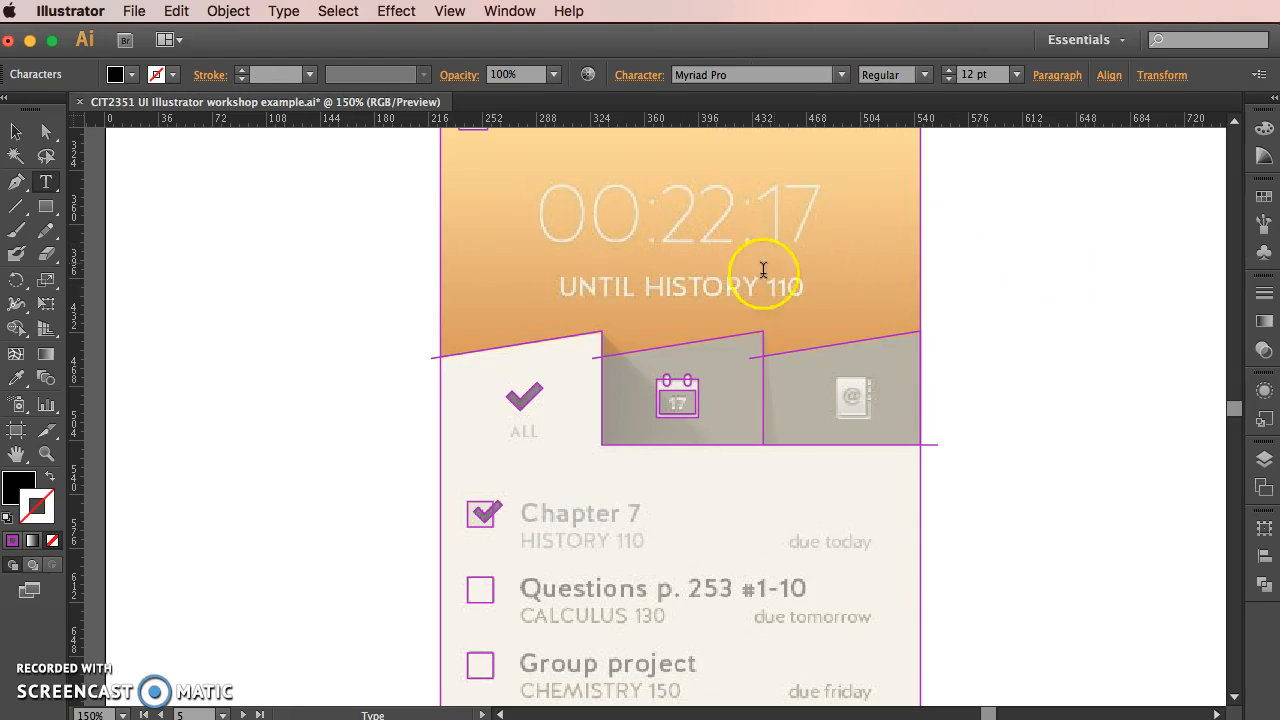
mouse_move(670, 238)
type("00")
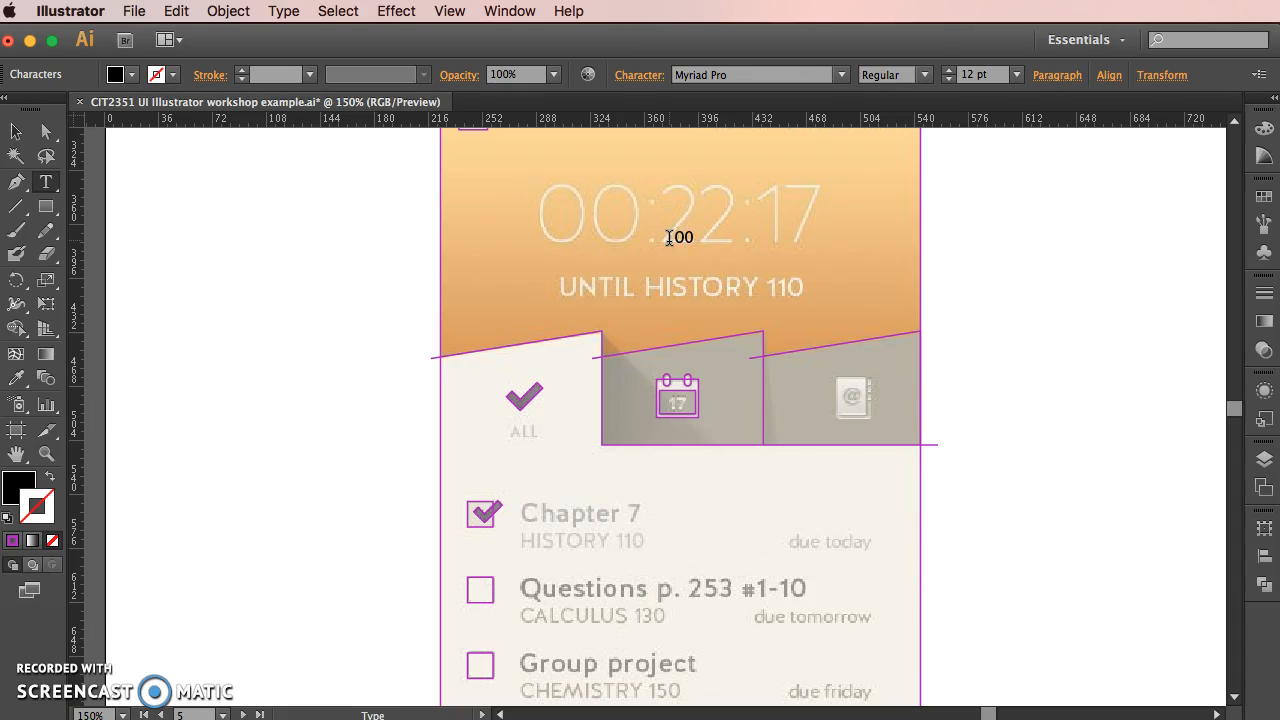
type(":")
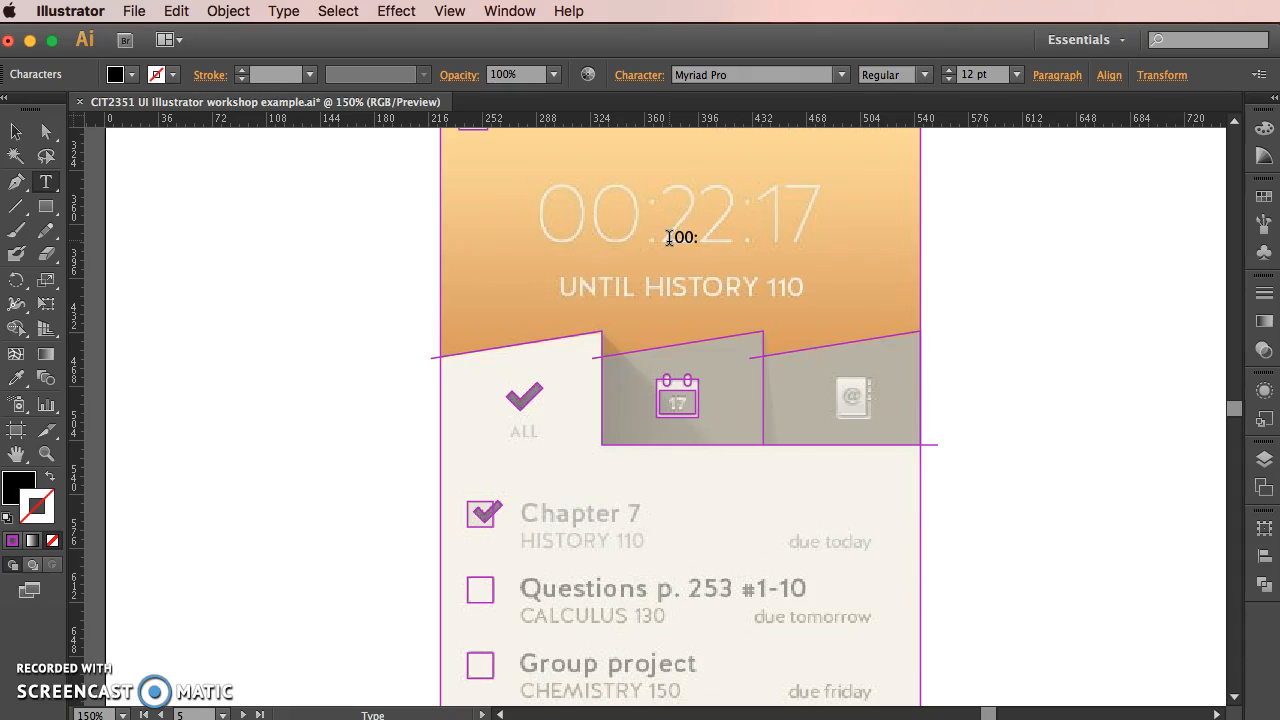
type("22:")
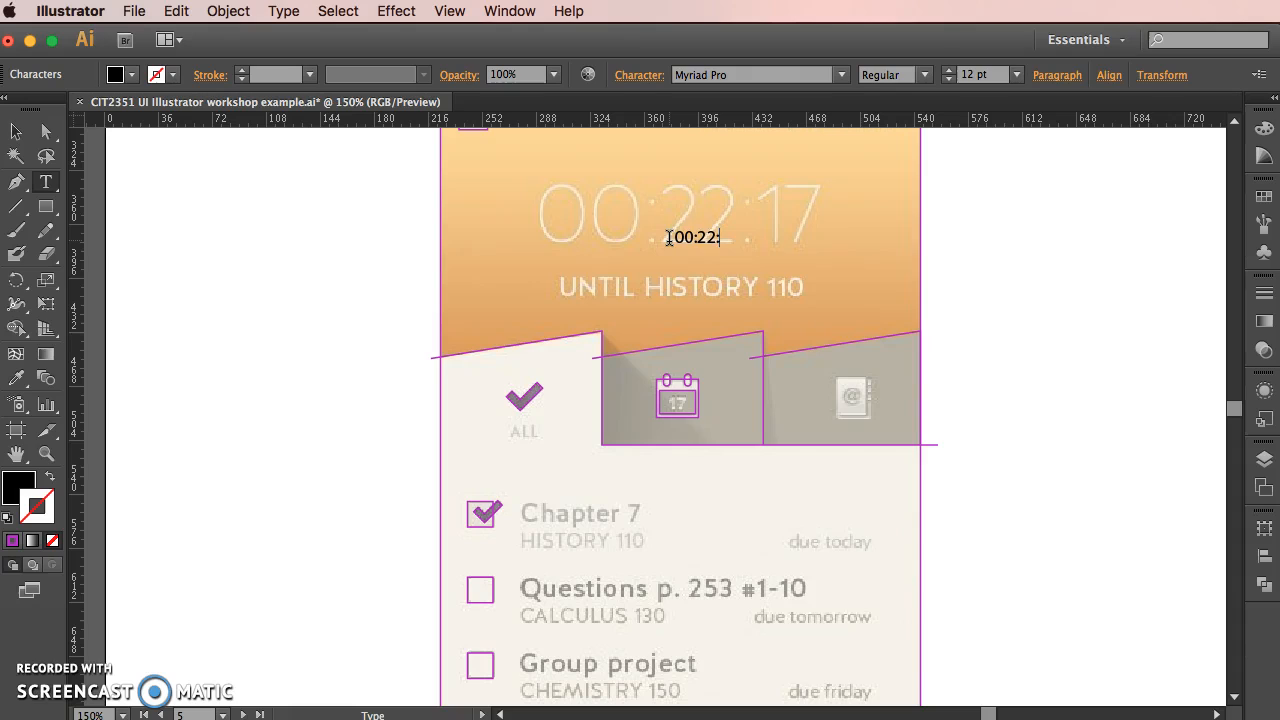
type("17")
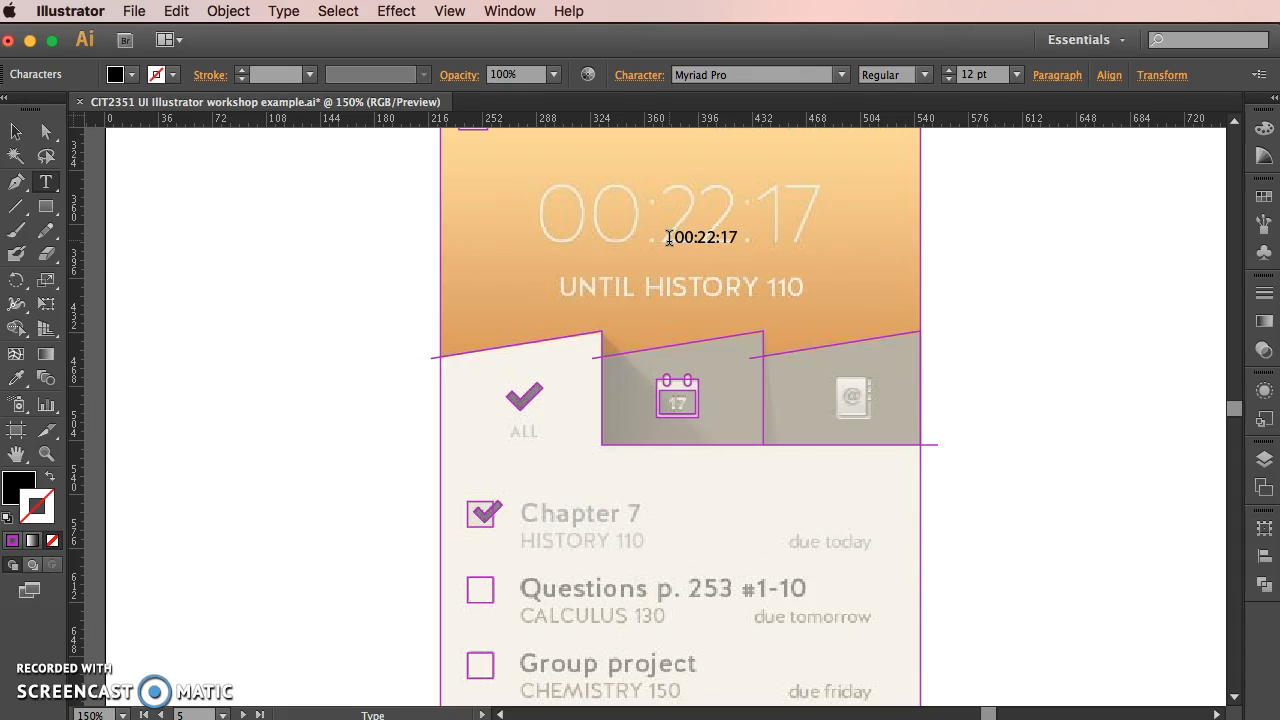
left_click(338, 11)
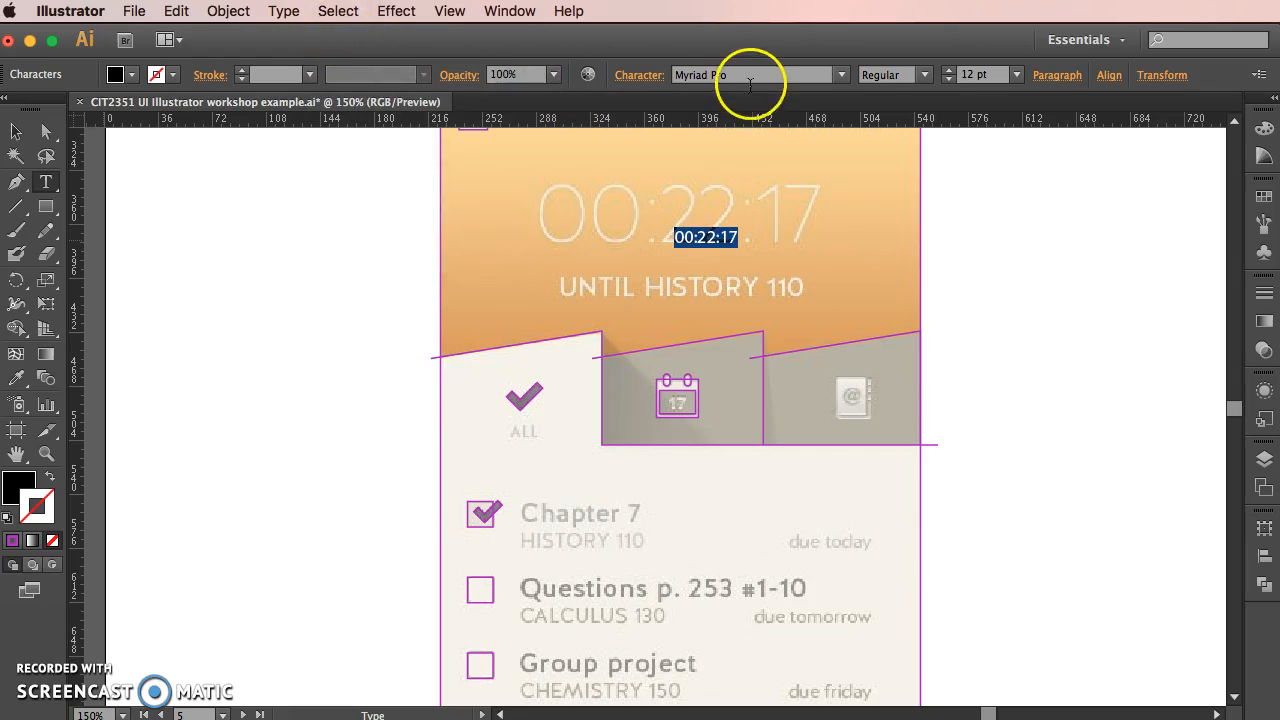
left_click(1016, 74)
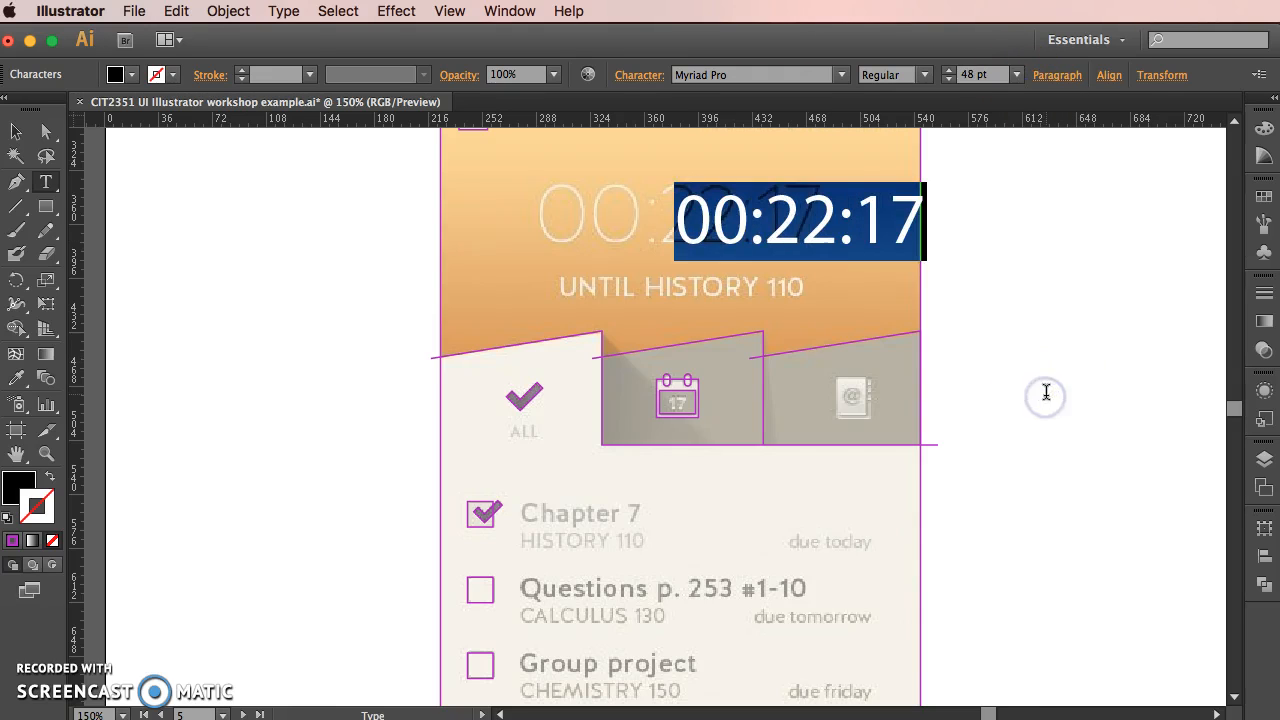
left_click(975, 74)
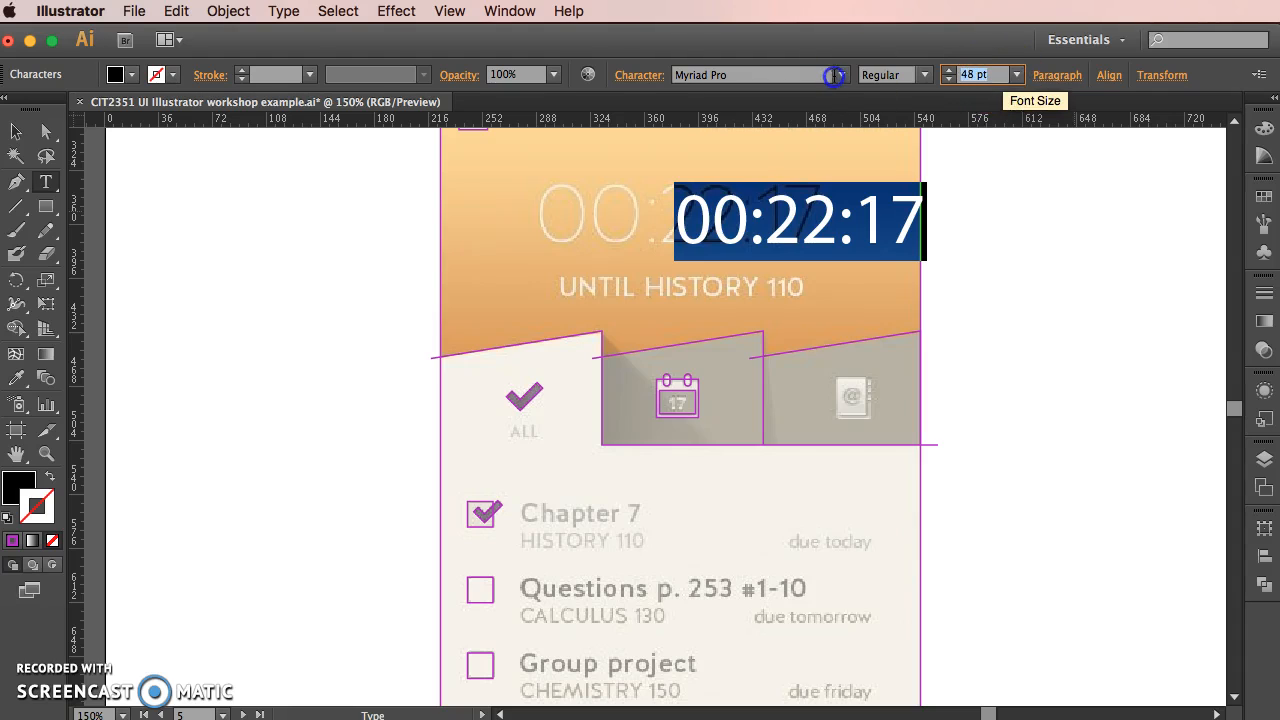
type("60")
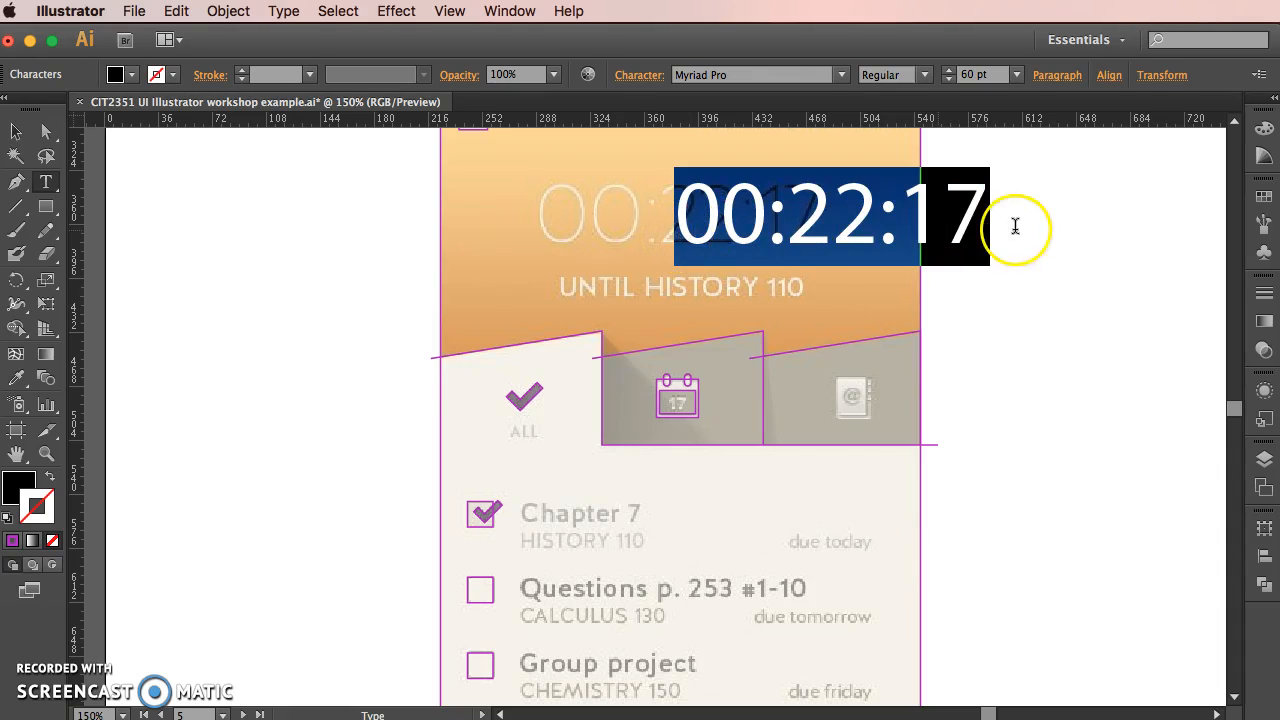
left_click(1109, 75)
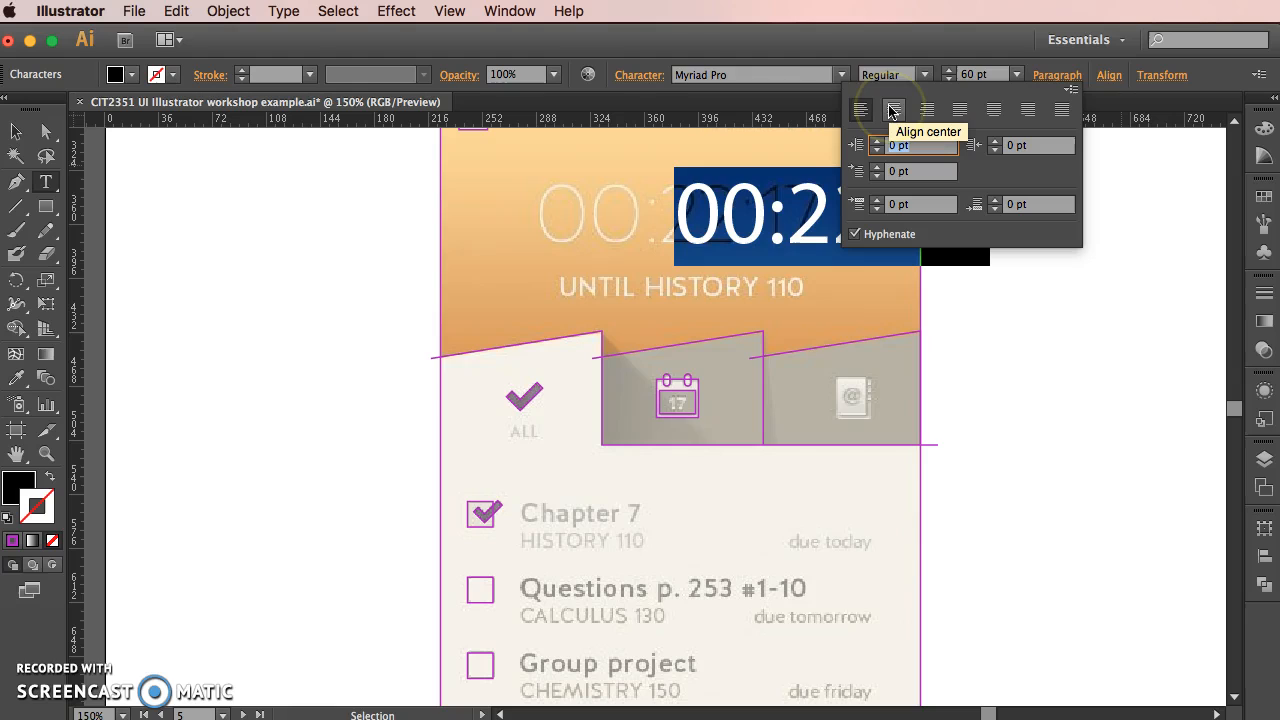
- Center-align the 00:22:17 text over the header's original timer
left_click(890, 110)
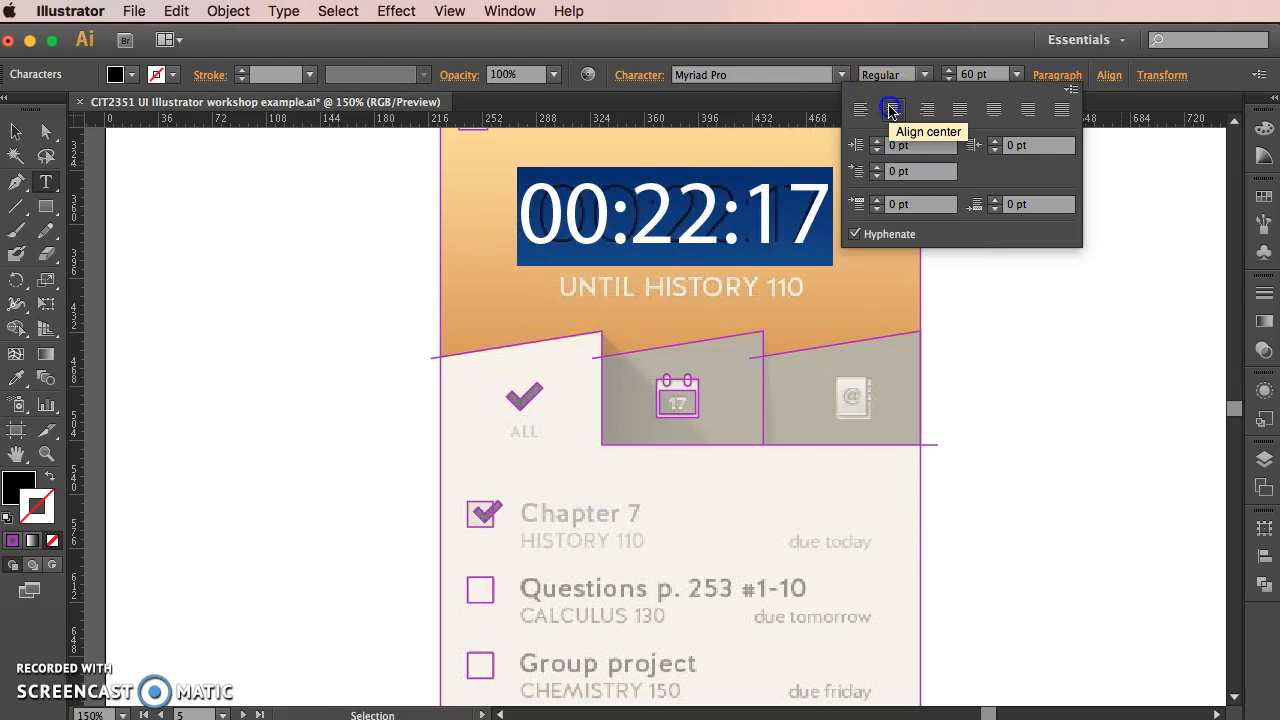
mouse_move(978, 92)
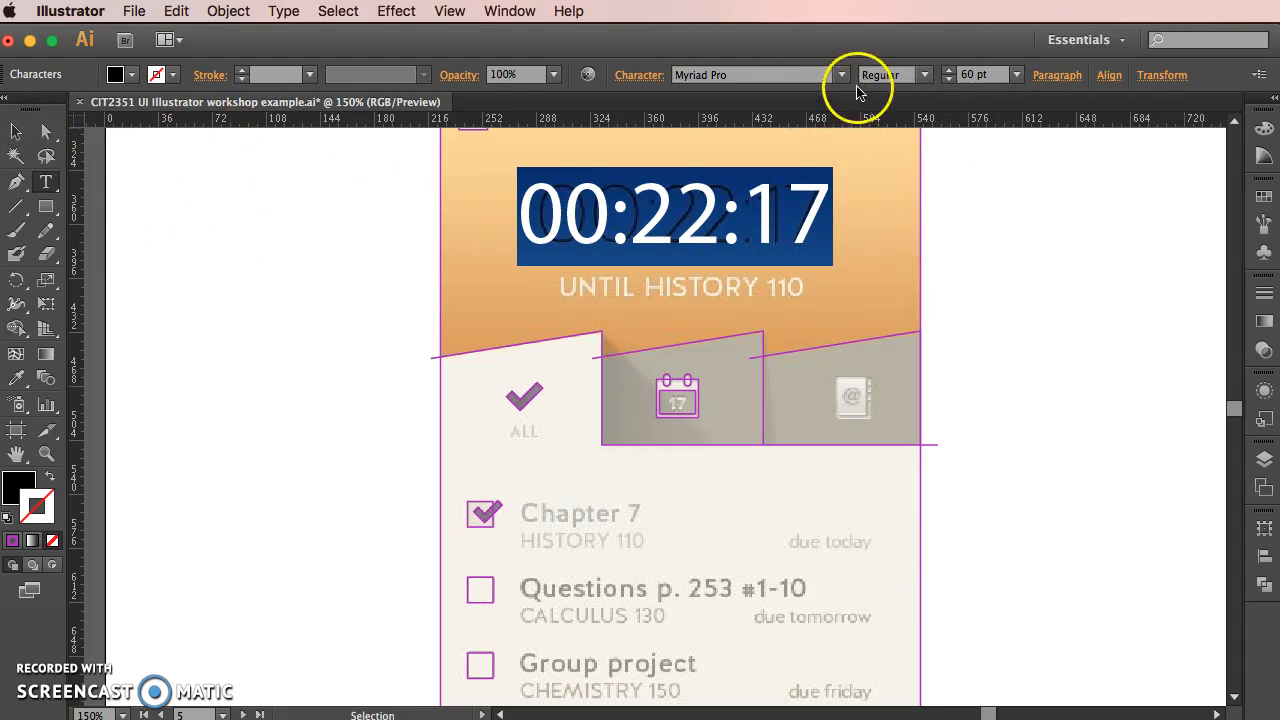
left_click(919, 74)
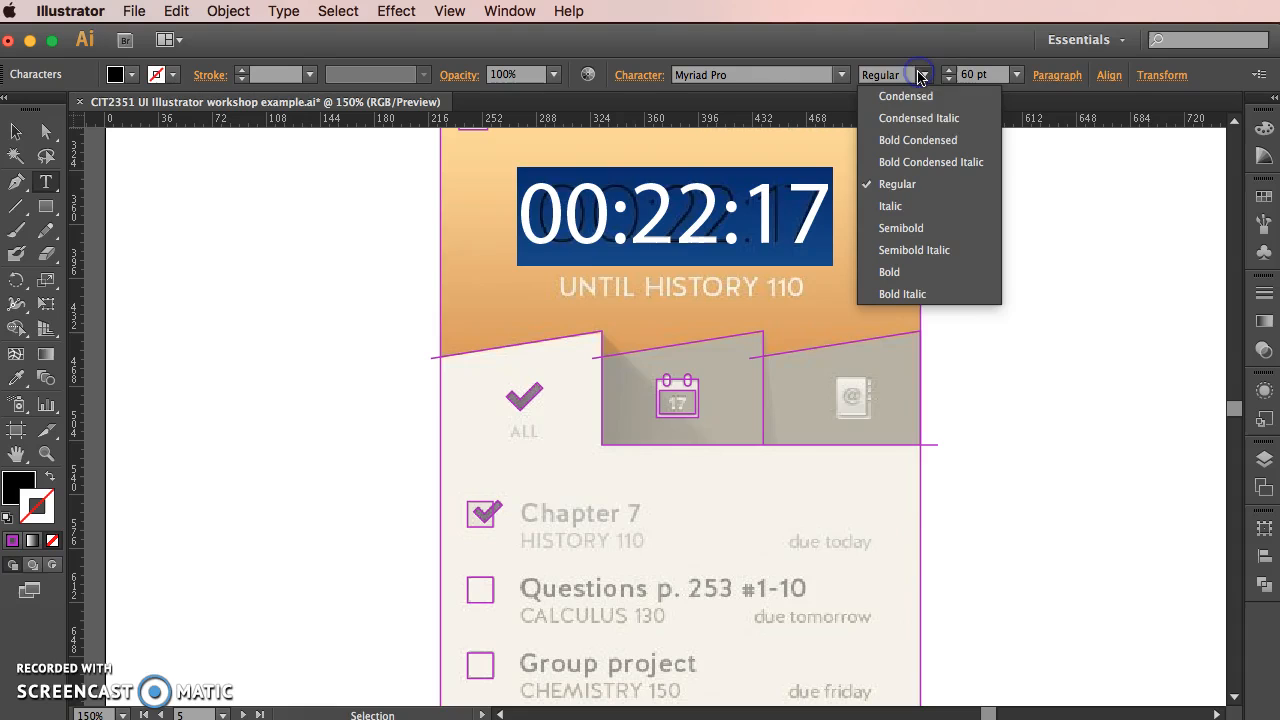
mouse_move(918, 168)
type("UNTIL")
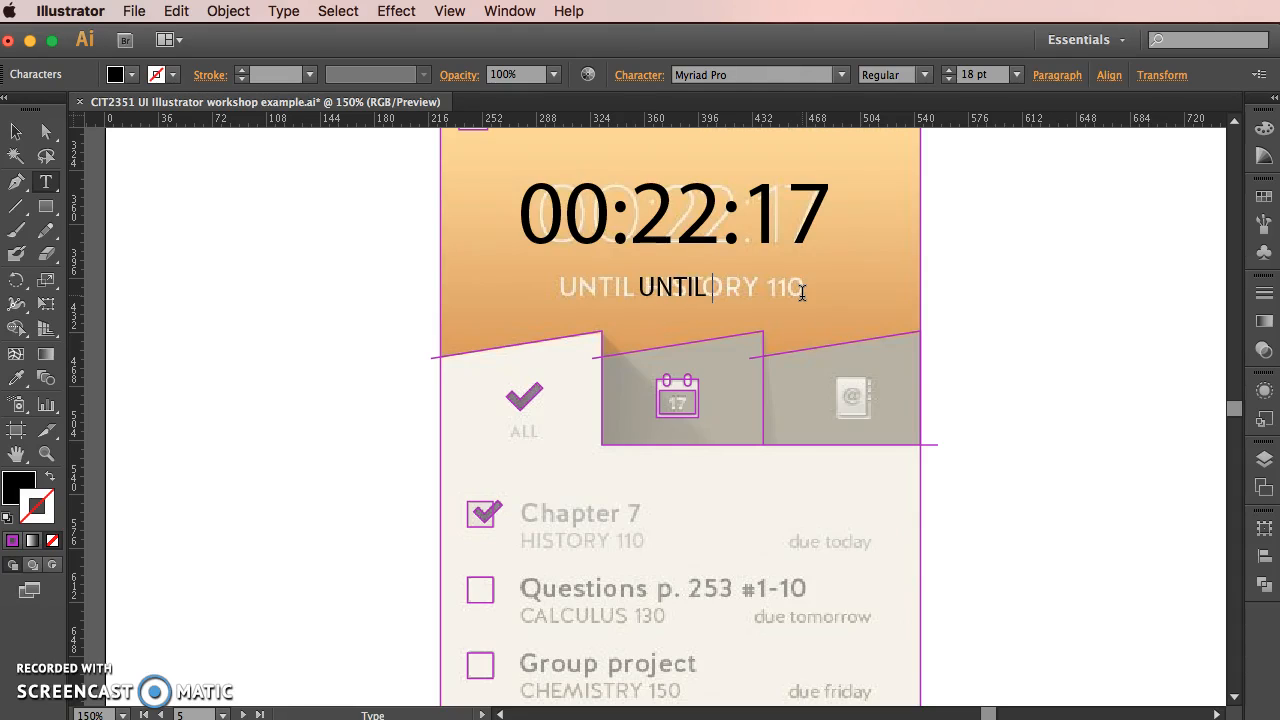
- Type the 18 pt UNTIL HISTORY 110 caption and drag it over the original subtitle
type("HISTORY 110")
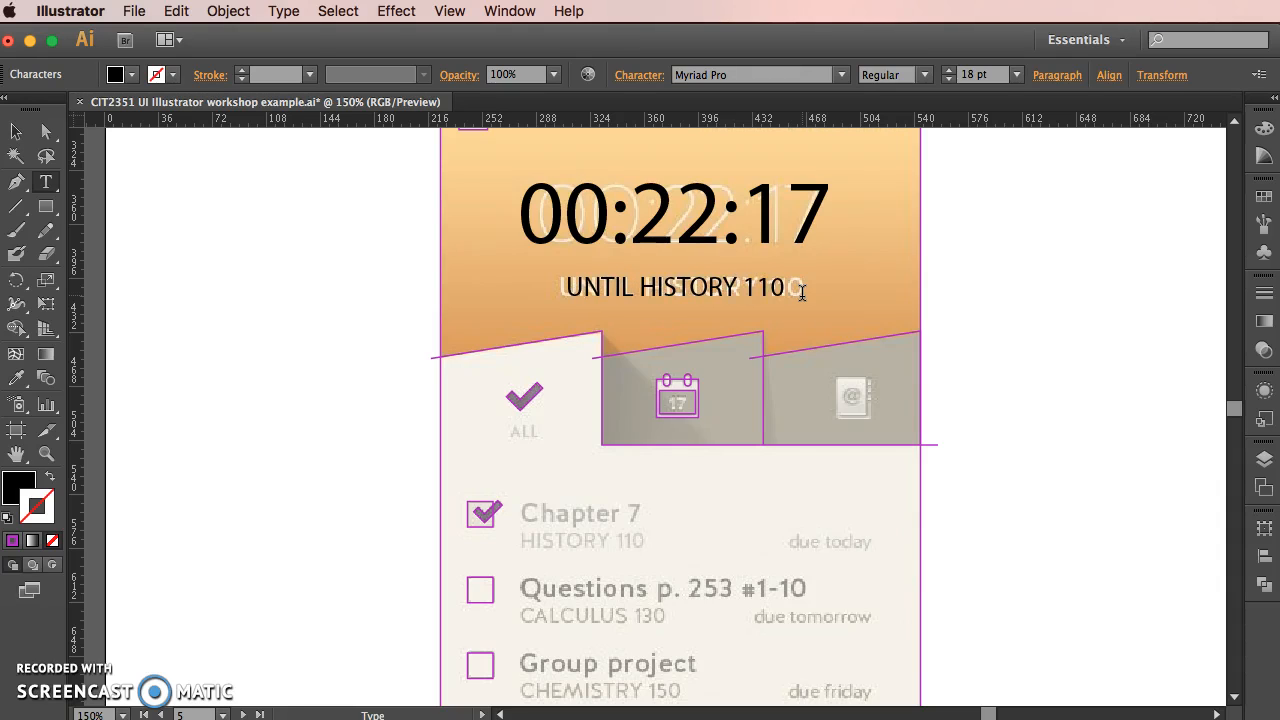
mouse_move(195, 226)
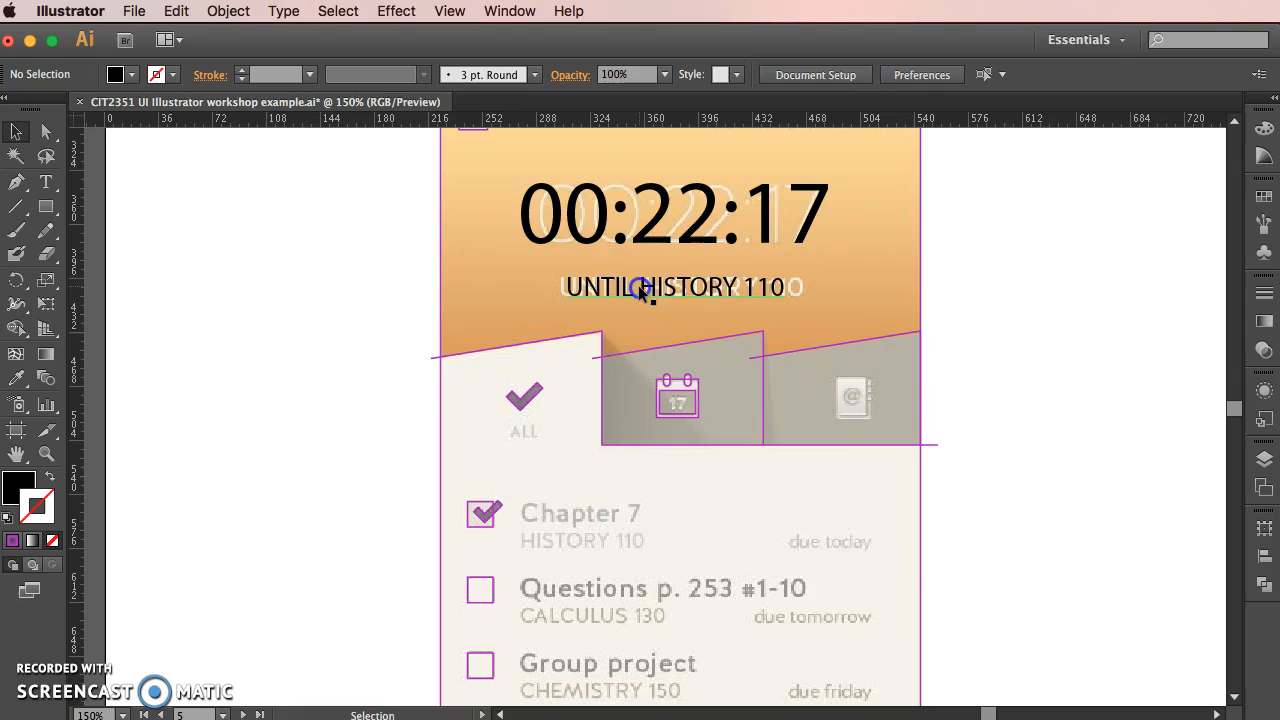
left_click_drag(643, 287, 656, 515)
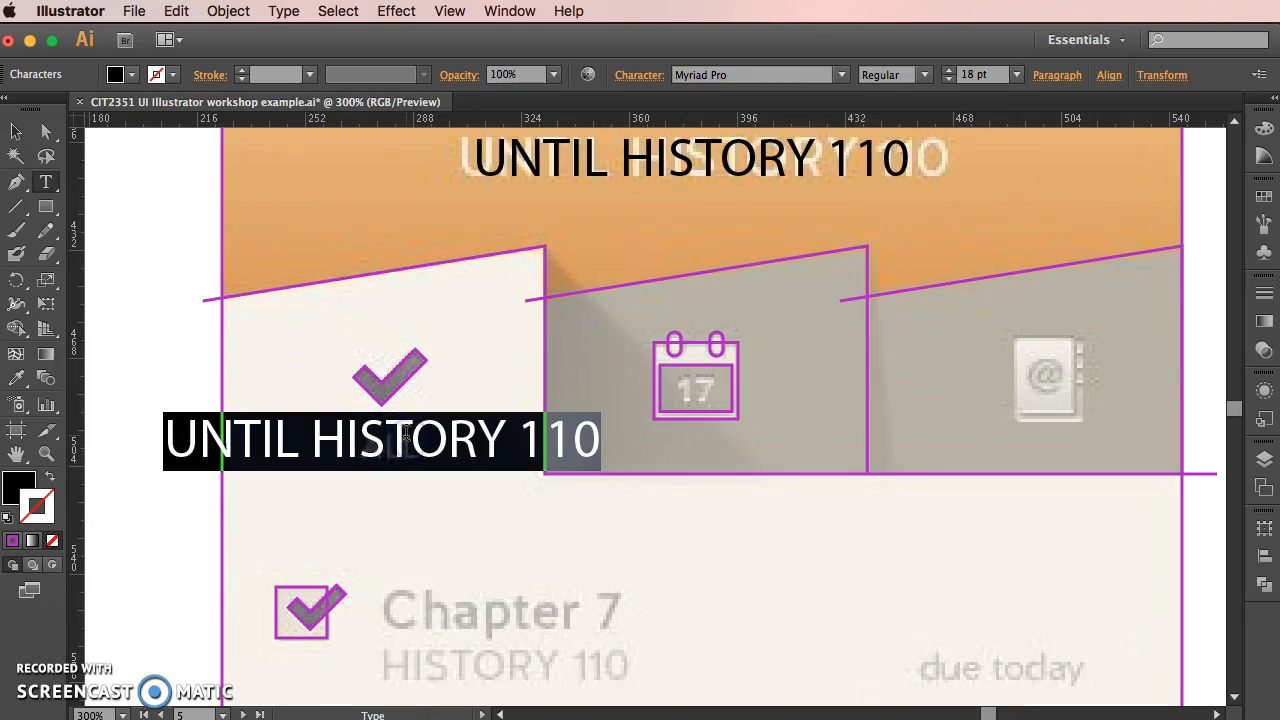
- Type ALL under the checkmark tab icon in Myriad Pro Semibold 11 pt
type("ALL")
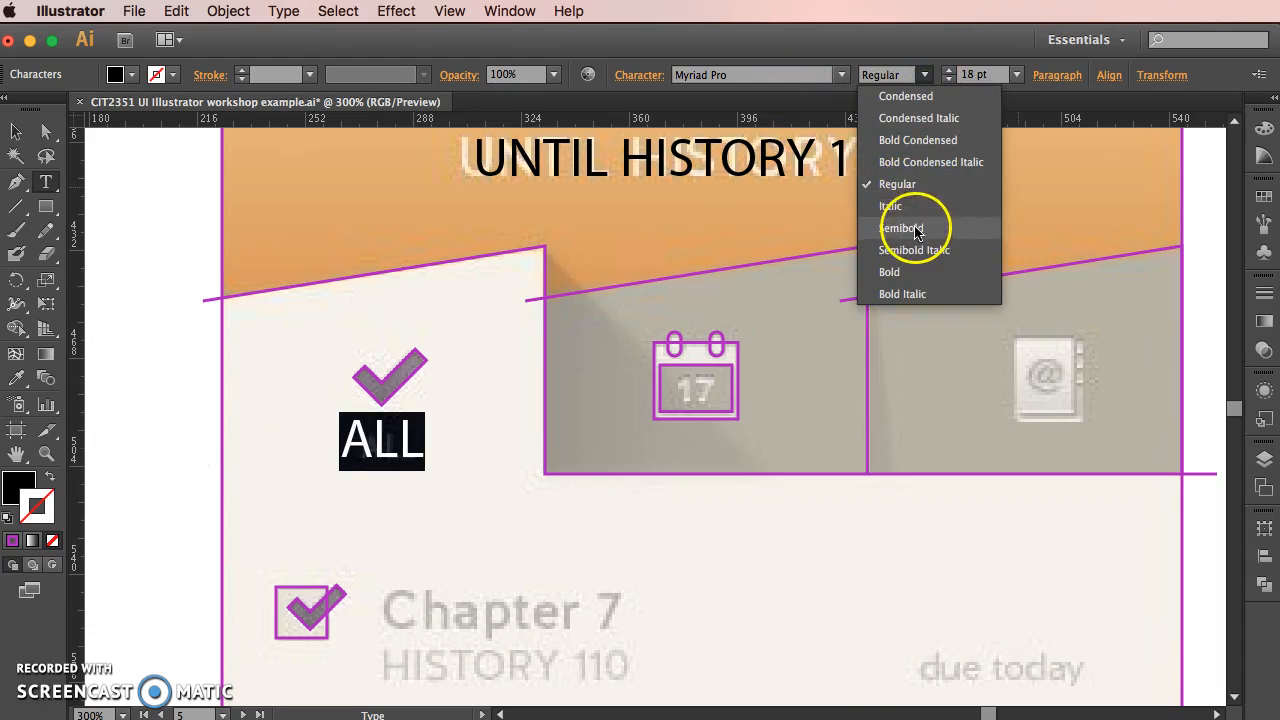
left_click(901, 228)
type("11")
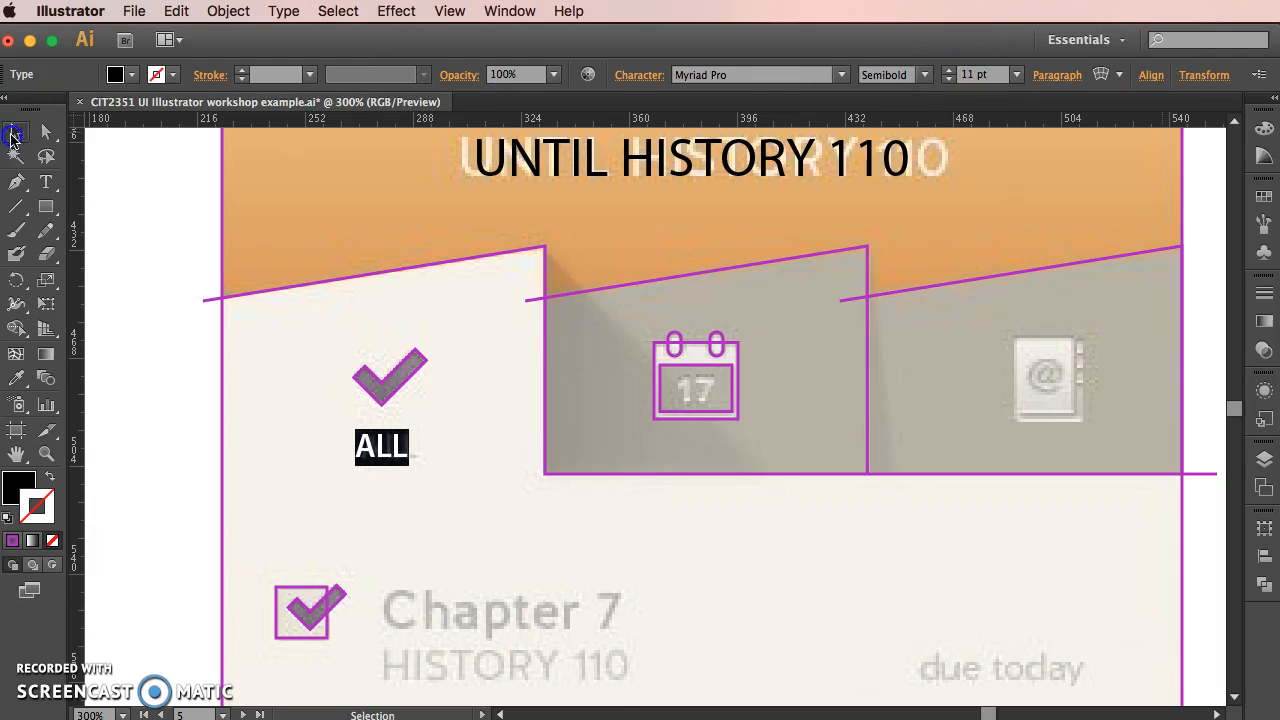
left_click(555, 545)
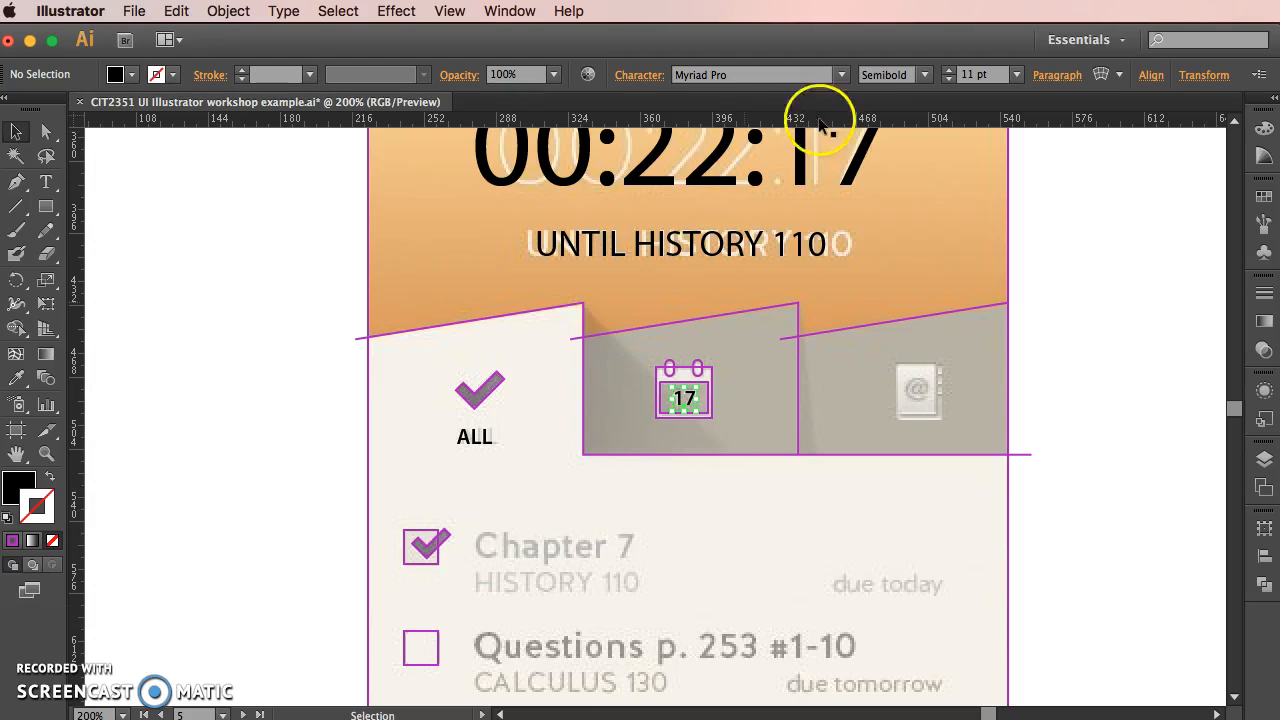
- Select the ALL label and give it a different font weight
left_click(480, 440)
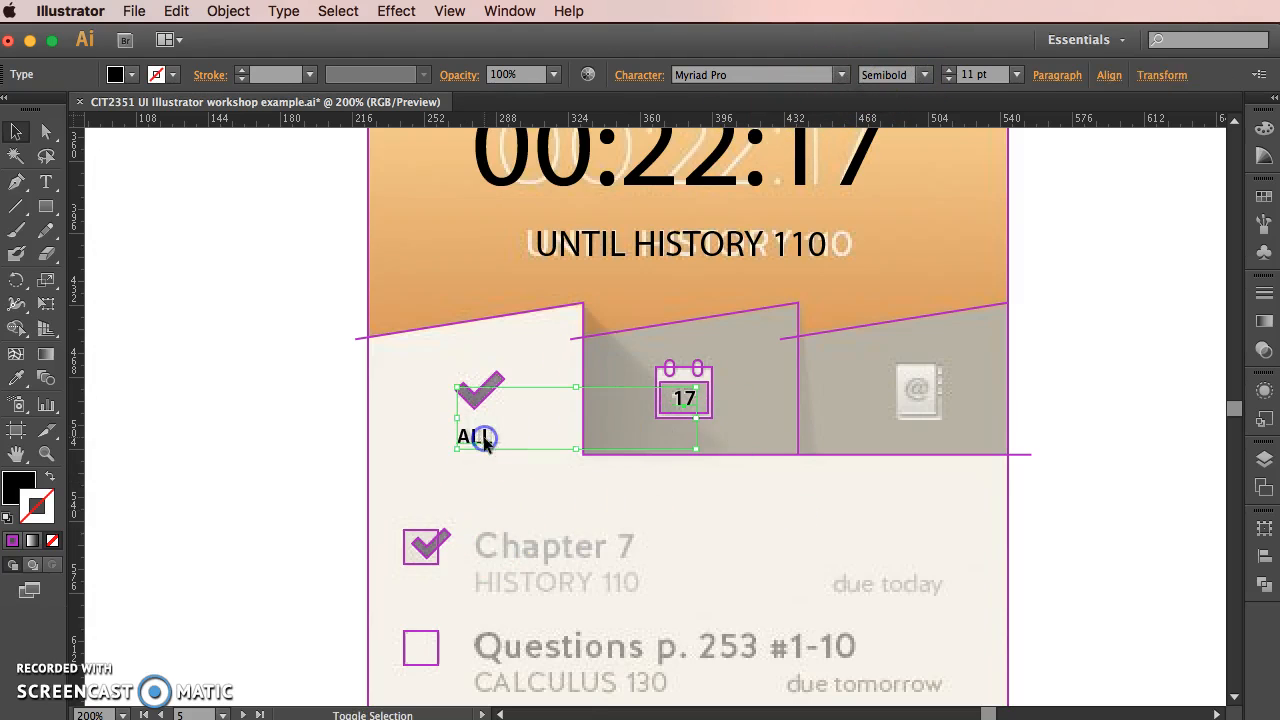
left_click(924, 74)
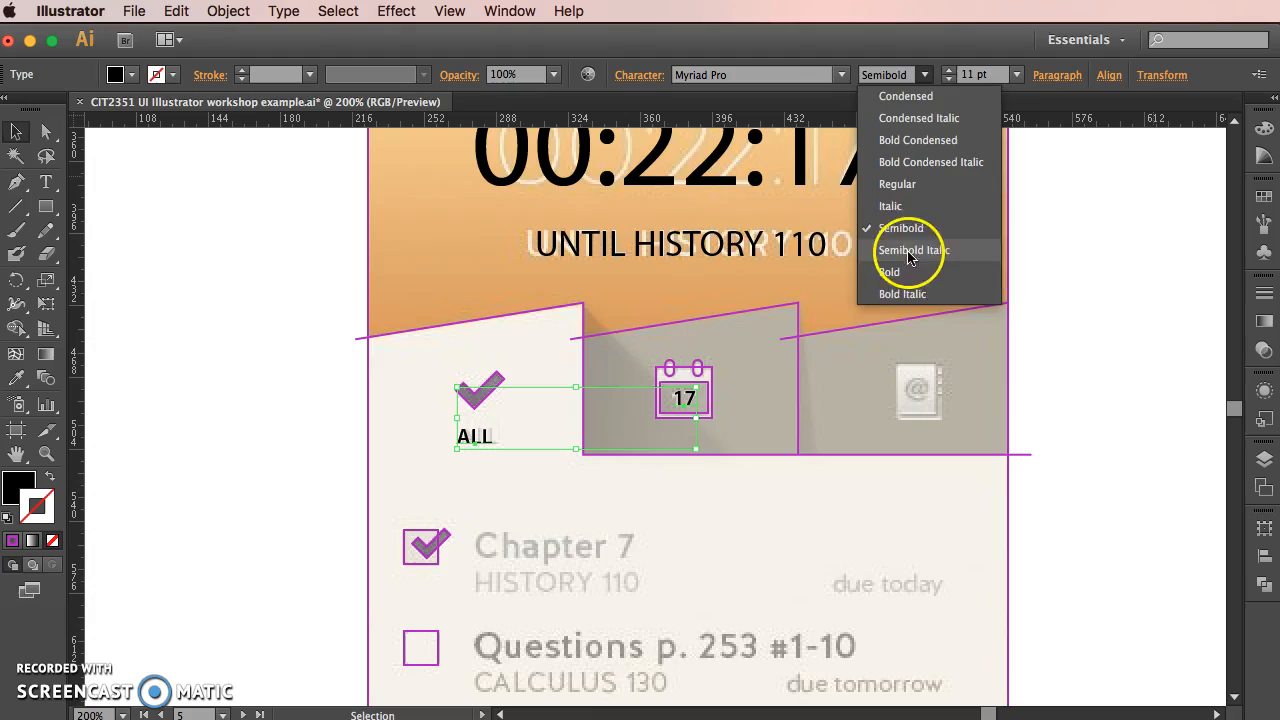
left_click(1147, 428)
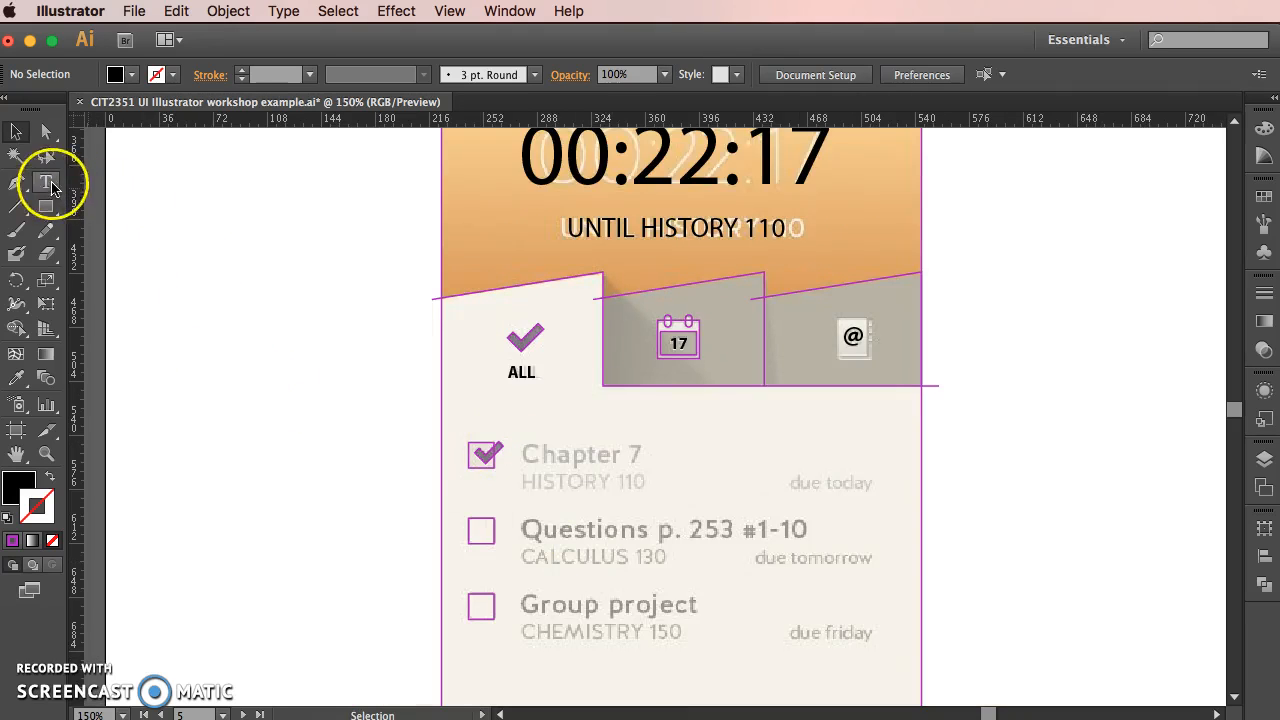
- Switch to the Type tool for adding new text
left_click(46, 182)
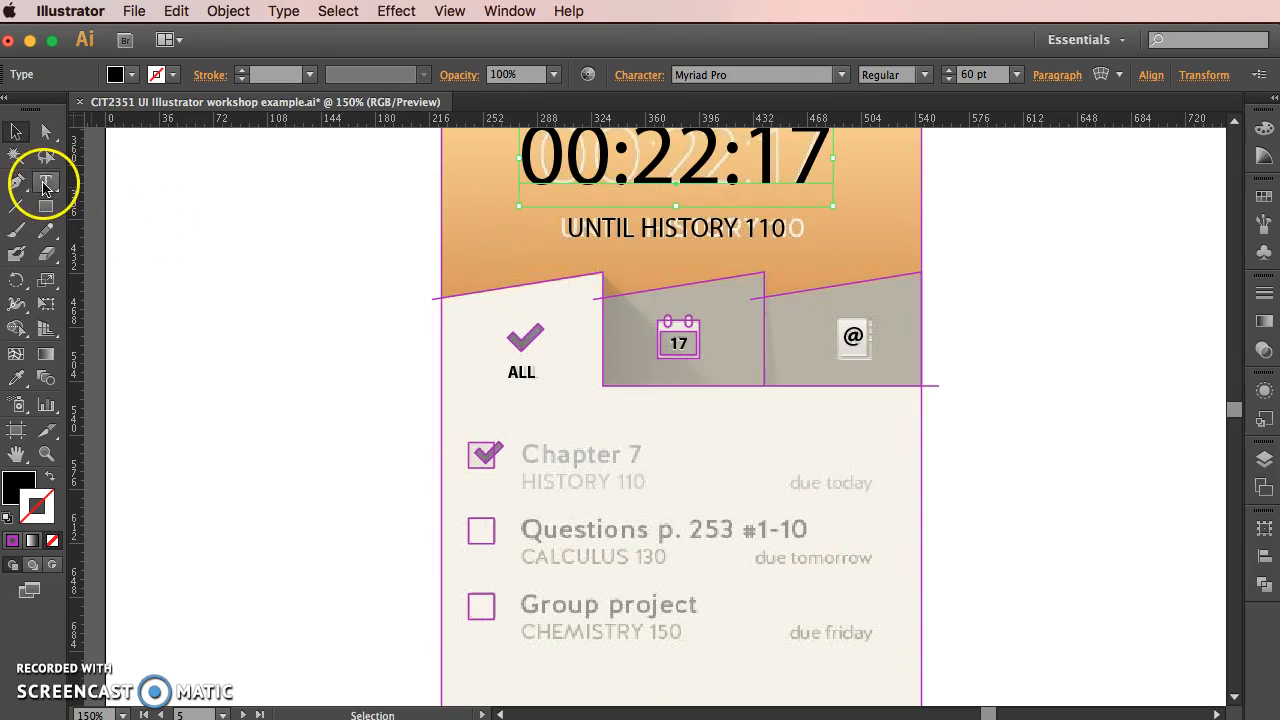
mouse_move(47, 182)
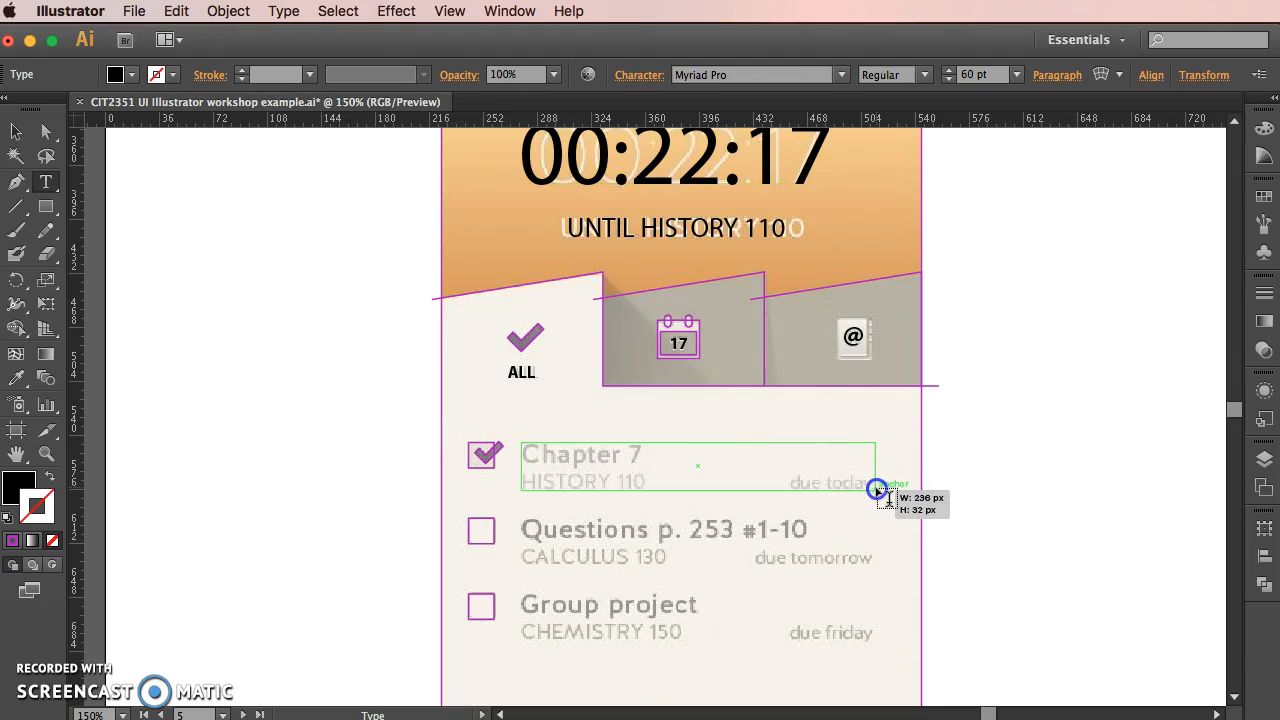
- Draw a text area over the task rows and type 'Chapter 7', 'HISTORY 110 due today' in bold 18 pt
left_click_drag(877, 490, 873, 643)
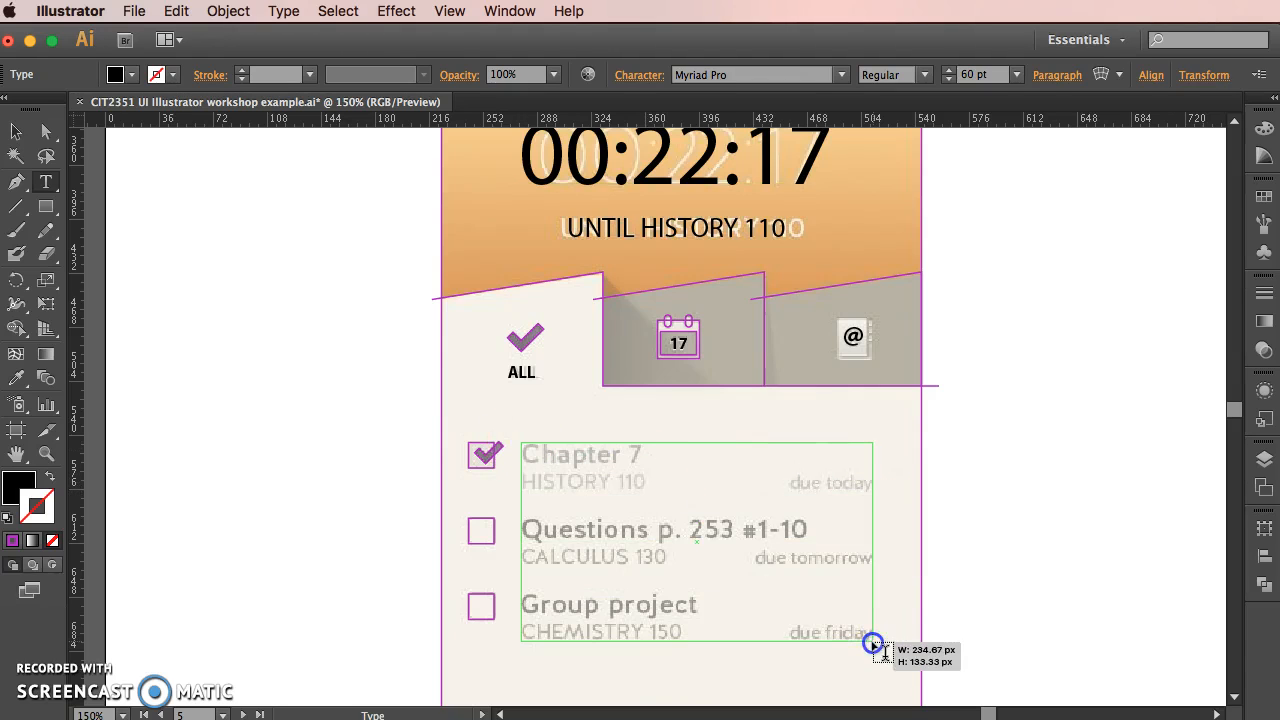
left_click_drag(872, 644, 872, 664)
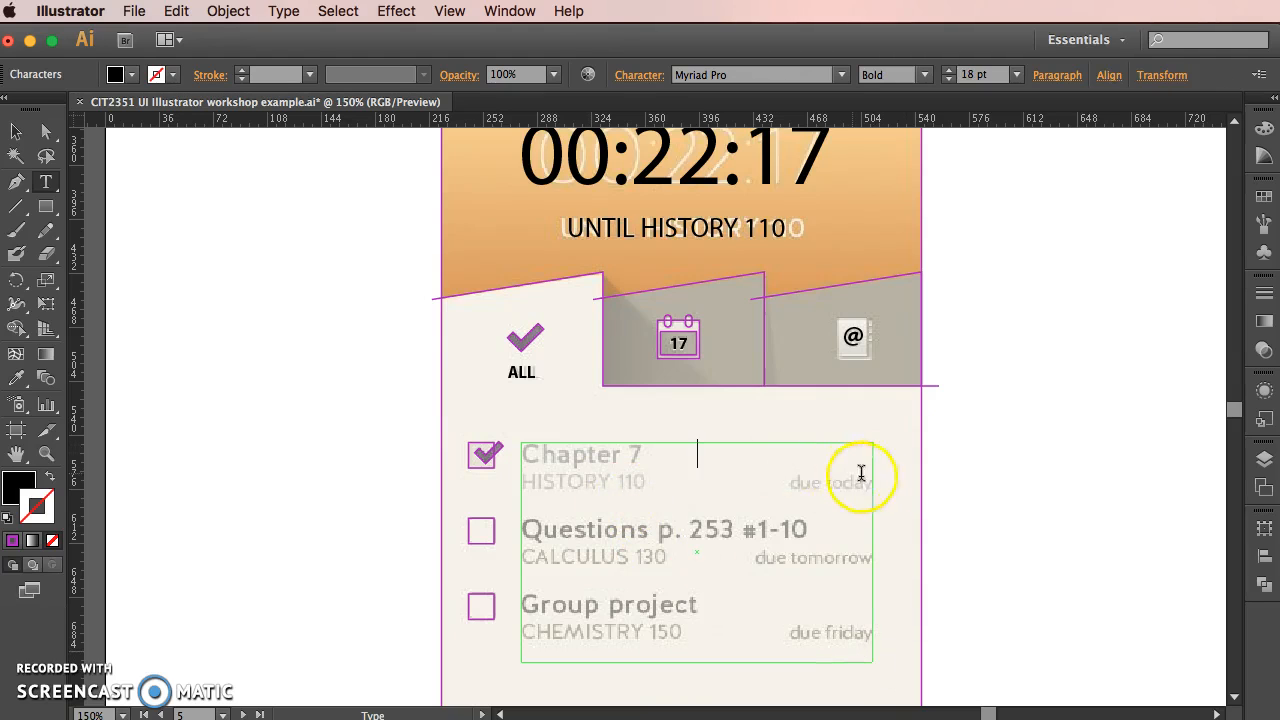
mouse_move(565, 474)
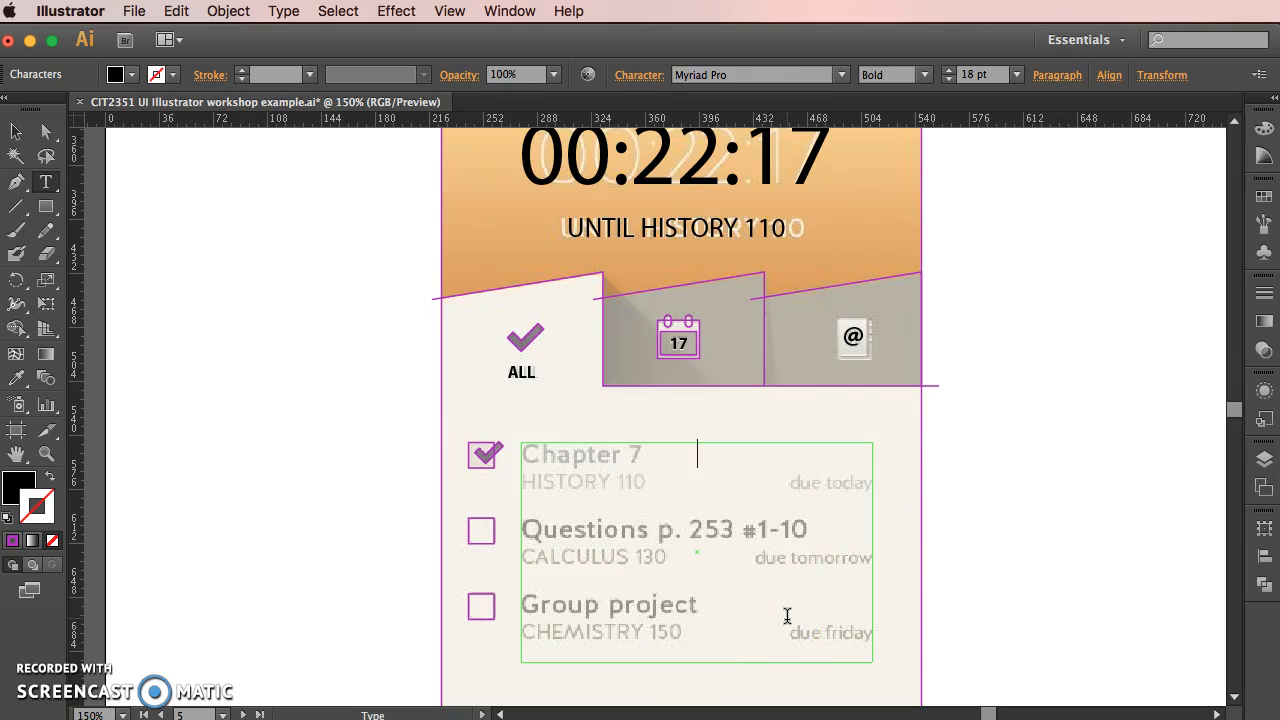
type("Chapter")
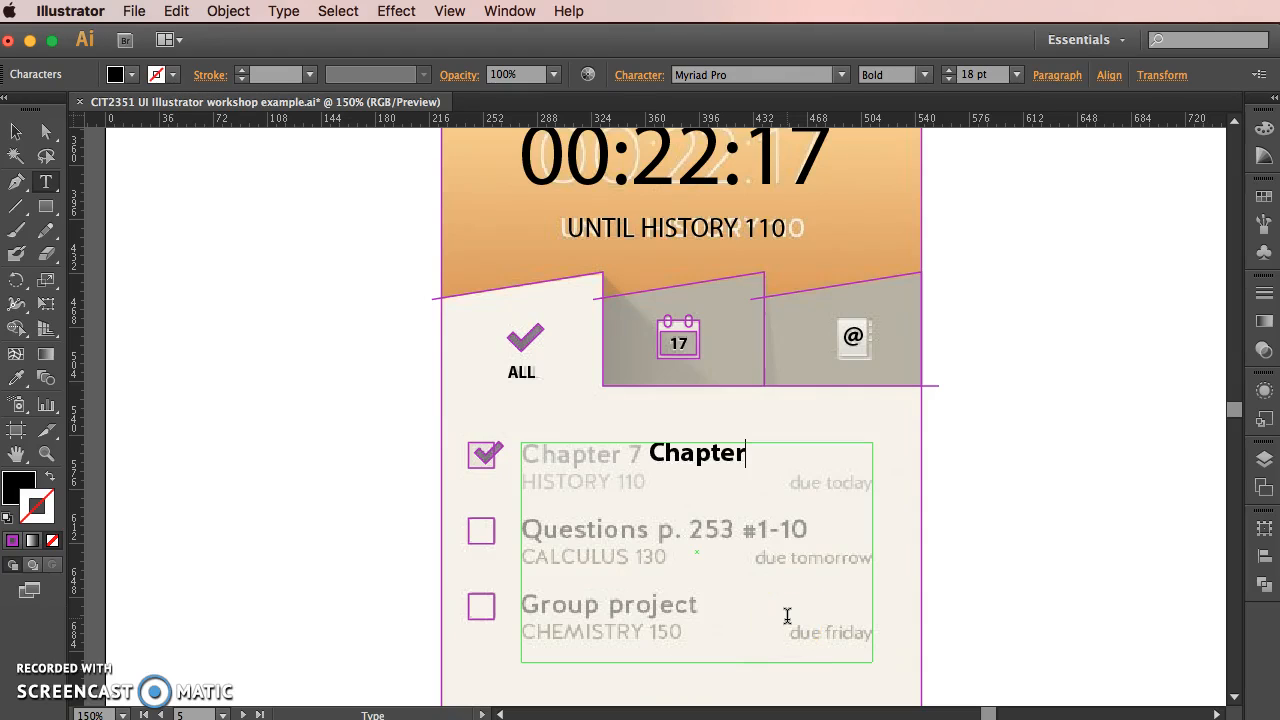
type("7")
type("HISTORY ")
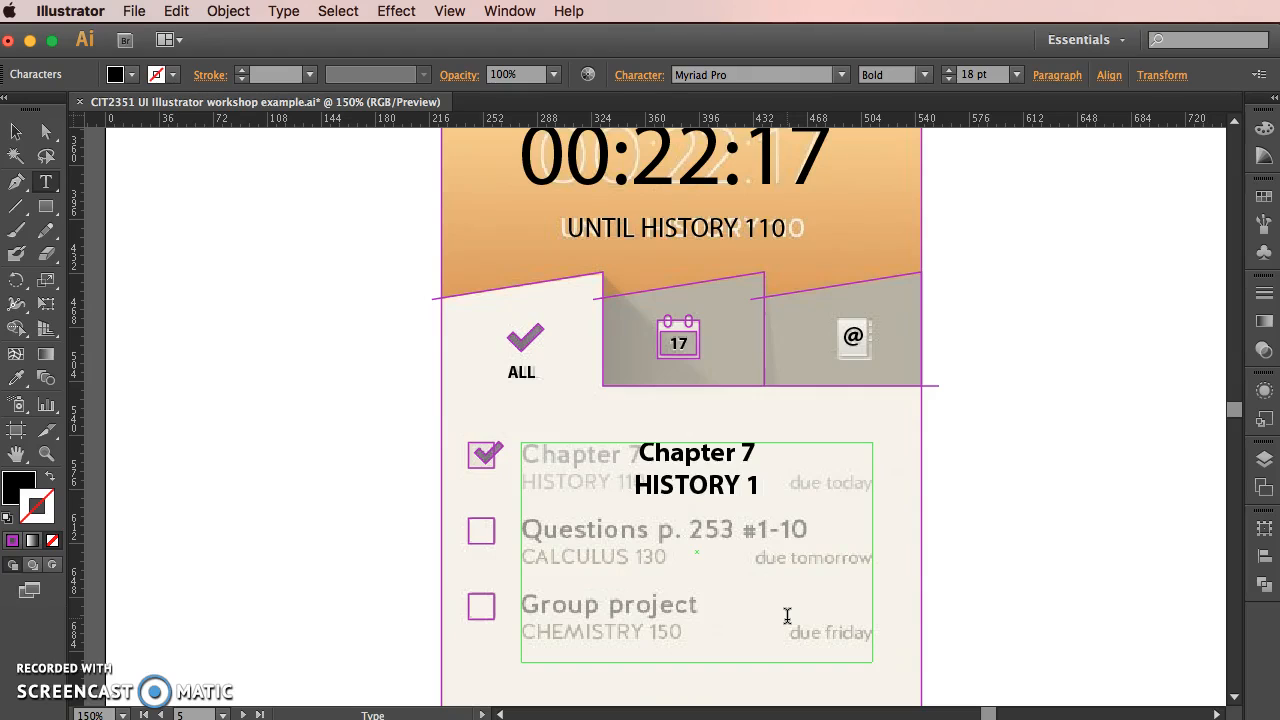
type("10 due today")
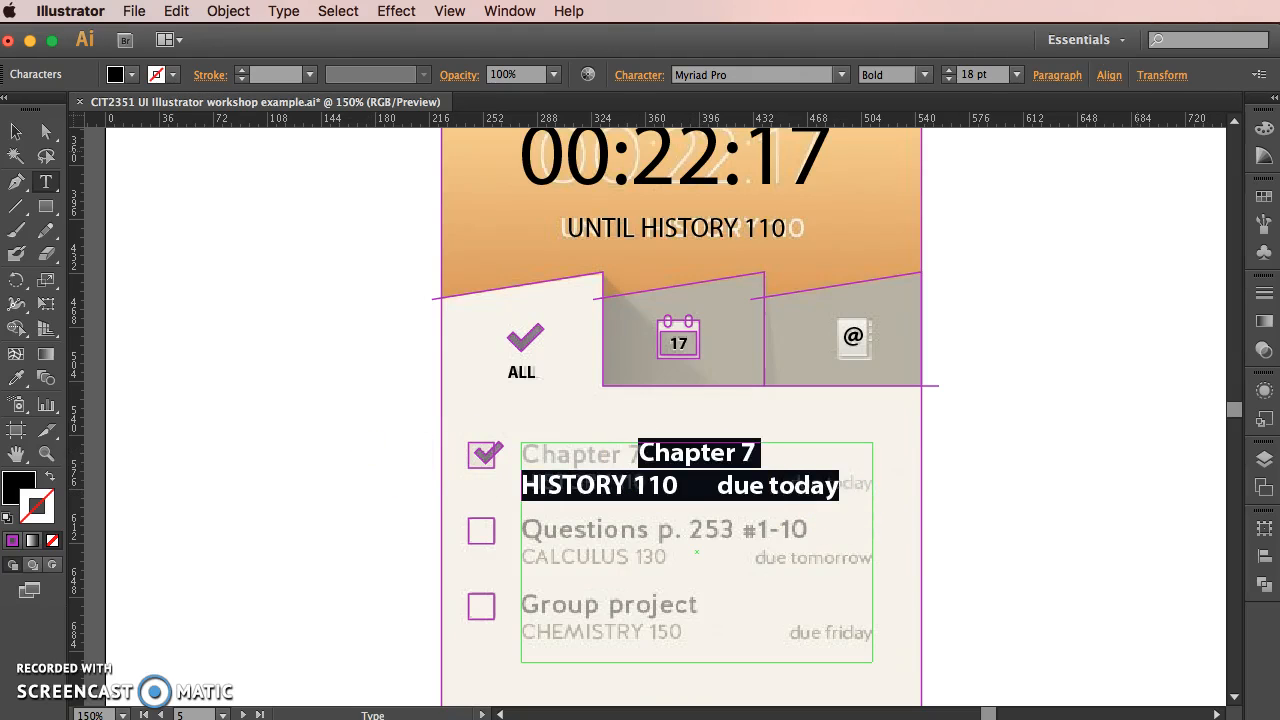
left_click(1056, 75)
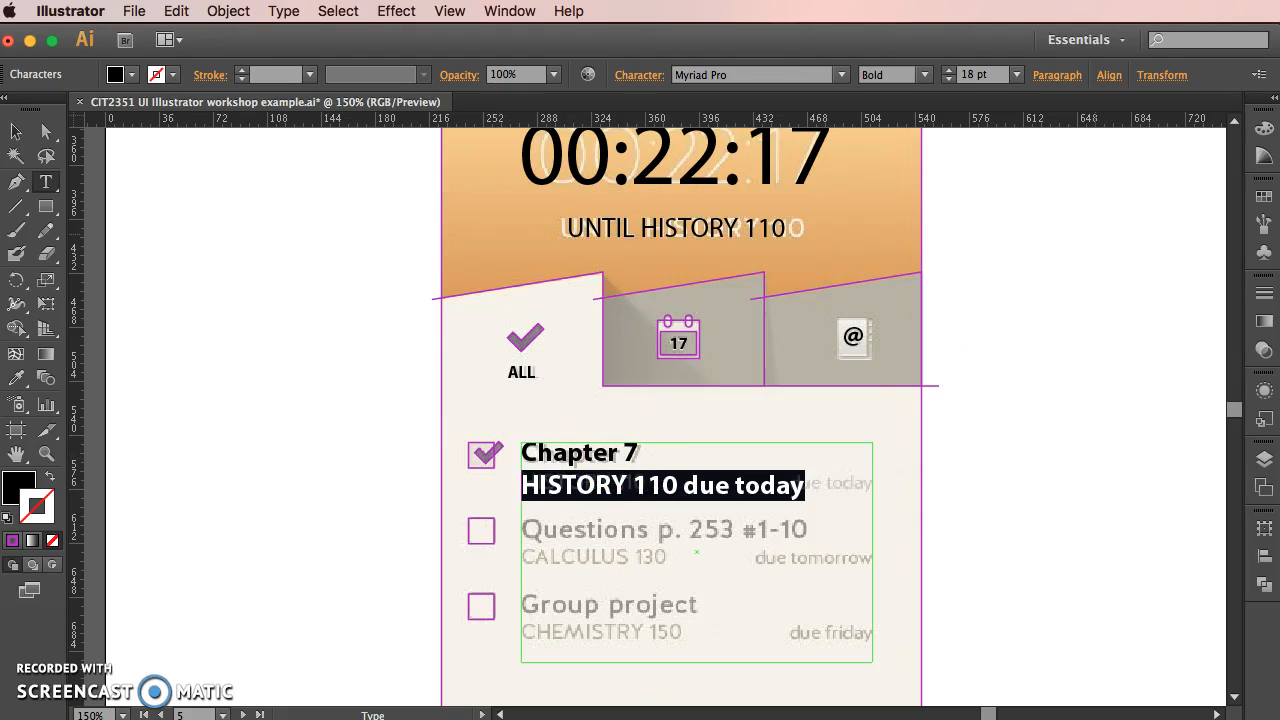
- Set the HISTORY 110 due today line to 14 pt Regular and duplicate the entry
left_click(949, 80)
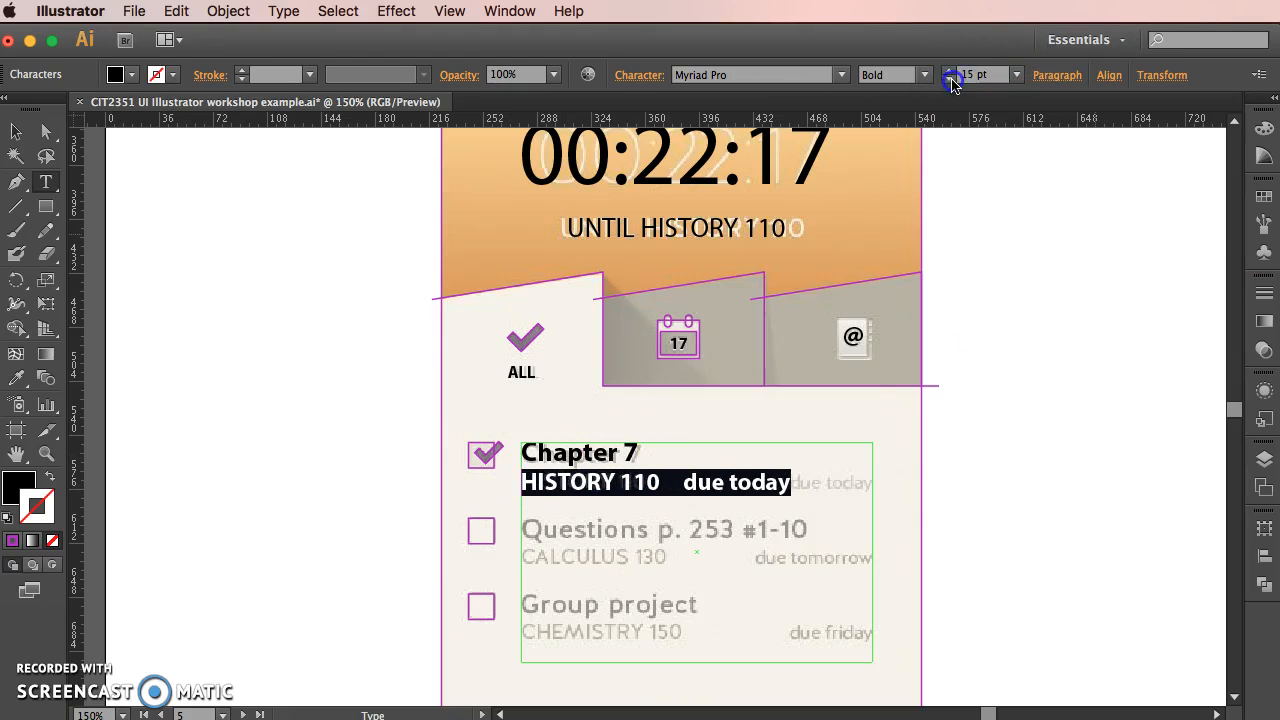
left_click(948, 80)
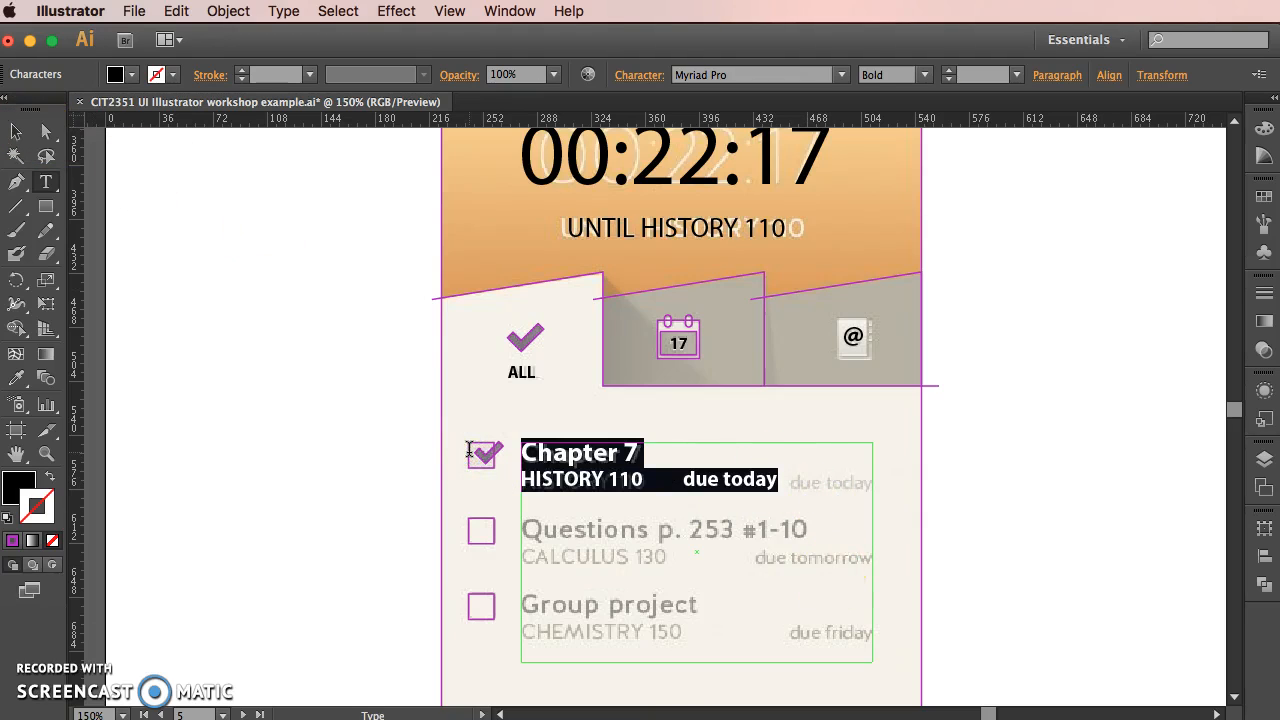
left_click(174, 11)
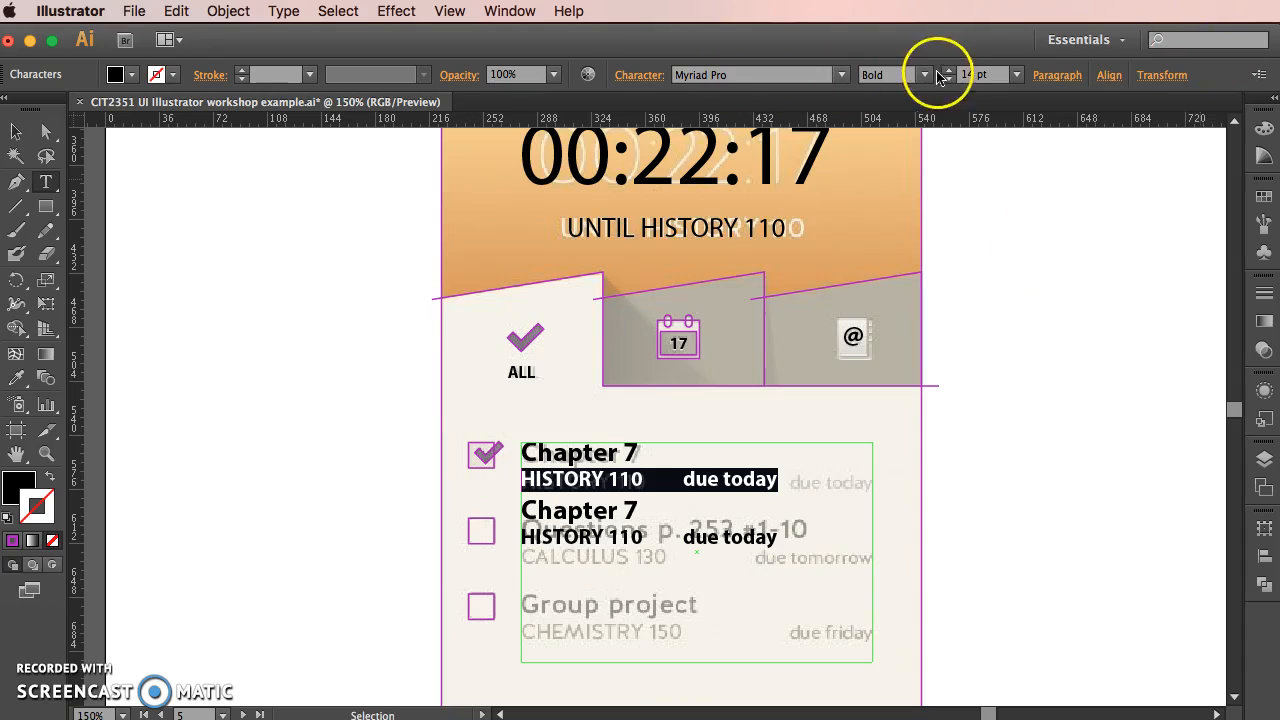
left_click(922, 74)
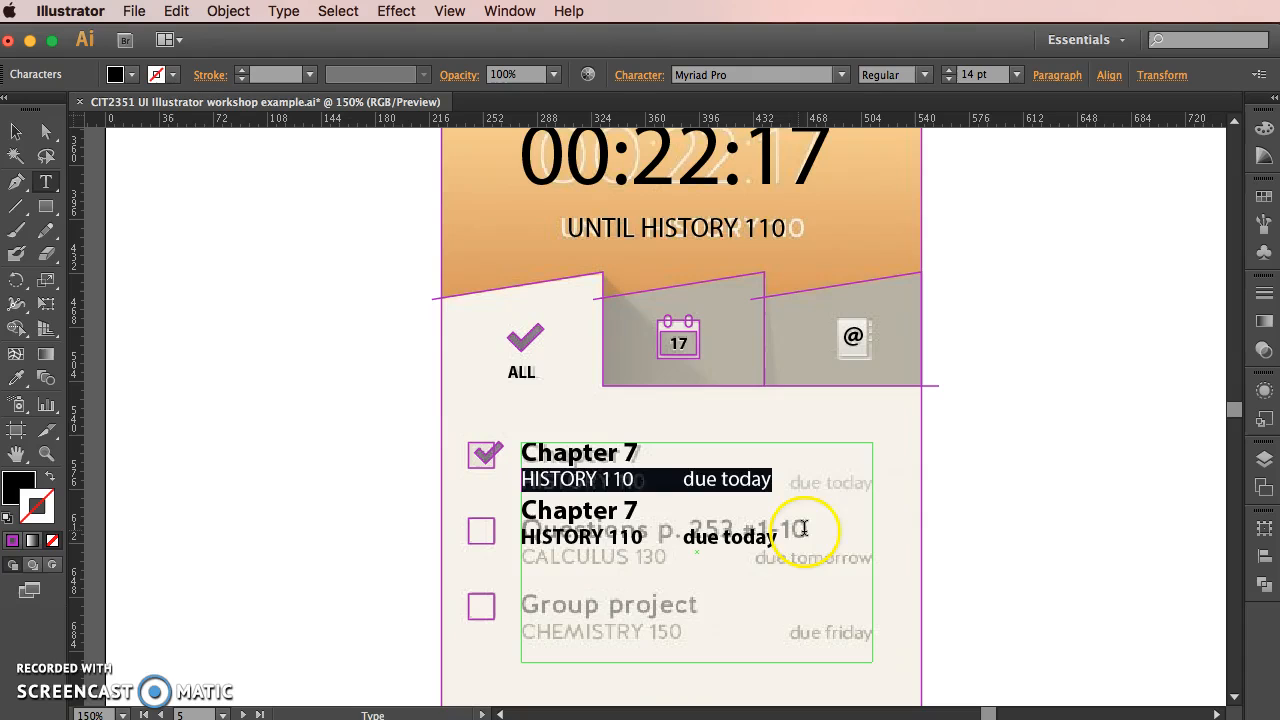
left_click(922, 74)
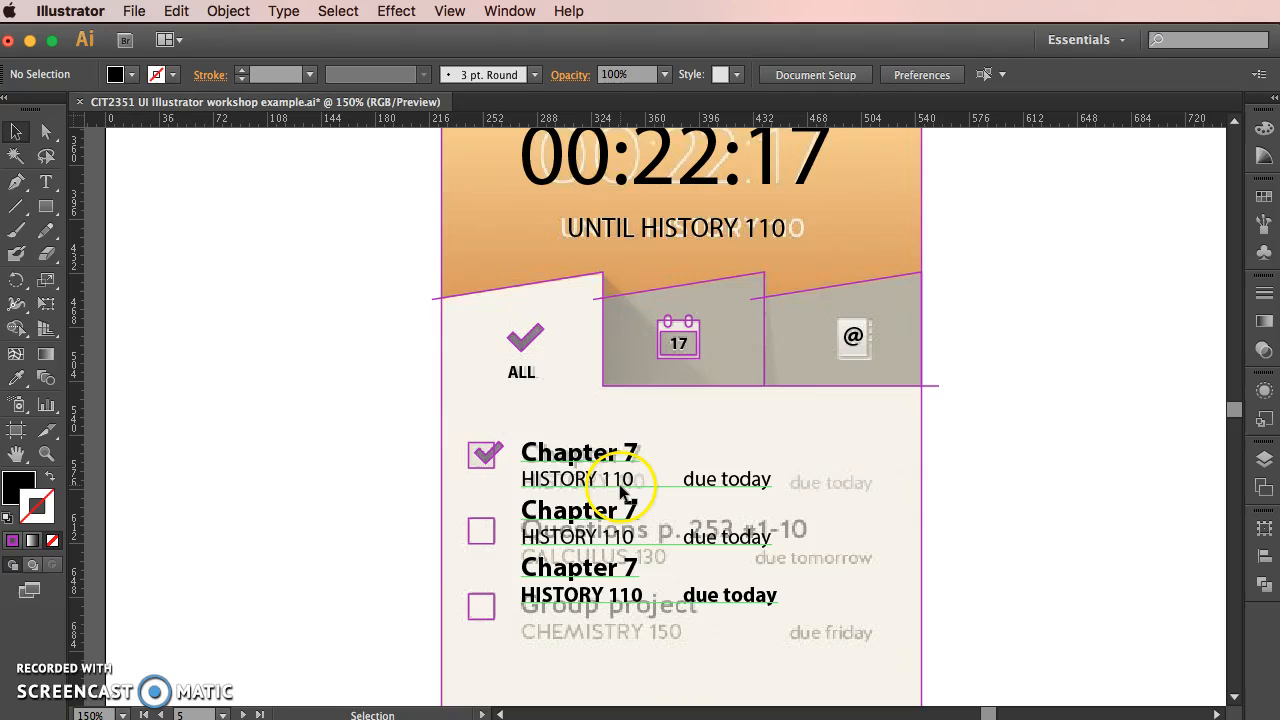
mouse_move(660, 489)
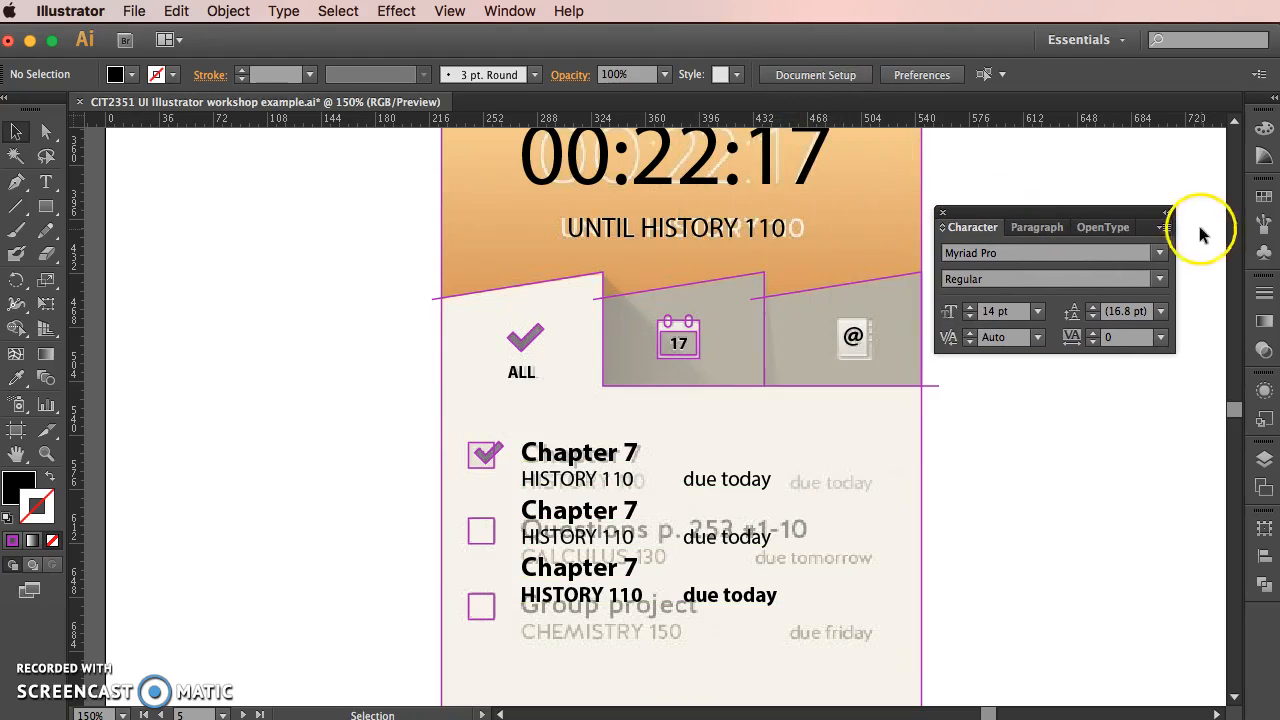
- Show all Character panel options including anti-aliasing, then open the Paragraph panel menu
left_click(1162, 227)
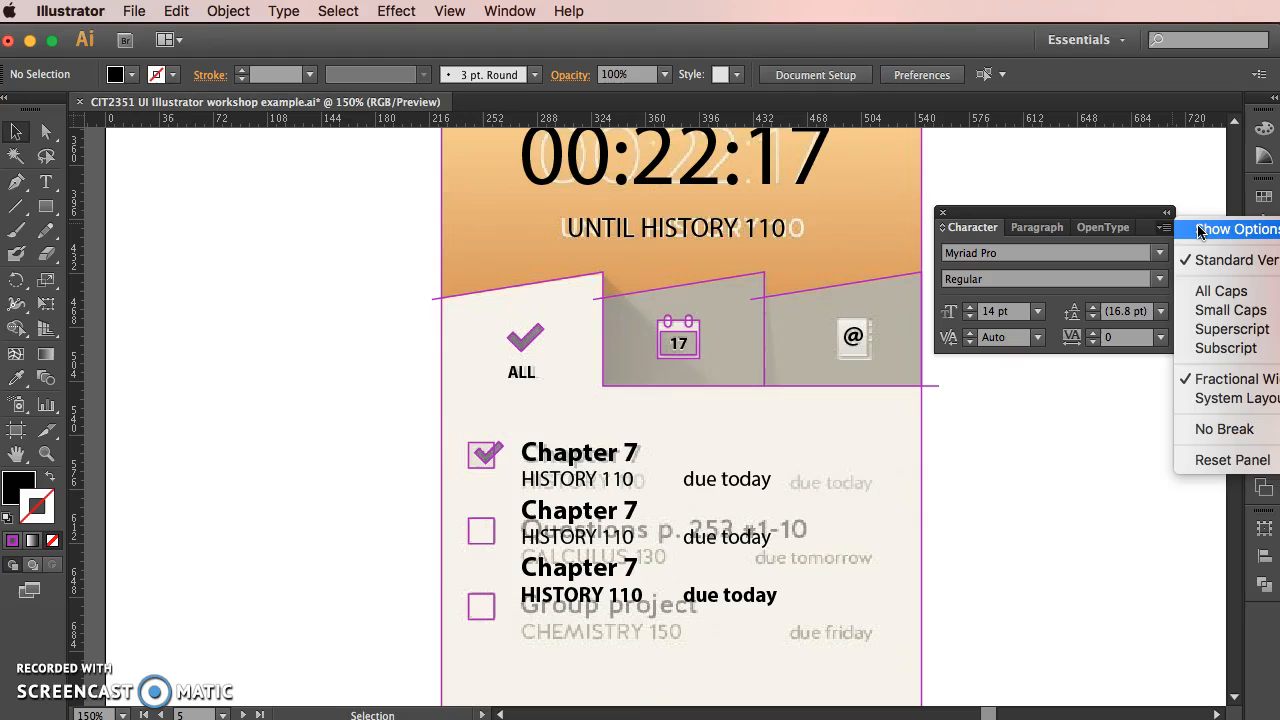
left_click(1237, 229)
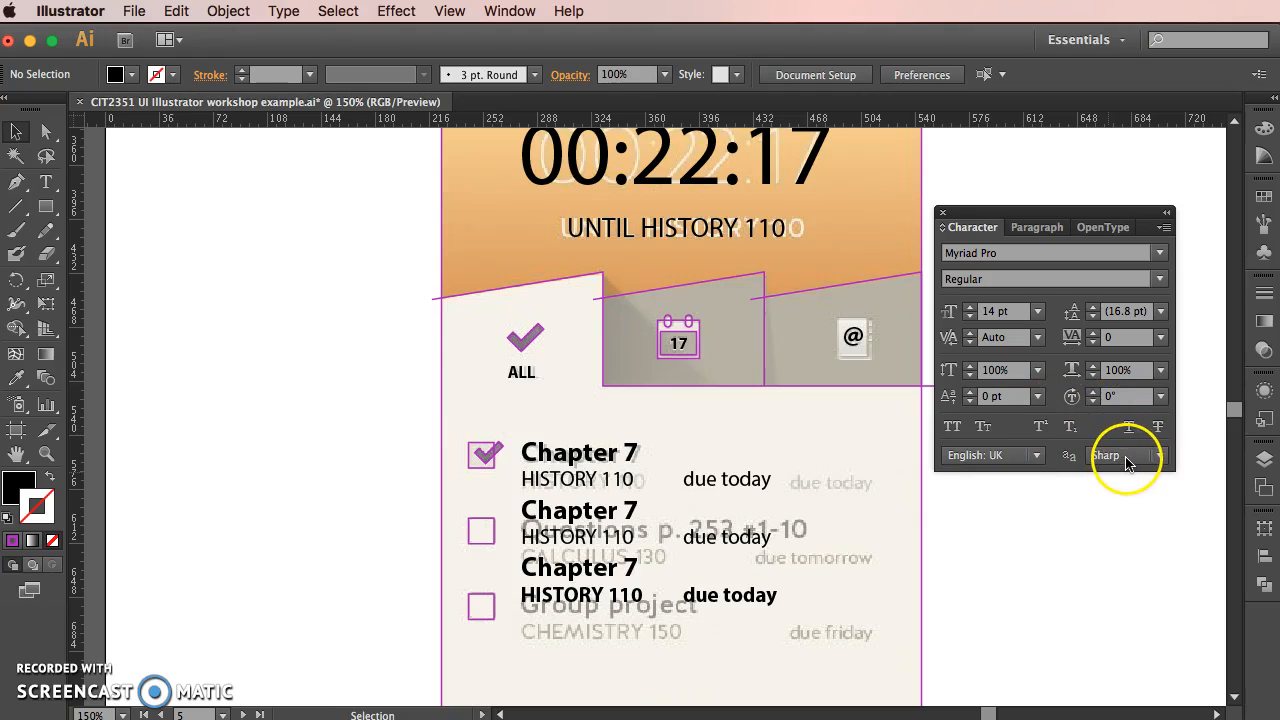
left_click(1125, 455)
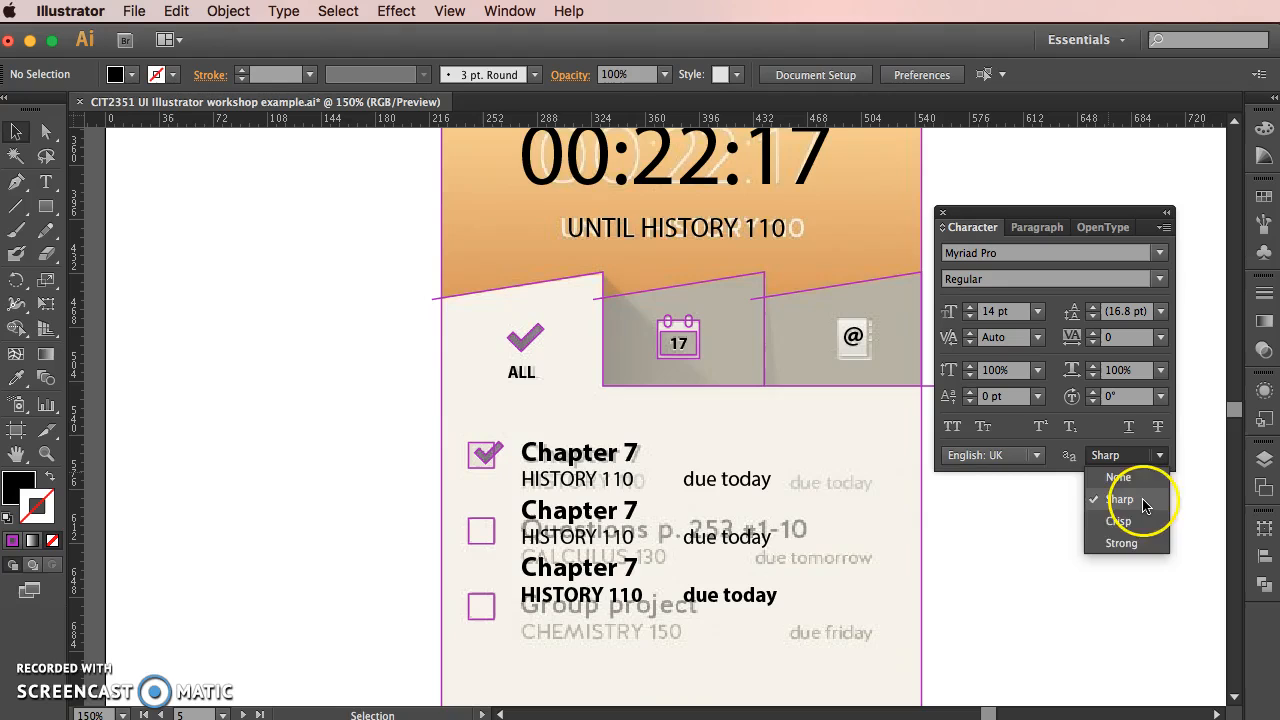
mouse_move(1188, 481)
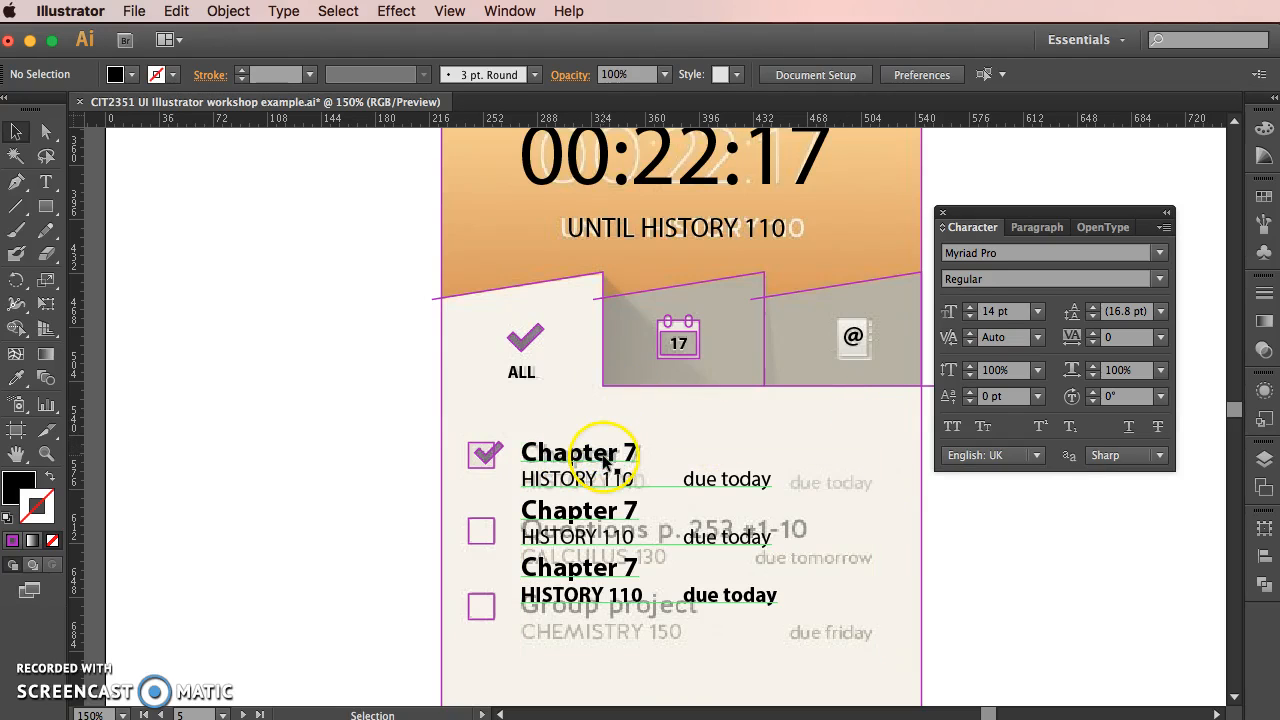
left_click(1036, 227)
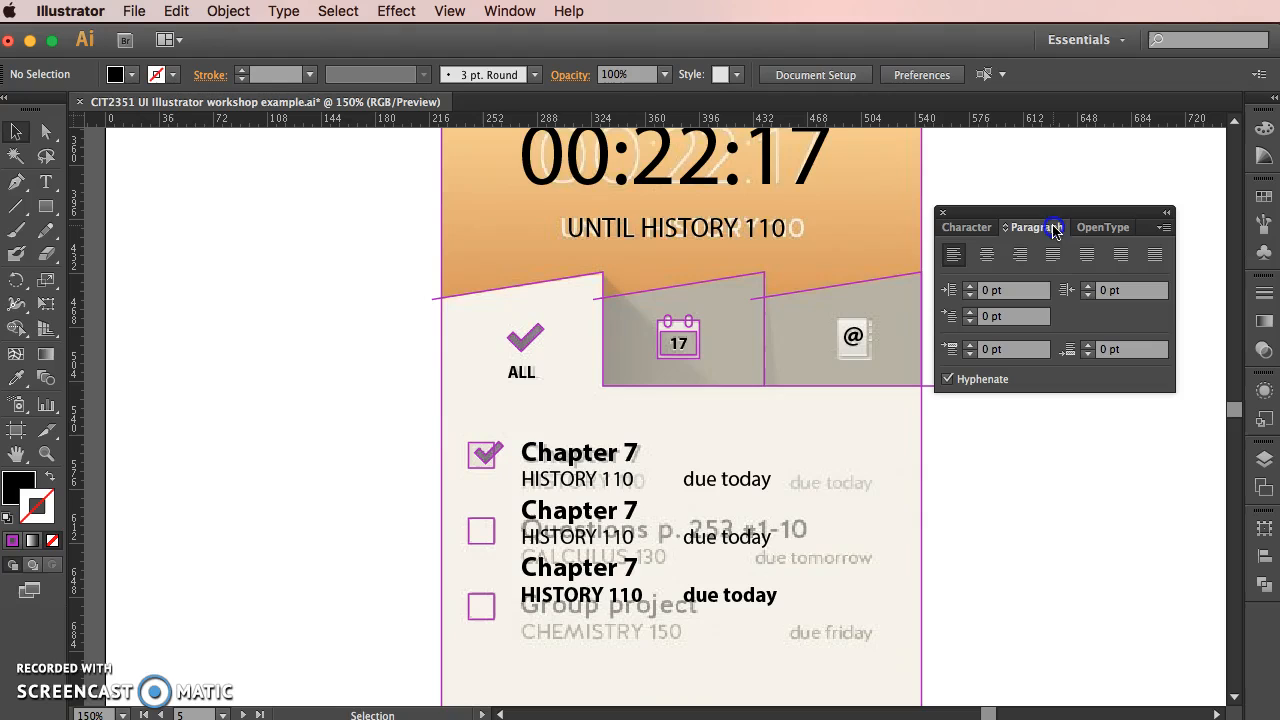
left_click(1161, 227)
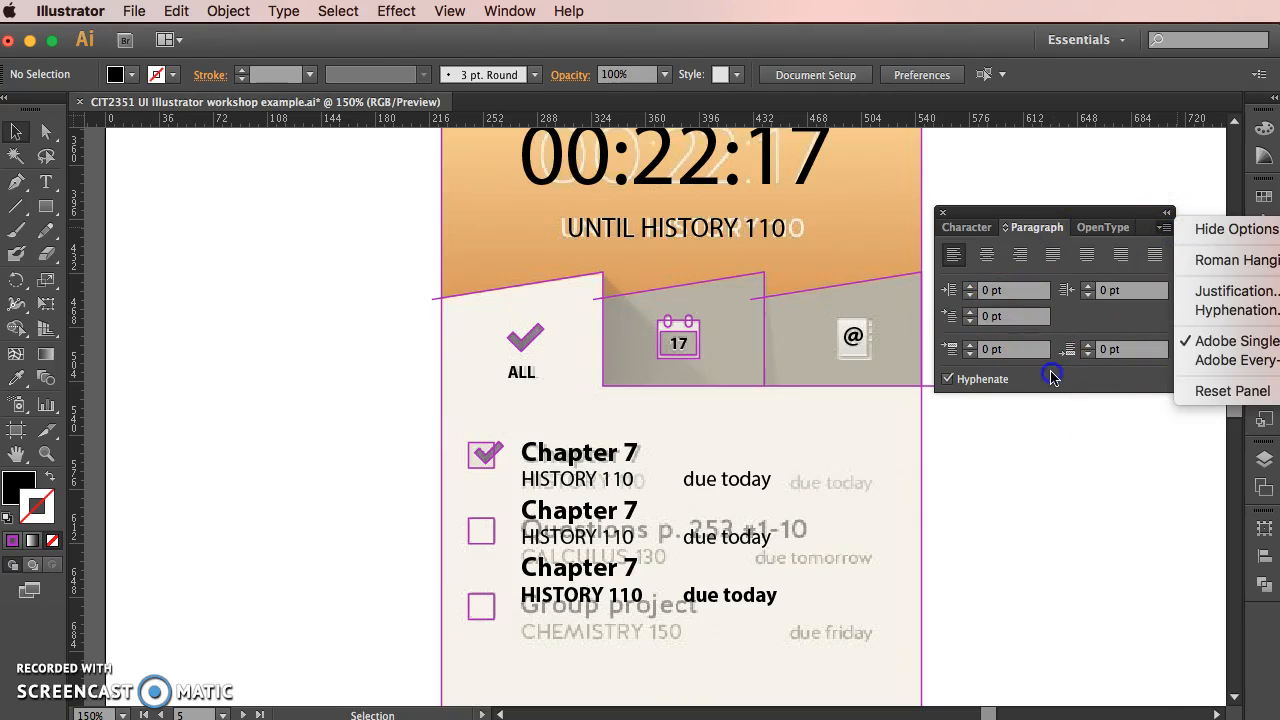
- Add 13 pt space before the lower entries and make the last course-and-due line Regular
left_click(548, 511)
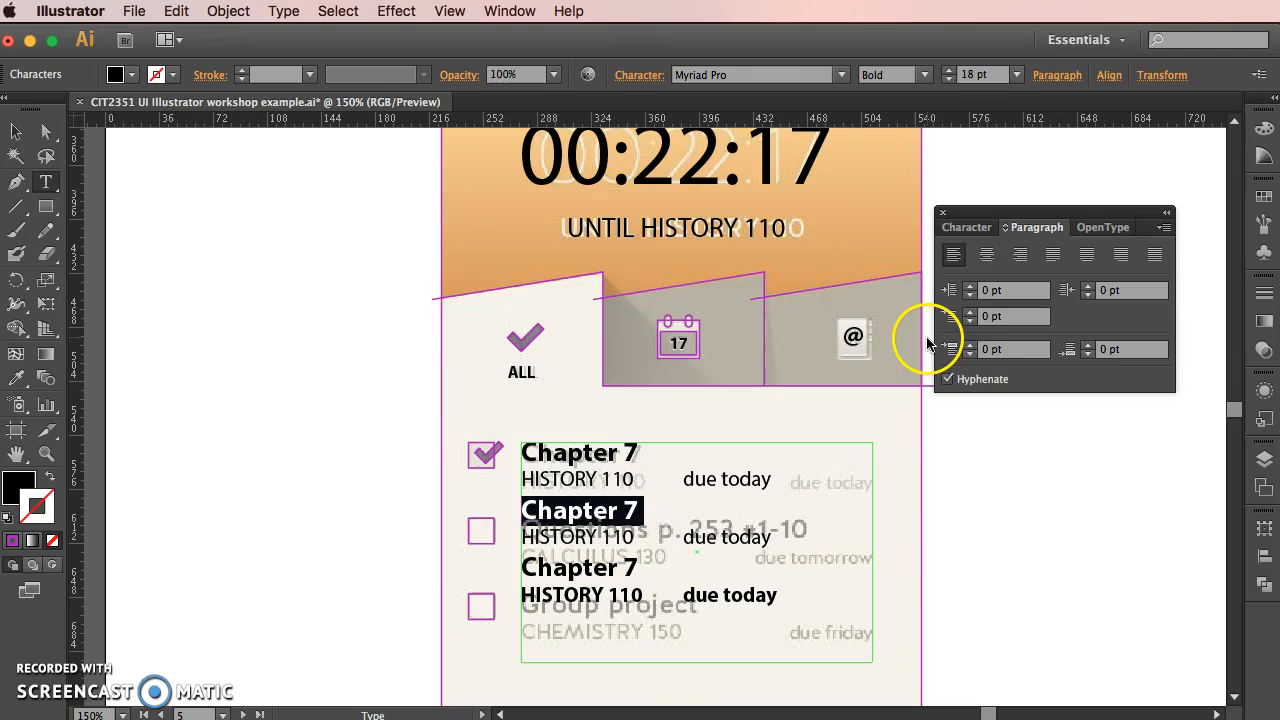
mouse_move(1010, 349)
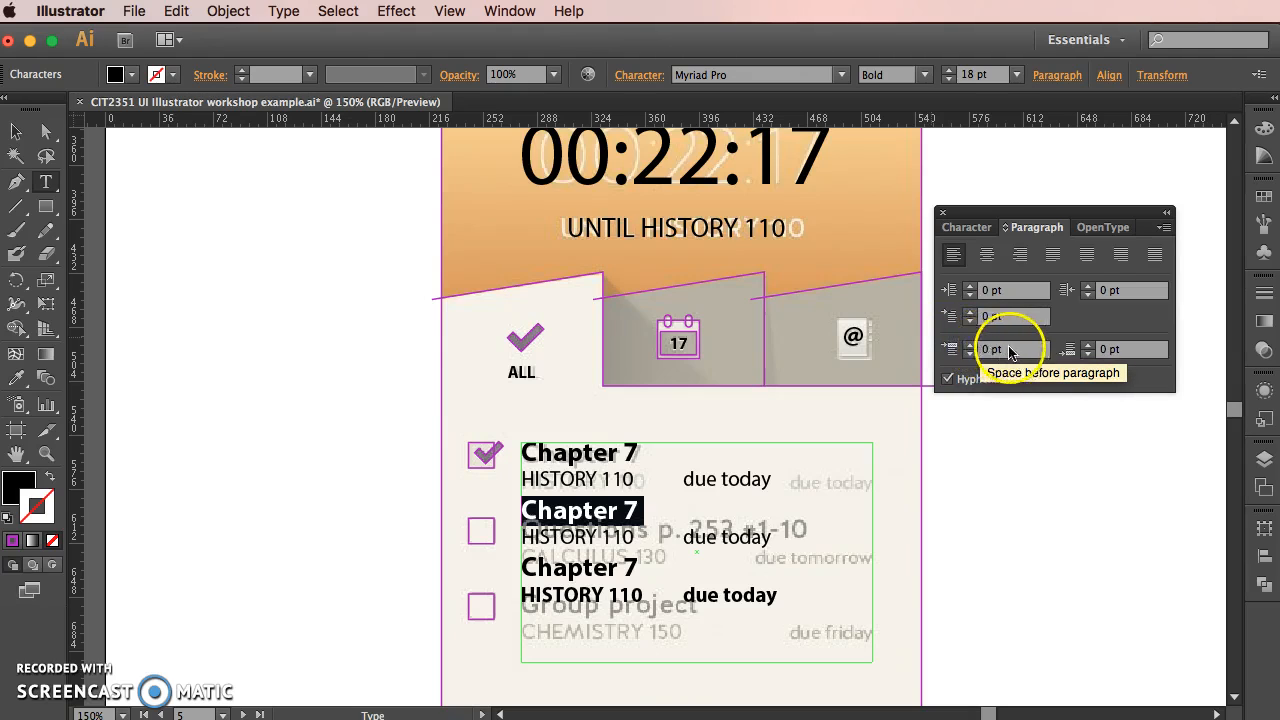
mouse_move(982, 372)
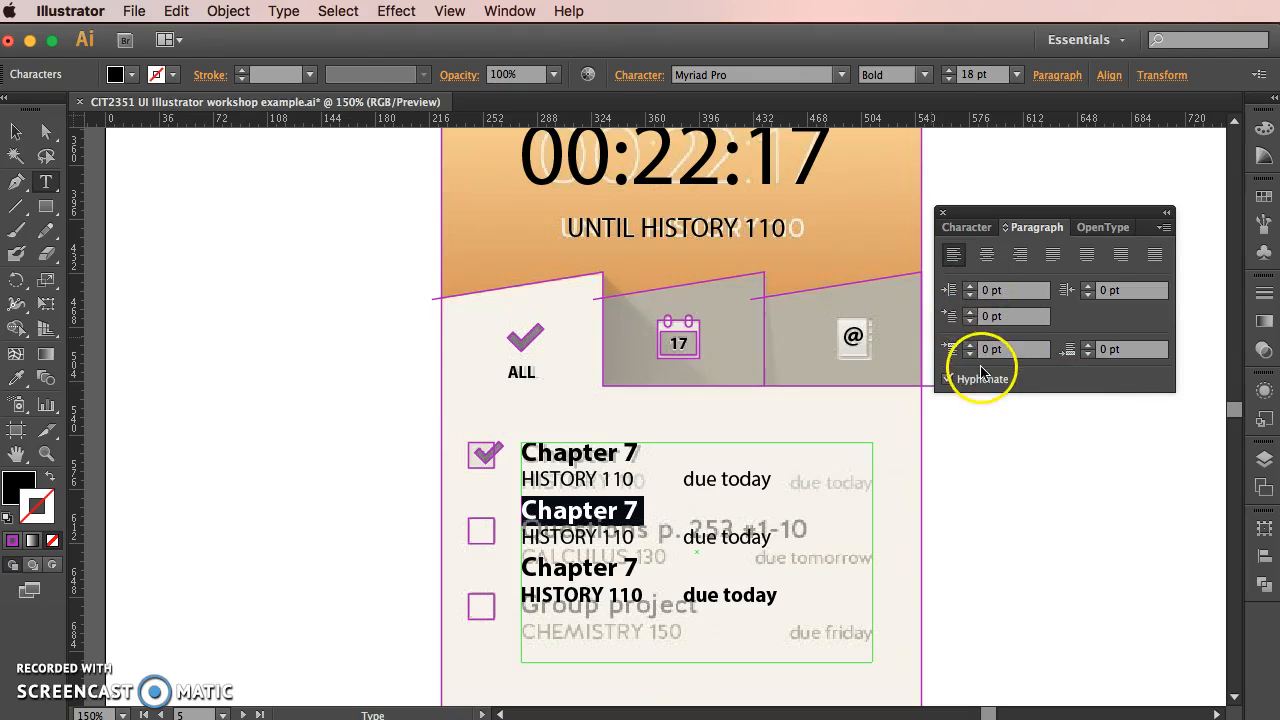
mouse_move(970, 350)
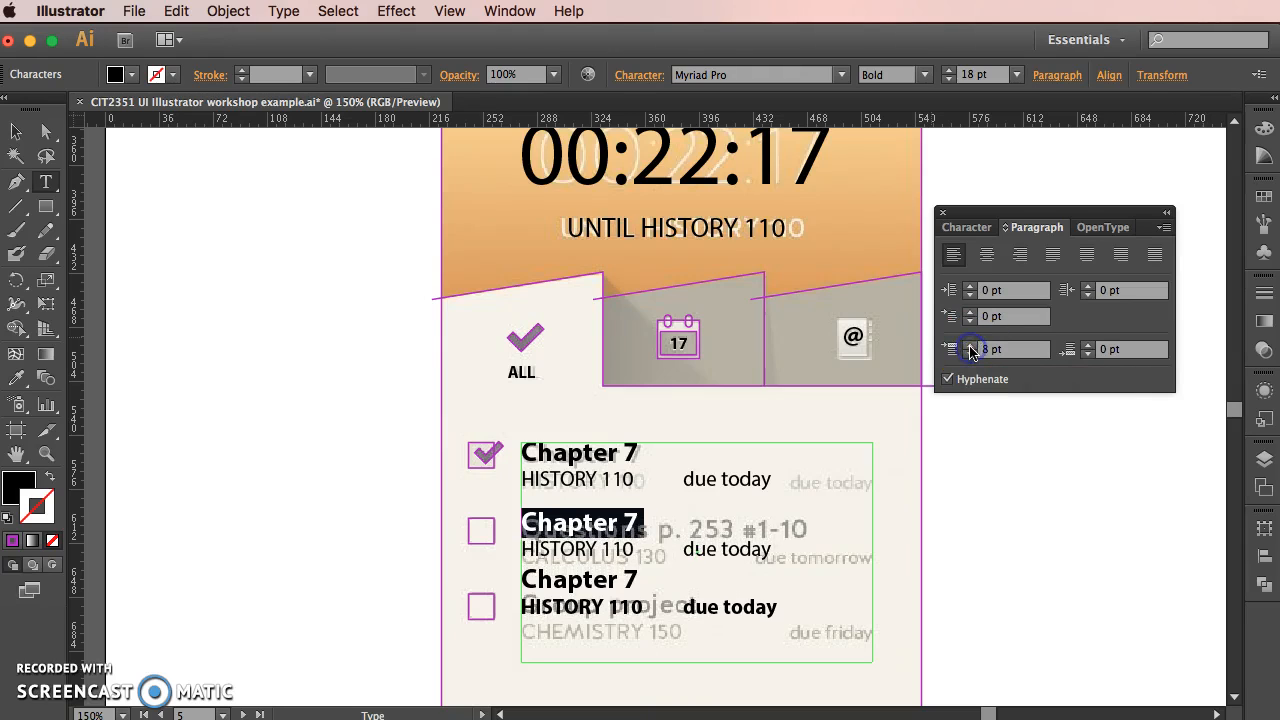
mouse_move(968, 349)
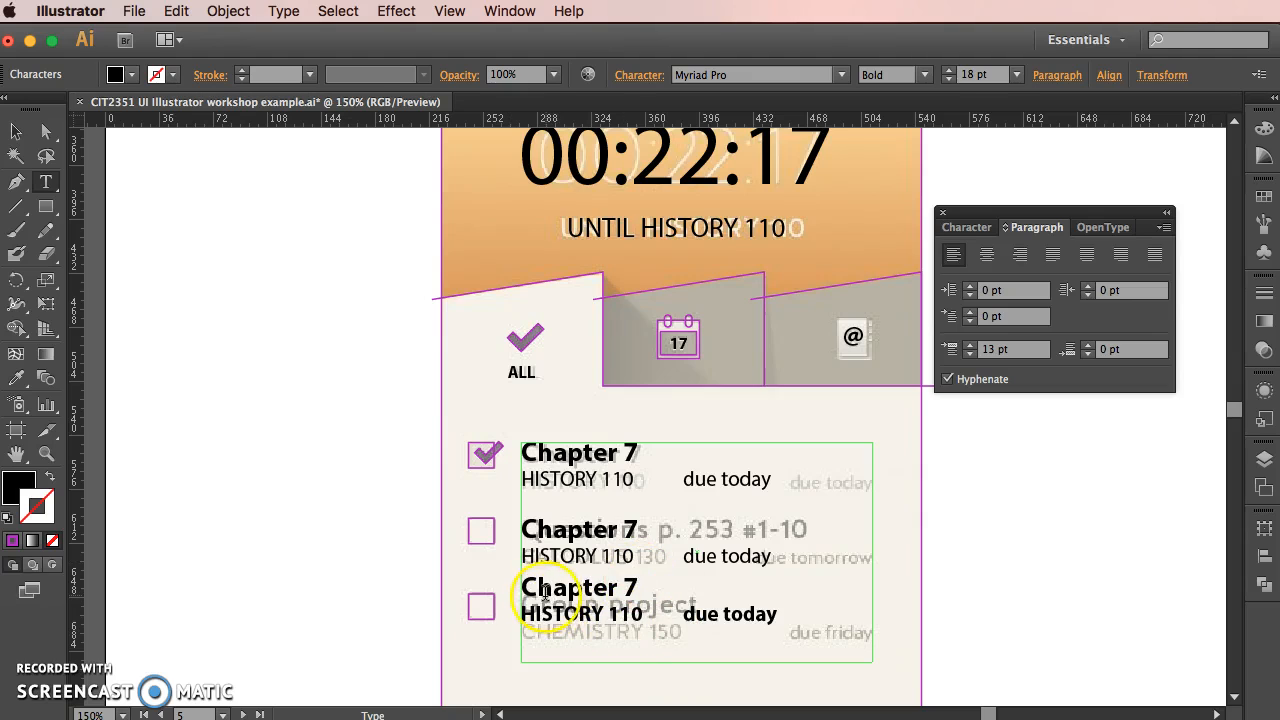
double_click(578, 587)
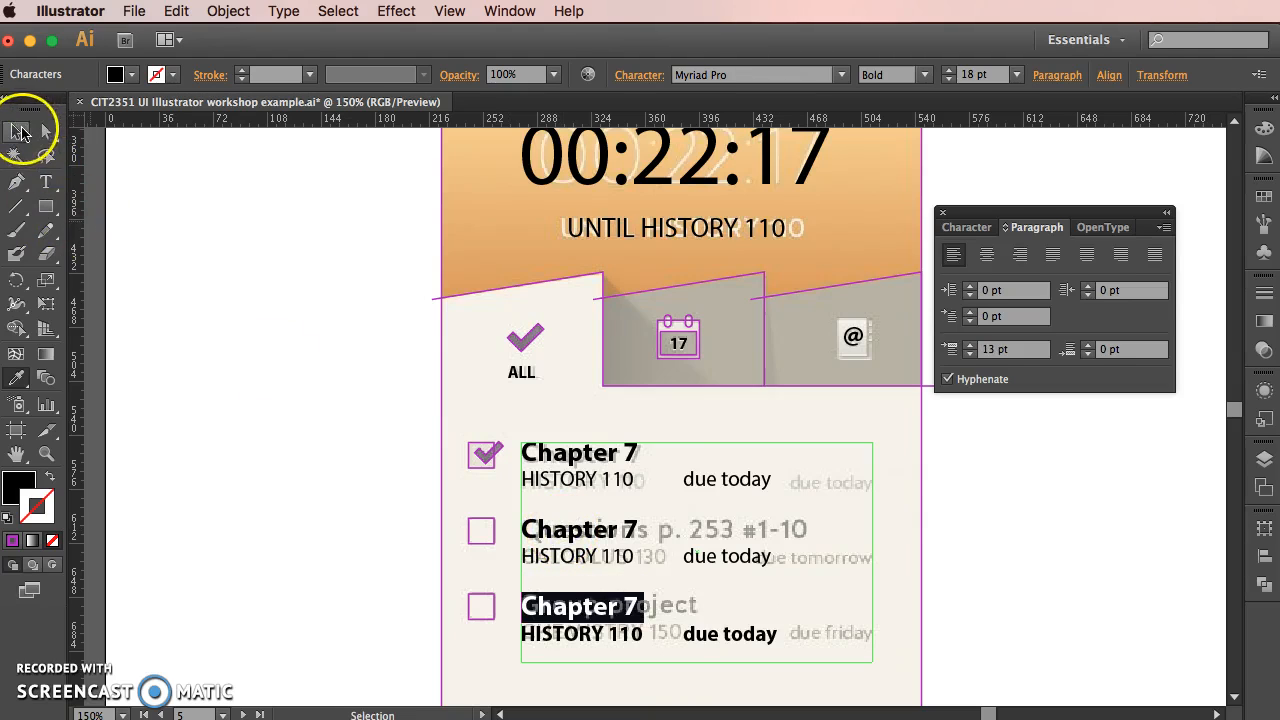
left_click(332, 470)
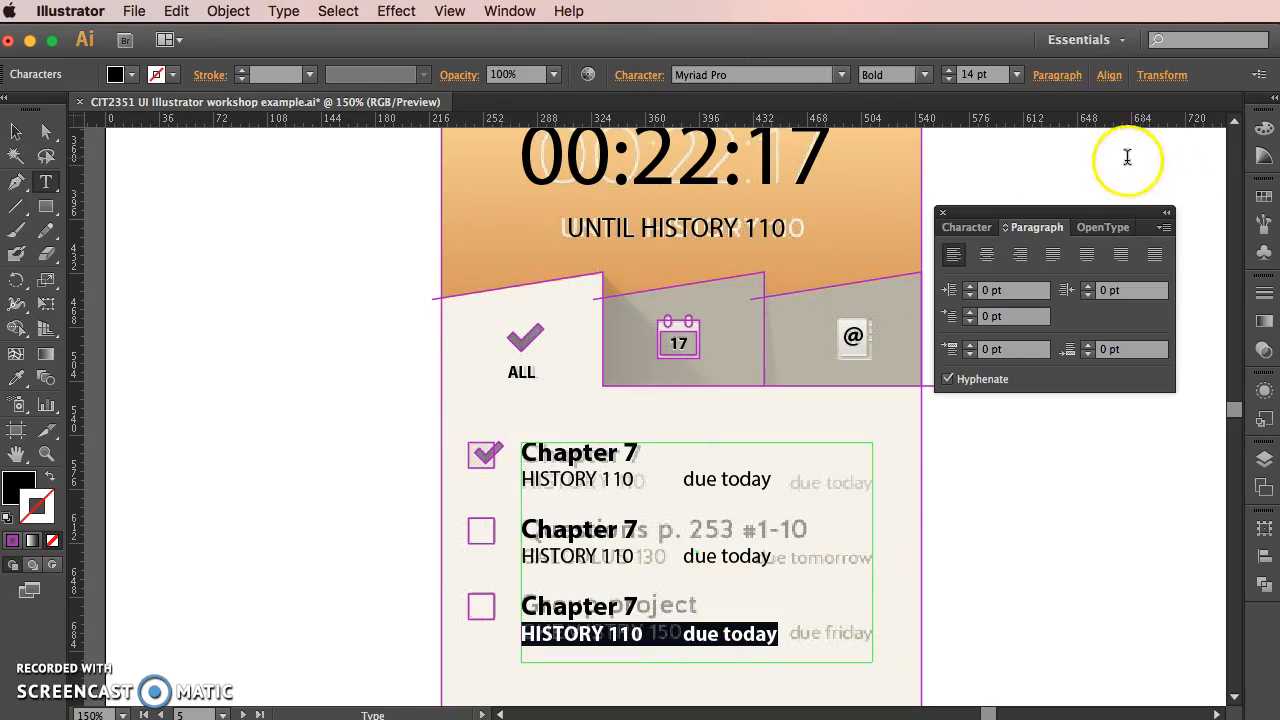
left_click(967, 227)
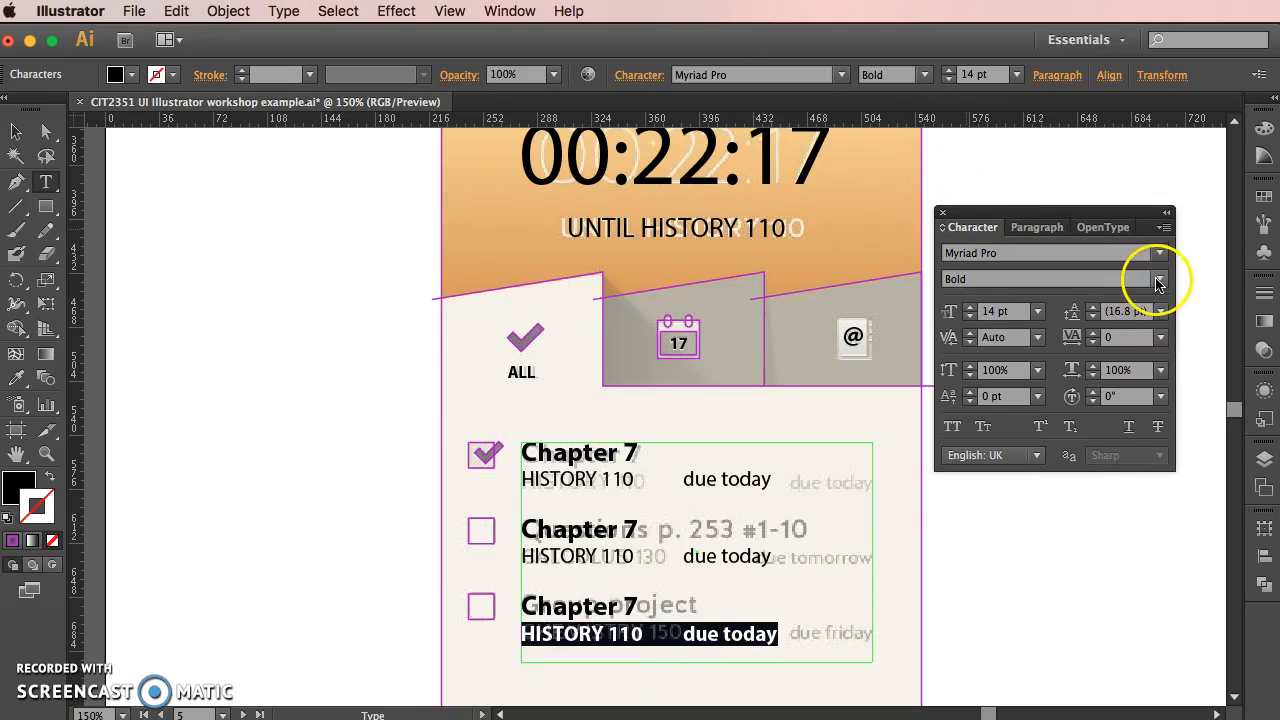
left_click(1157, 278)
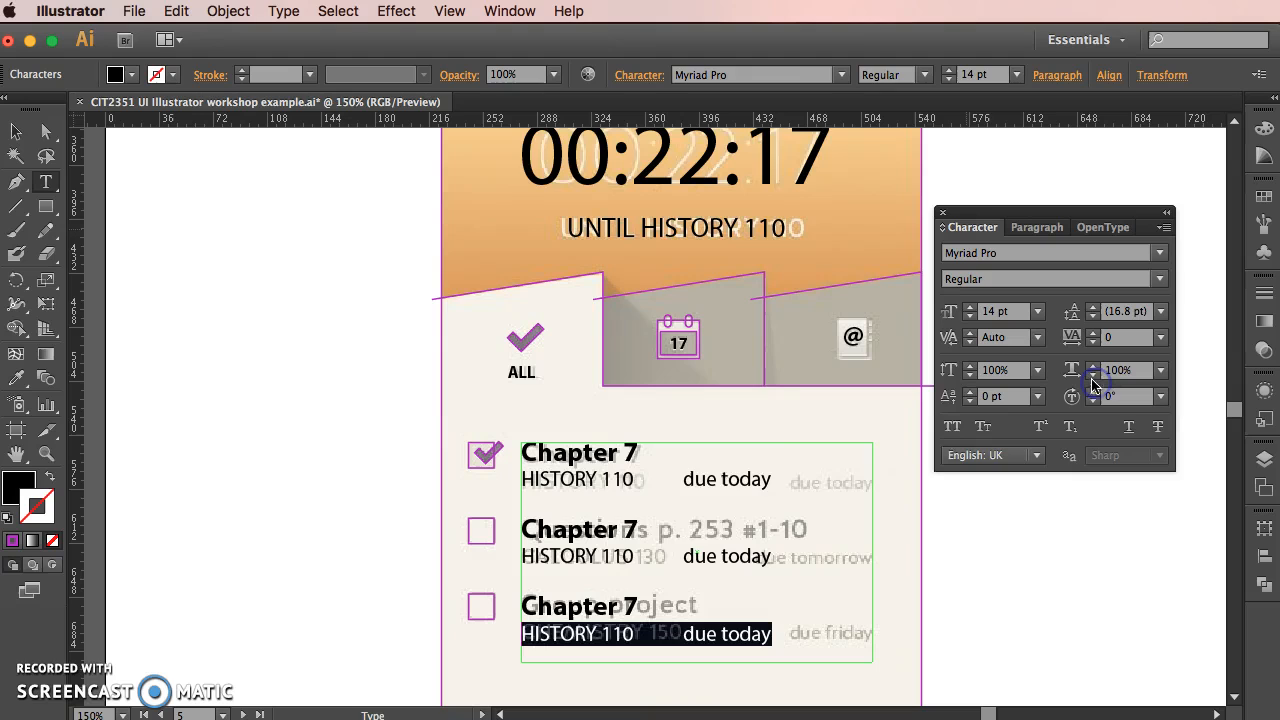
left_click(17, 131)
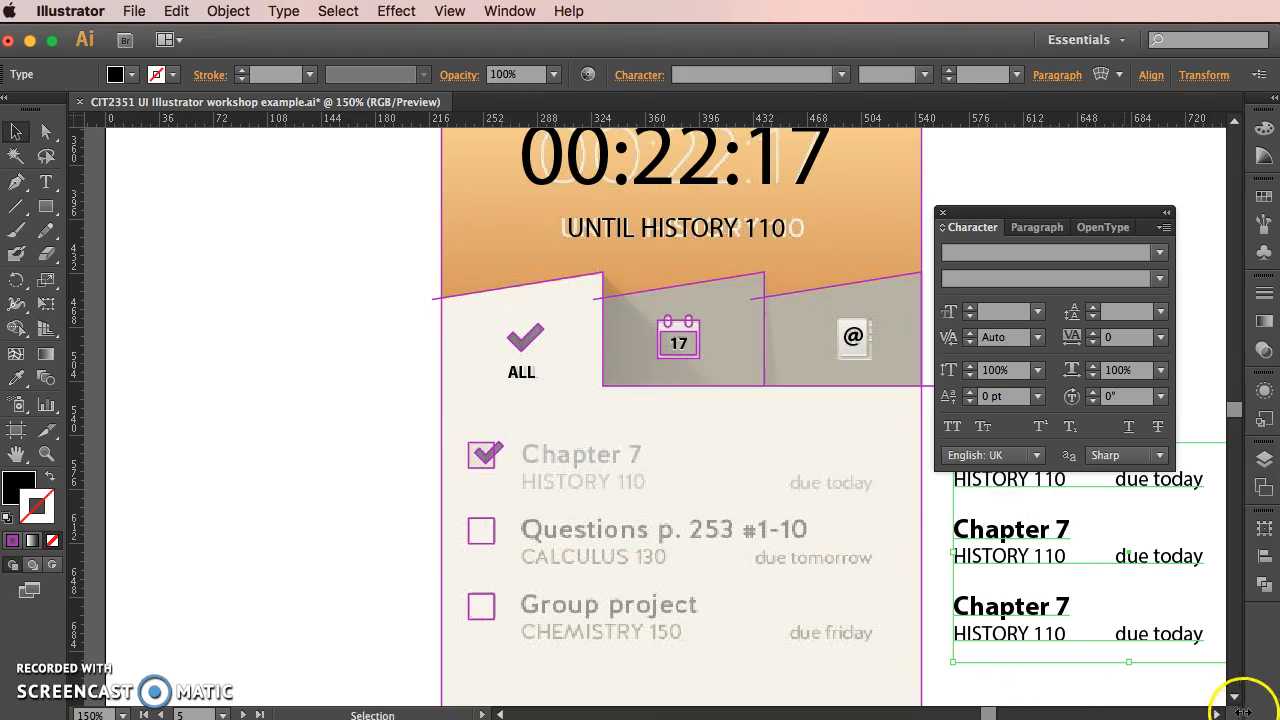
- Retype the second task title as 'Questions p. 253 #1-10'
scroll("right", 3)
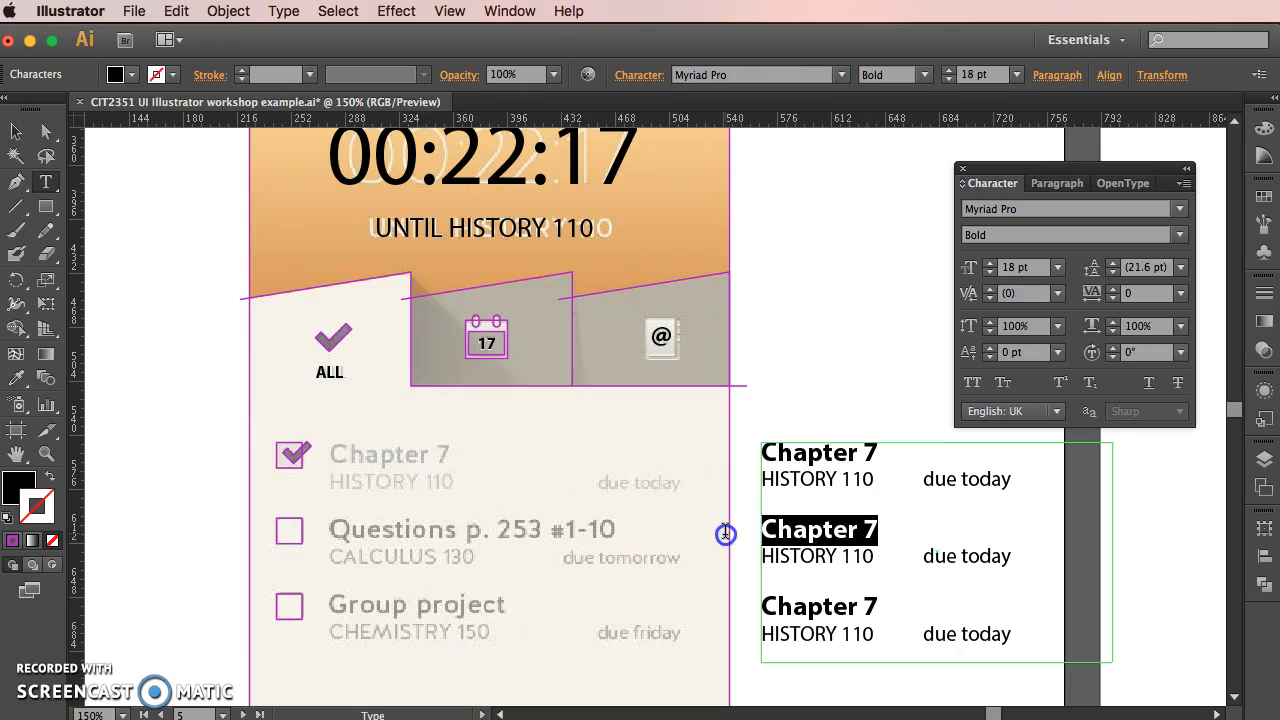
type("Questions p")
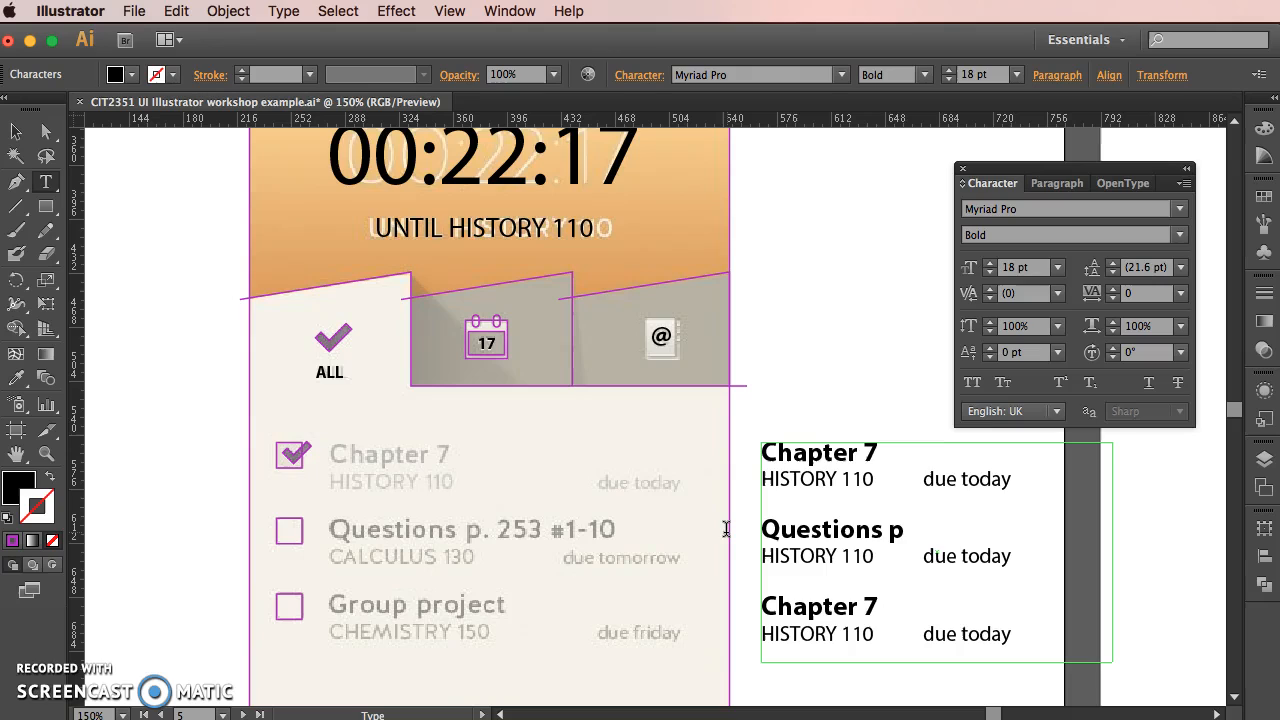
type(".253")
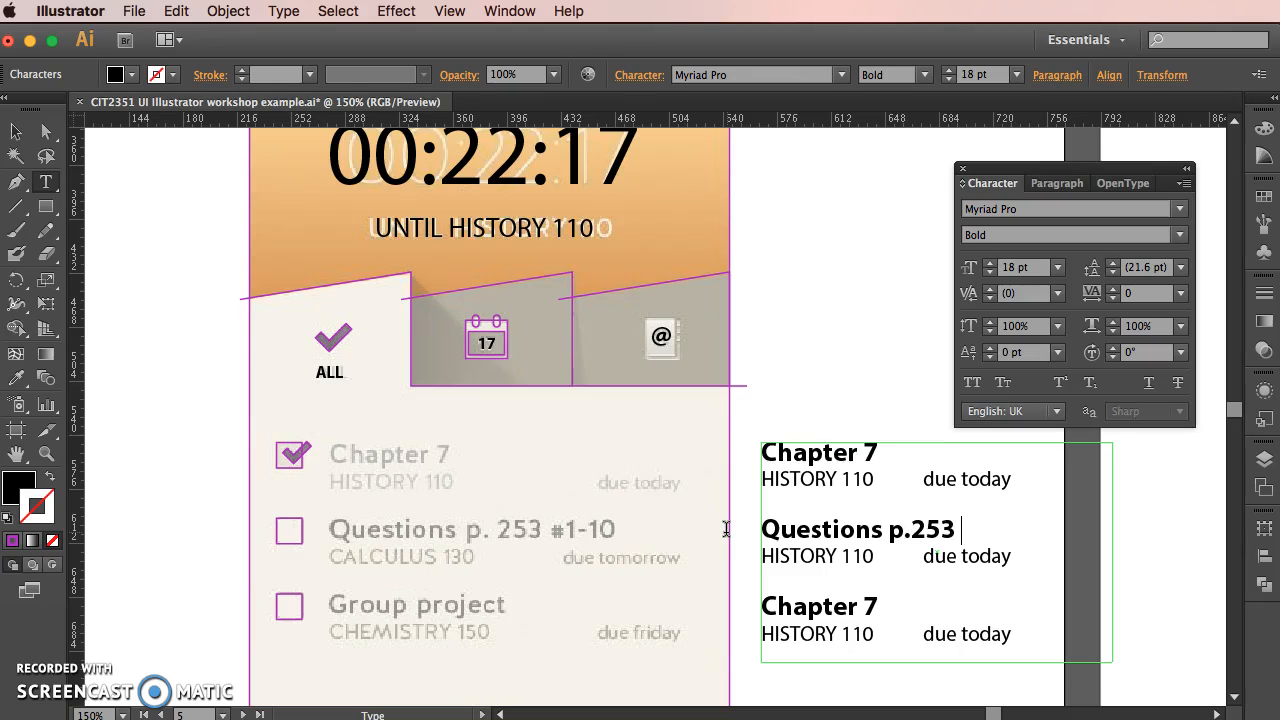
type("#")
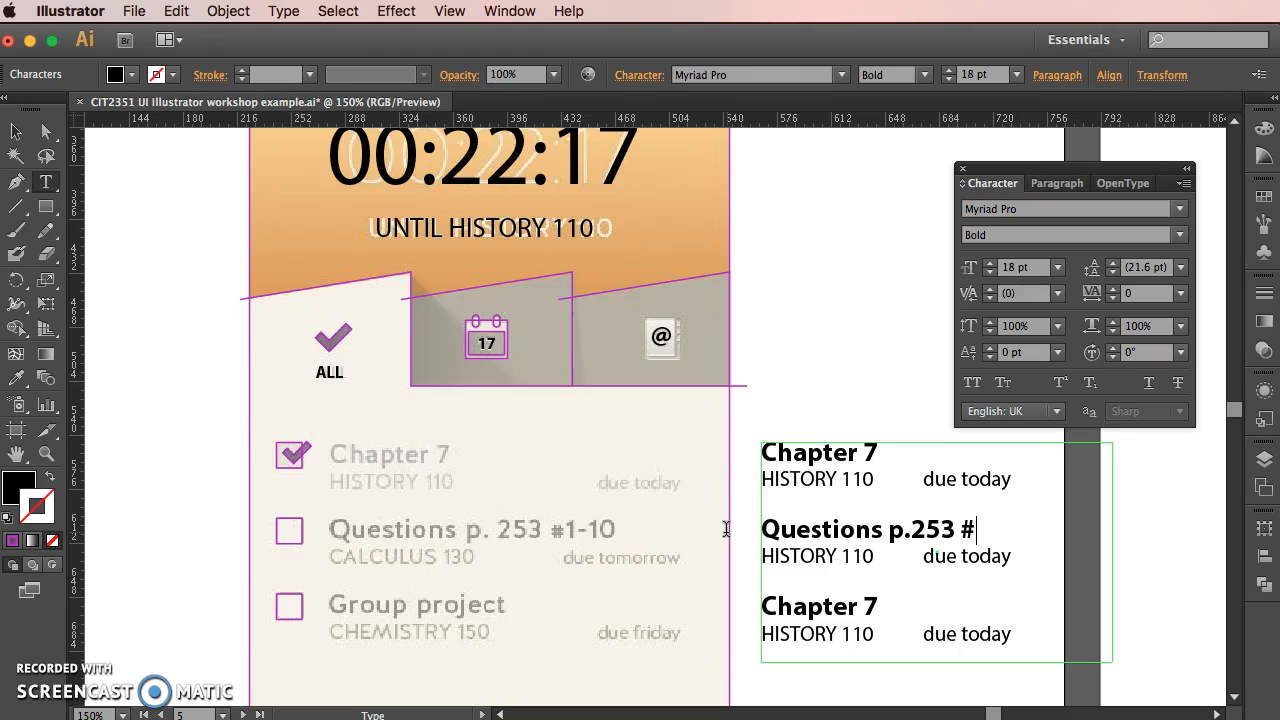
type("253")
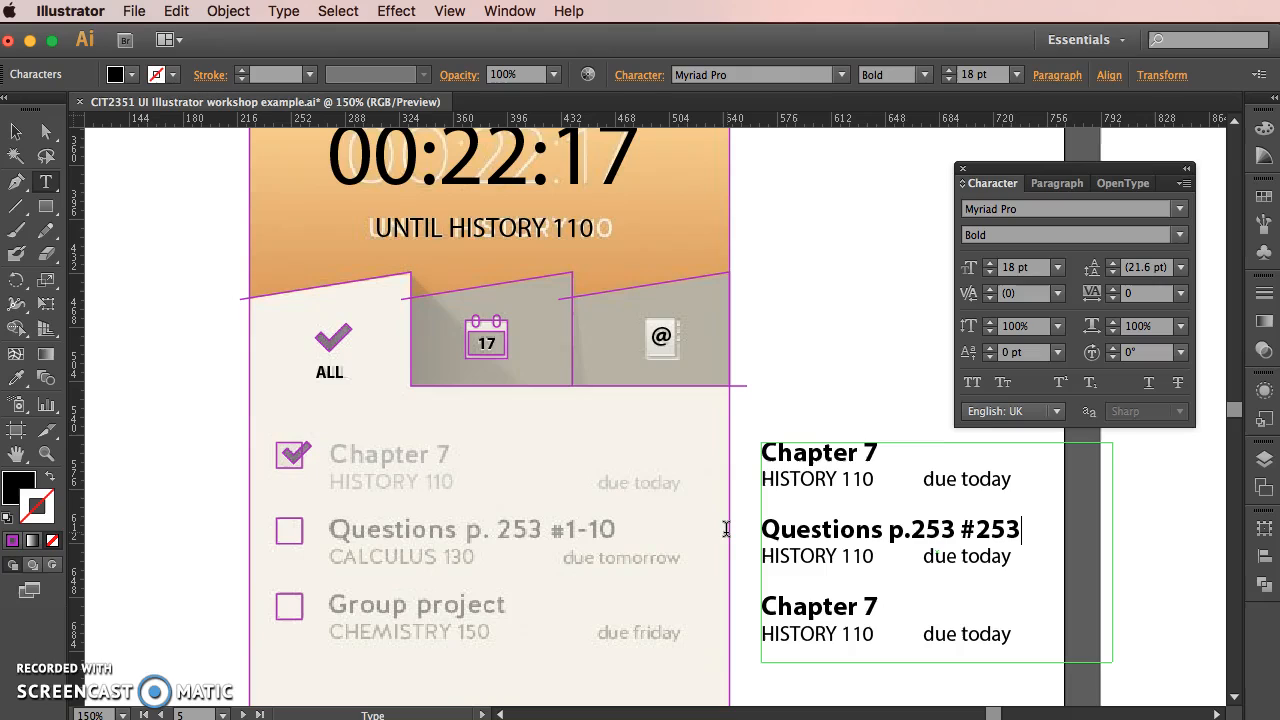
key("Backspace")
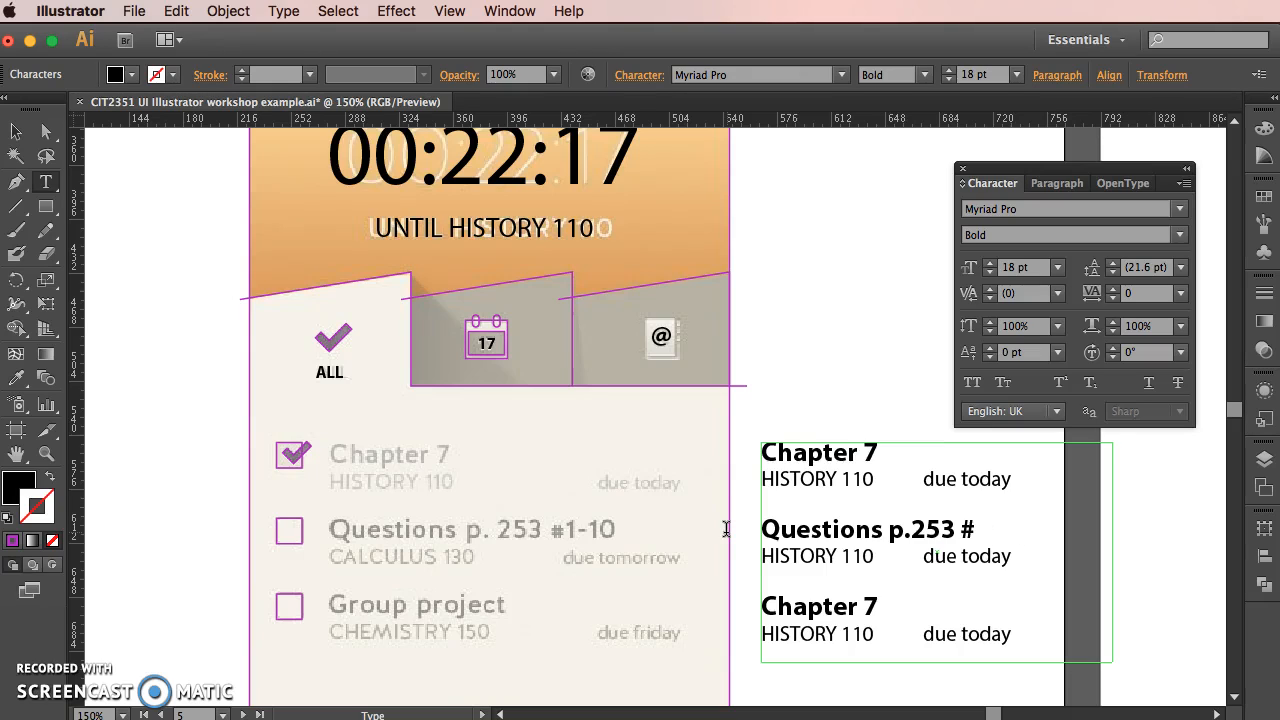
type("1-10")
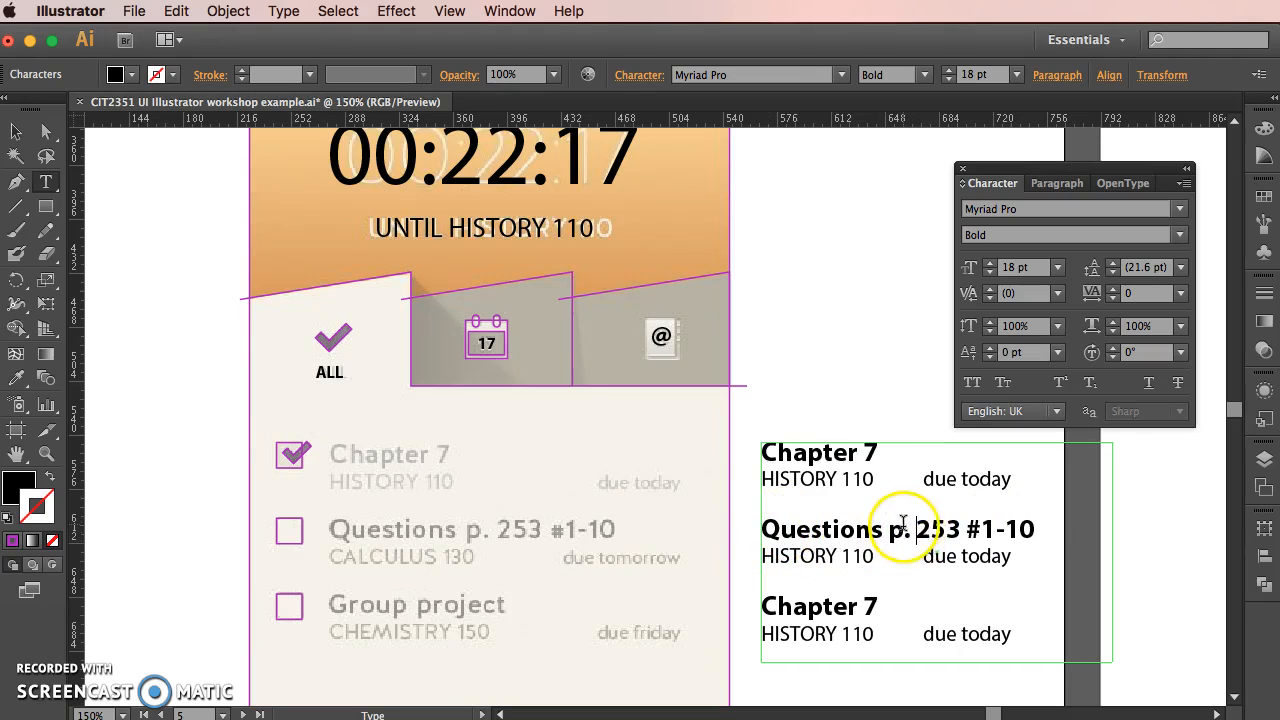
mouse_move(1037, 529)
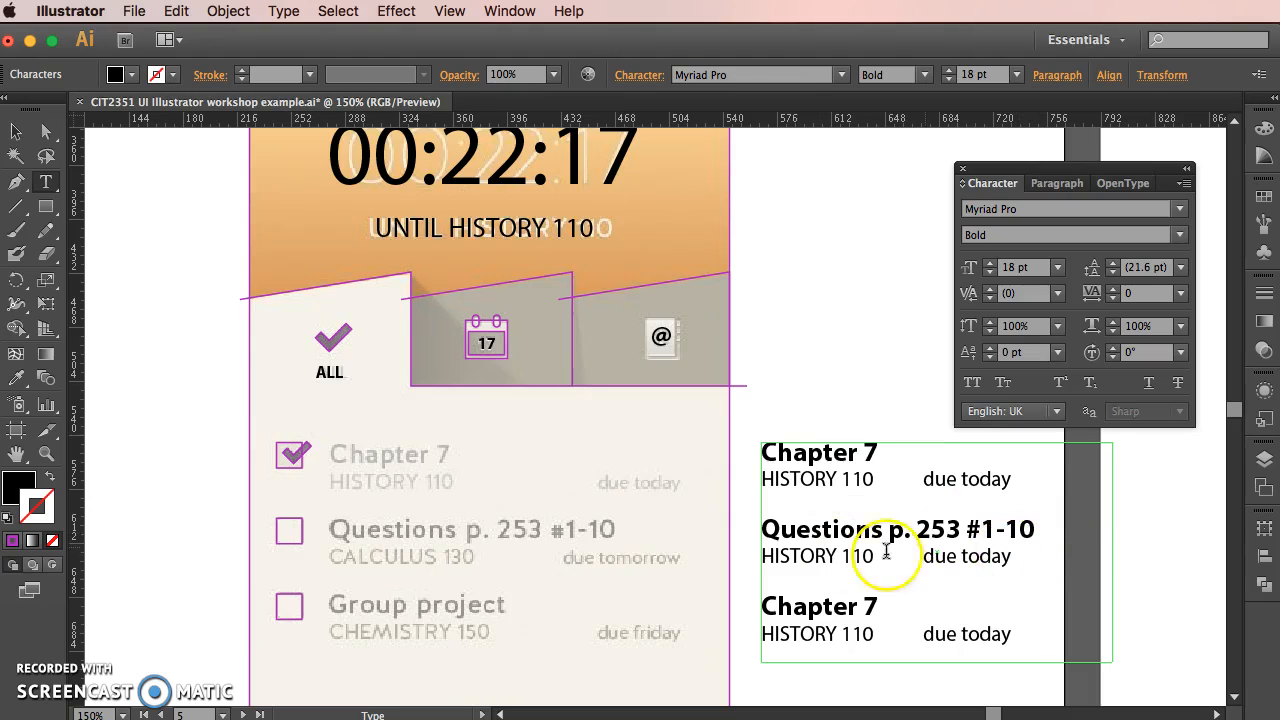
mouse_move(780, 500)
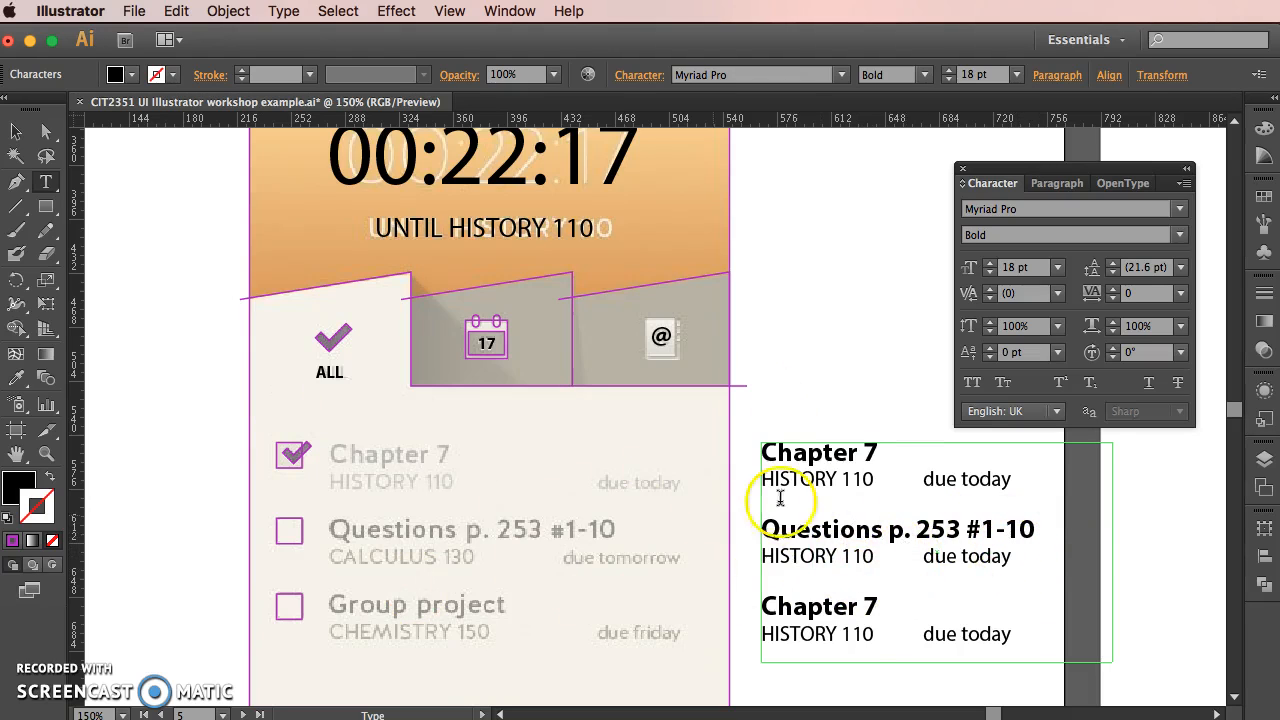
mouse_move(900, 612)
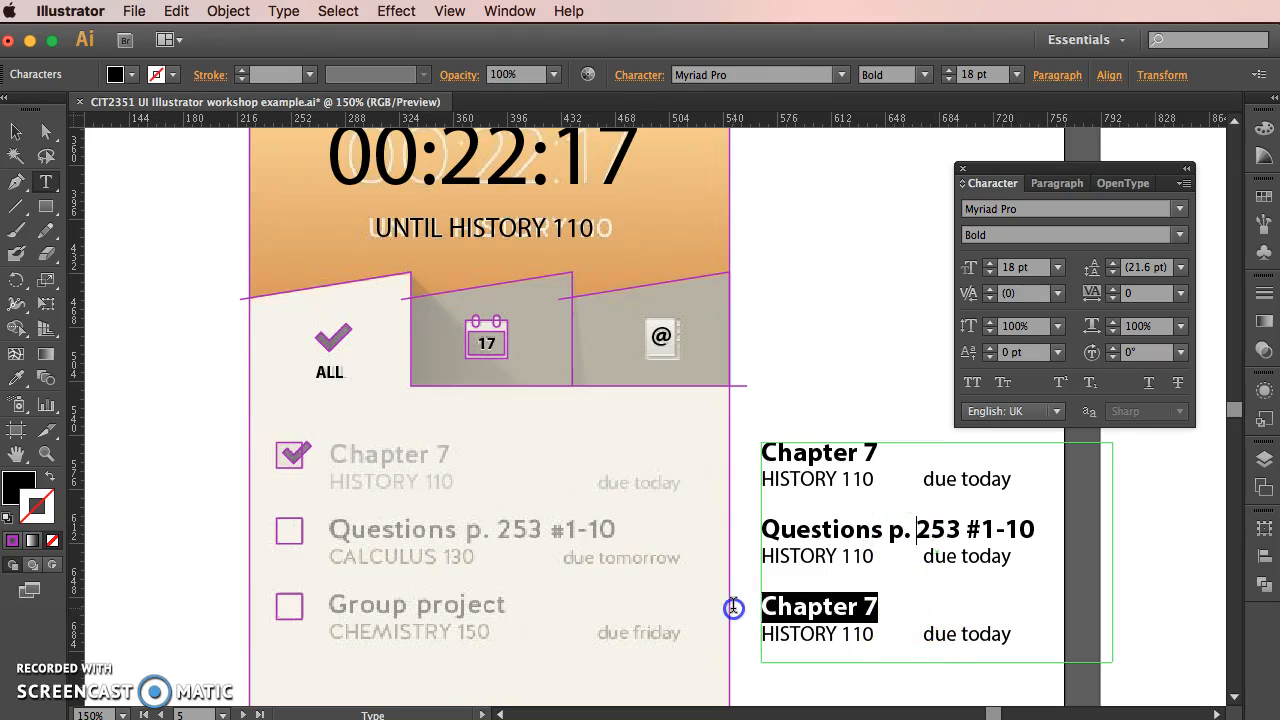
- Enter 'Group project', 'Chemistry 150' and the 'due tomorrow' detail line
type("Group projec")
left_click(886, 634)
type("Chemis")
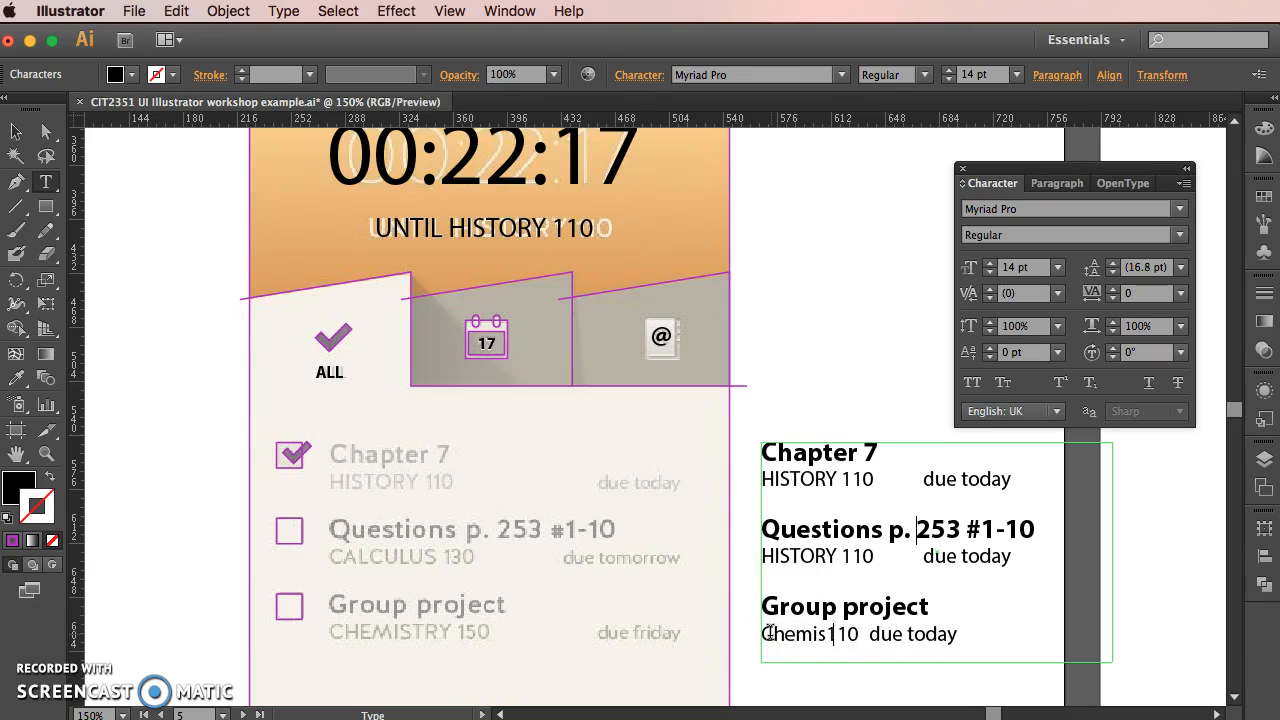
type("try 15")
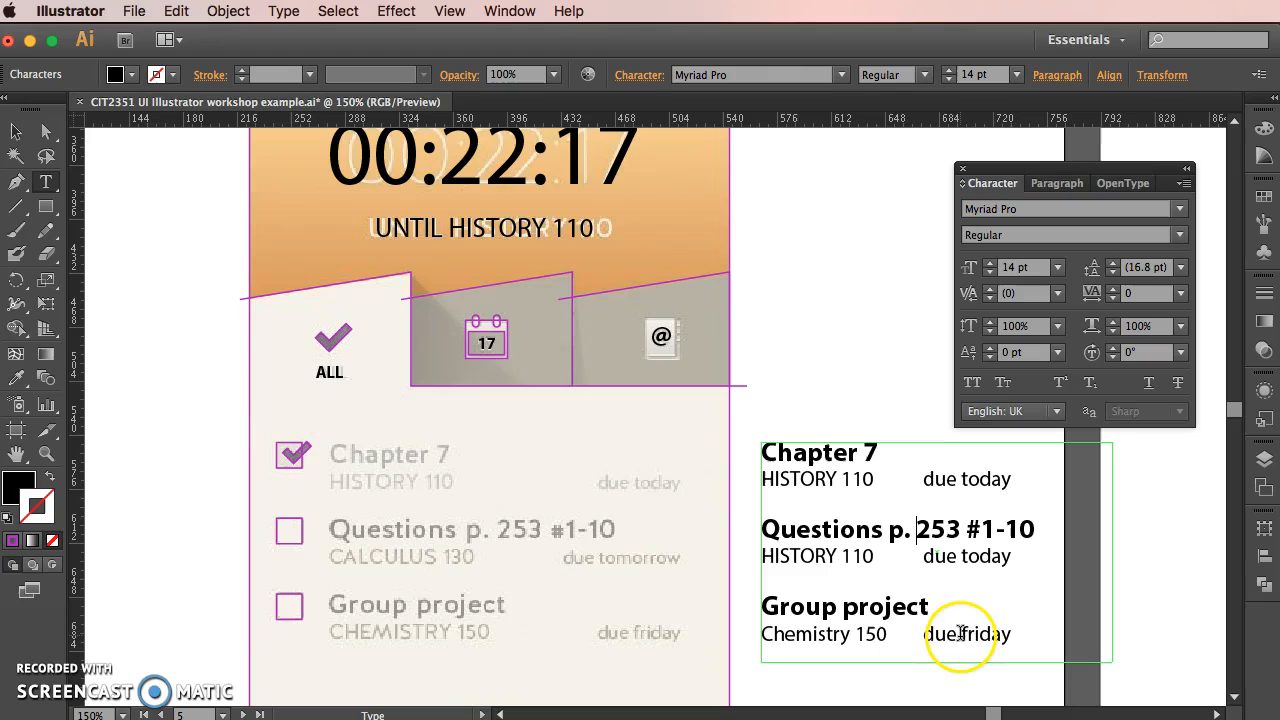
mouse_move(980, 555)
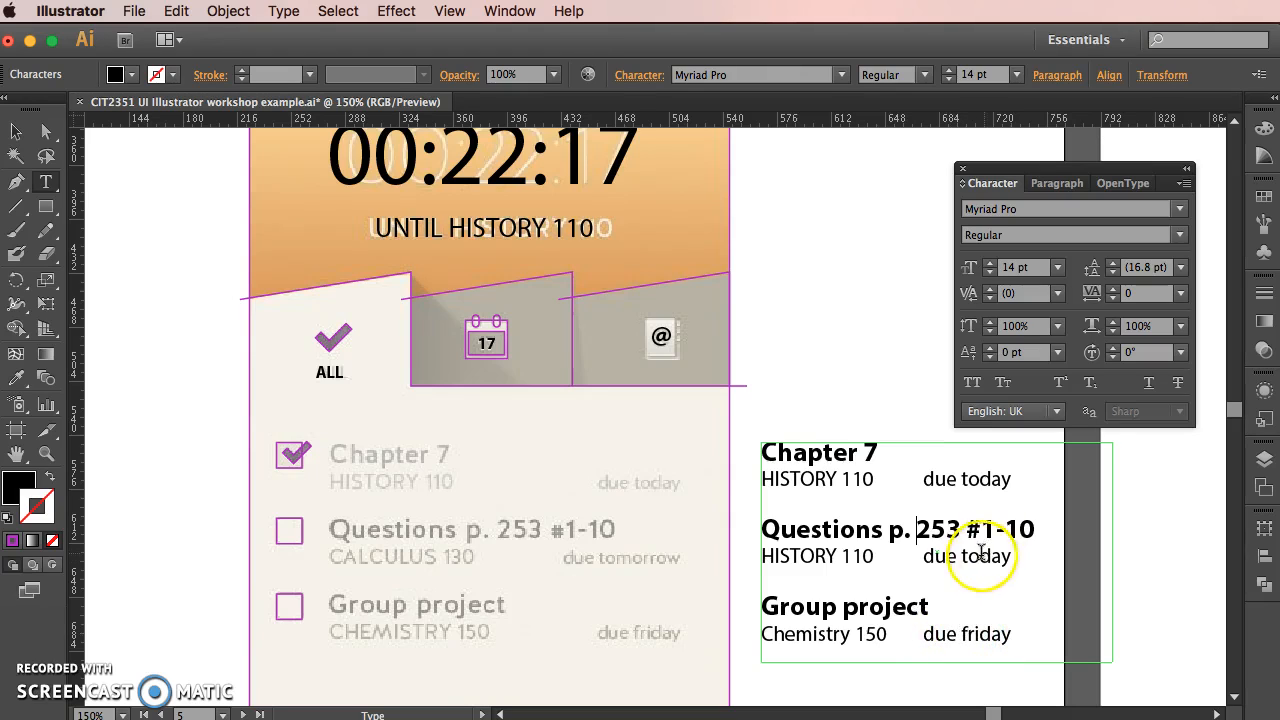
type("tom")
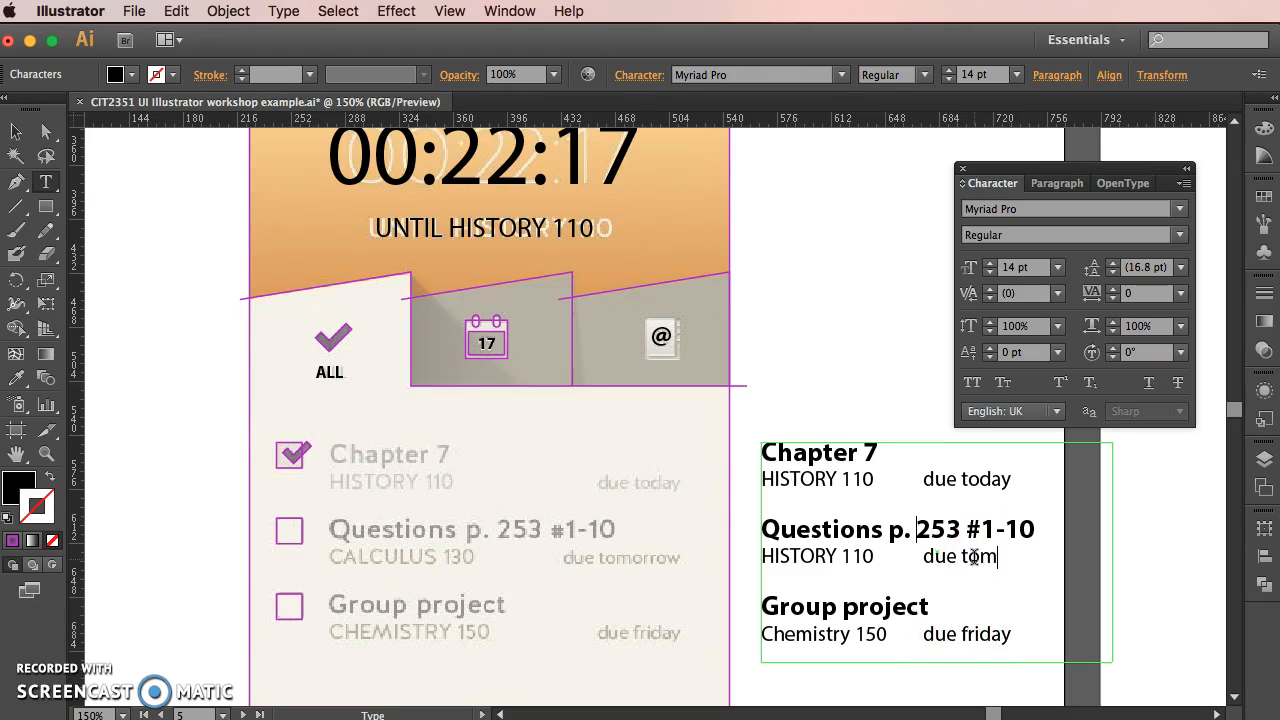
type("orrow")
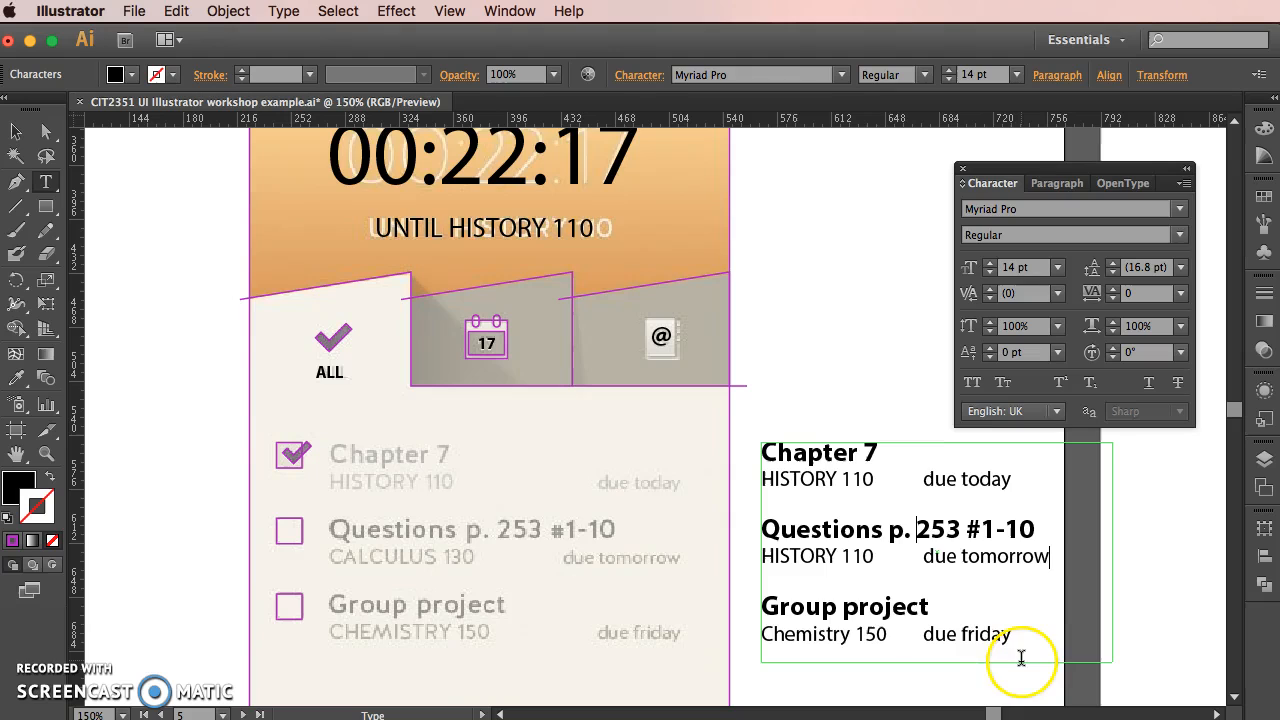
mouse_move(904, 651)
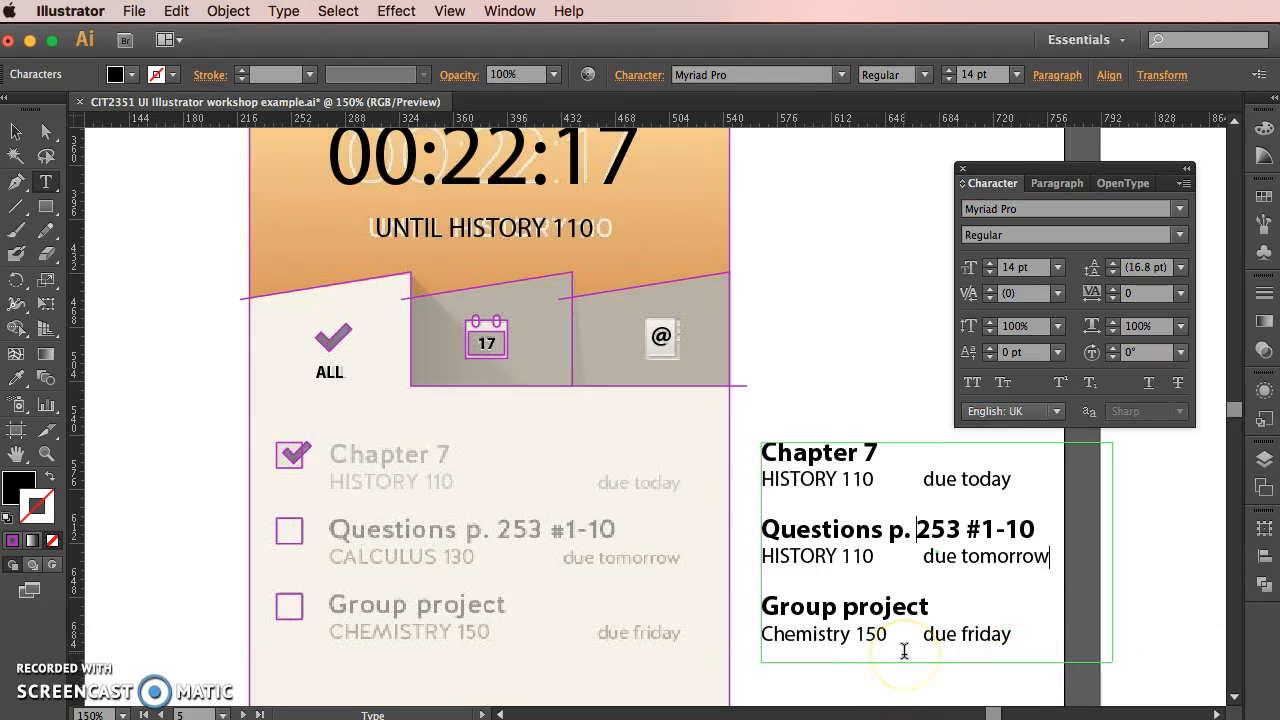